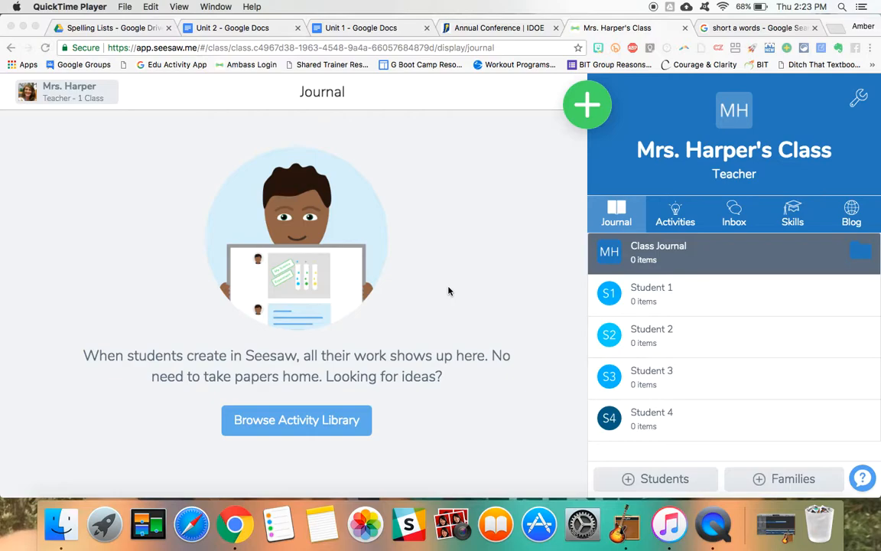
pyautogui.moveTo(510, 243)
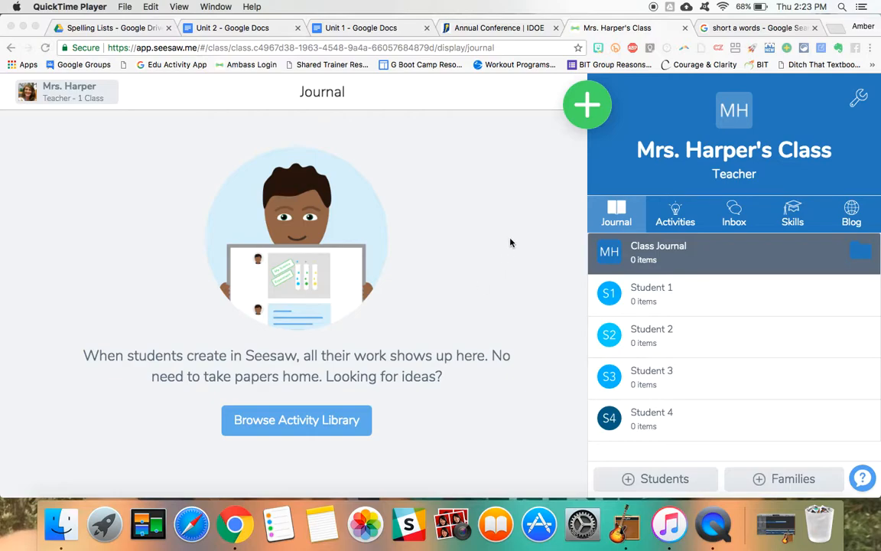
pyautogui.moveTo(382, 167)
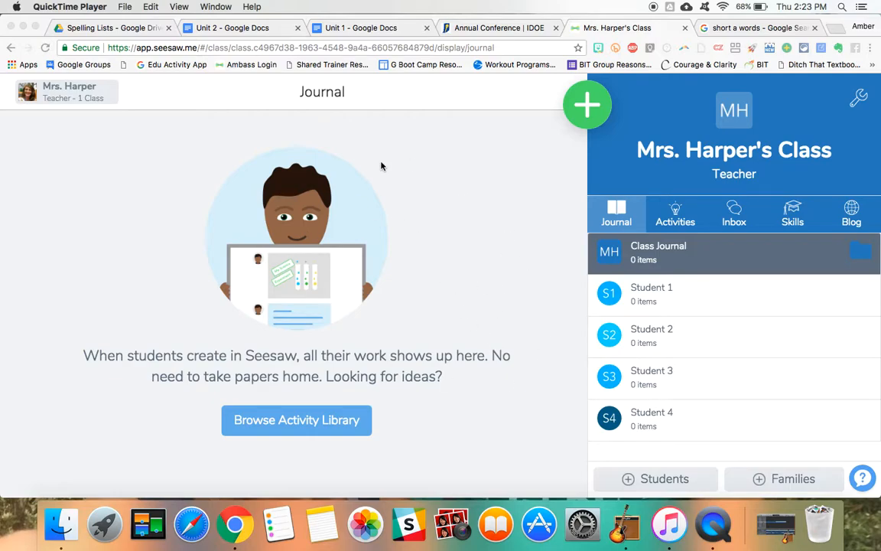
pyautogui.moveTo(482, 381)
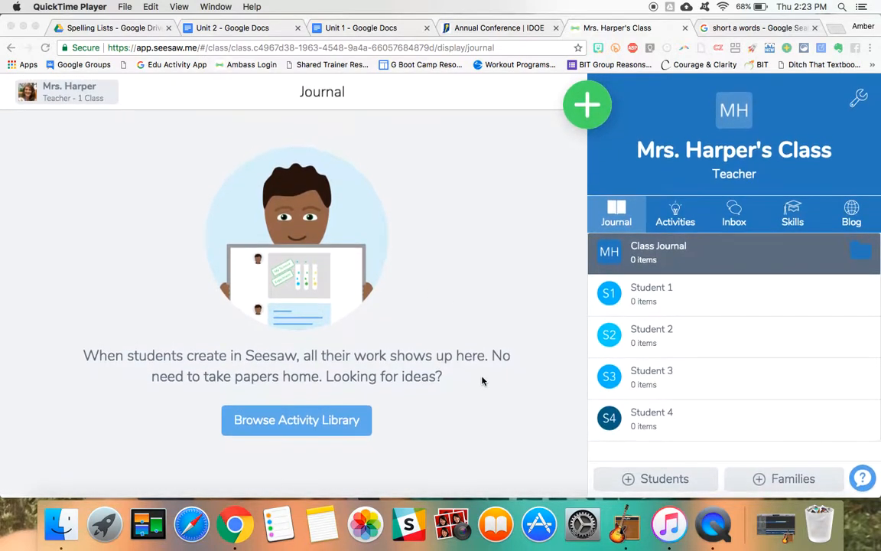
pyautogui.moveTo(497, 281)
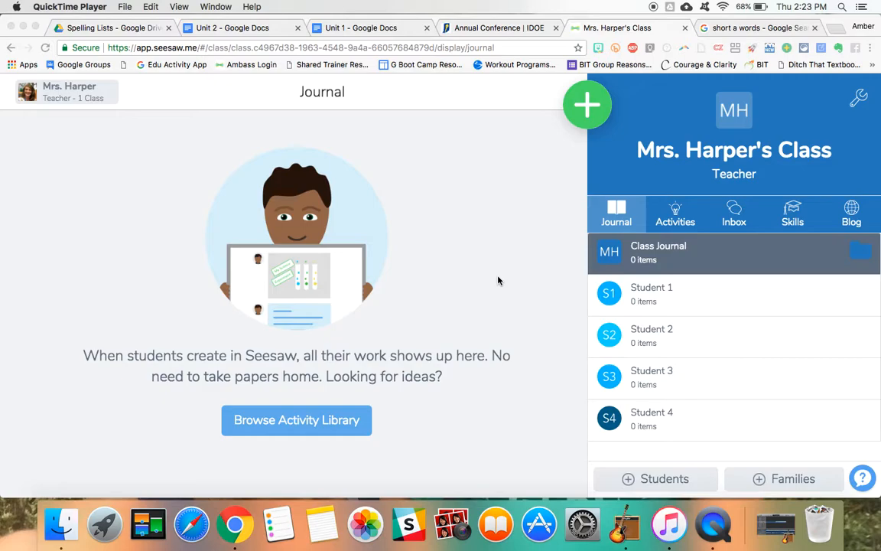
pyautogui.moveTo(640, 290)
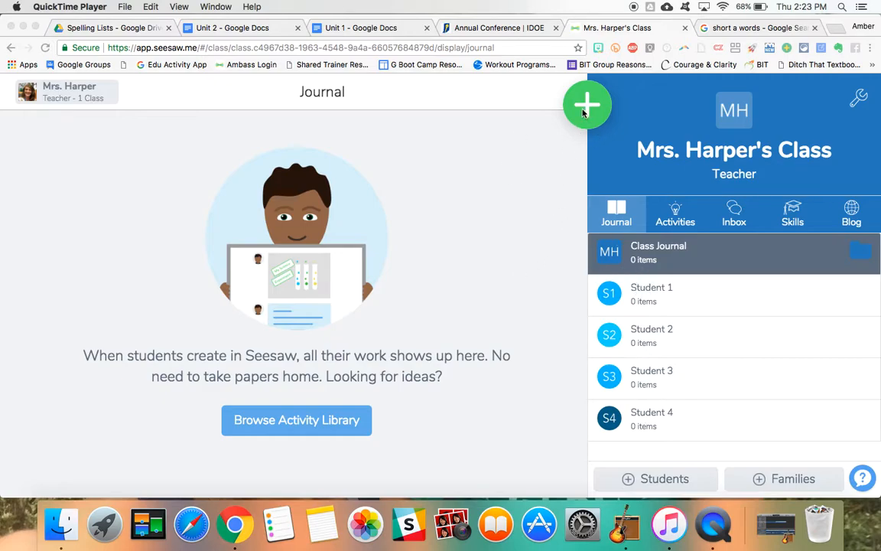
# - Create a blank new class activity and title it 'Unit 2 Spelling'
pyautogui.click(588, 105)
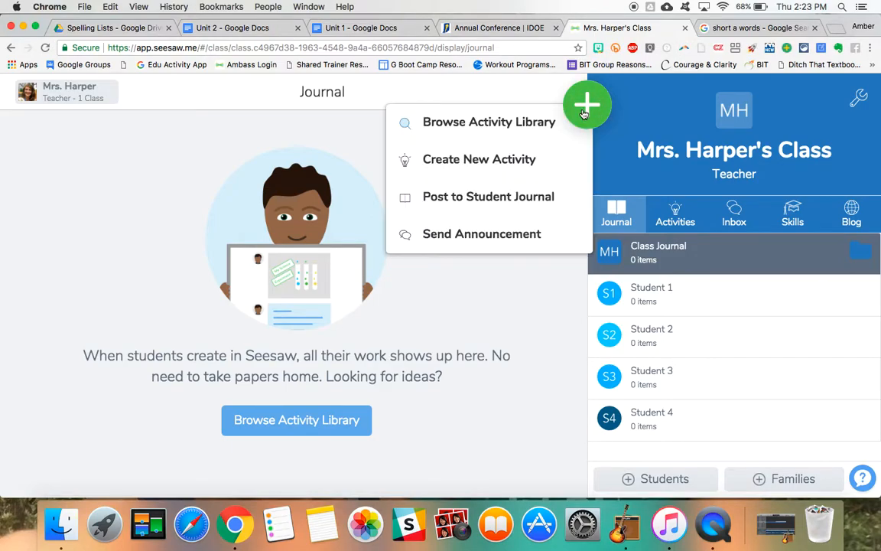
pyautogui.moveTo(464, 159)
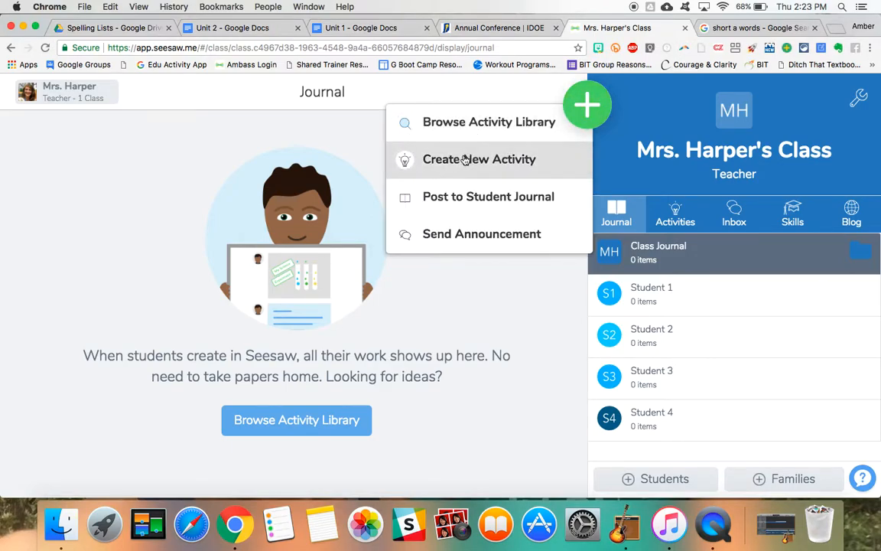
pyautogui.click(488, 122)
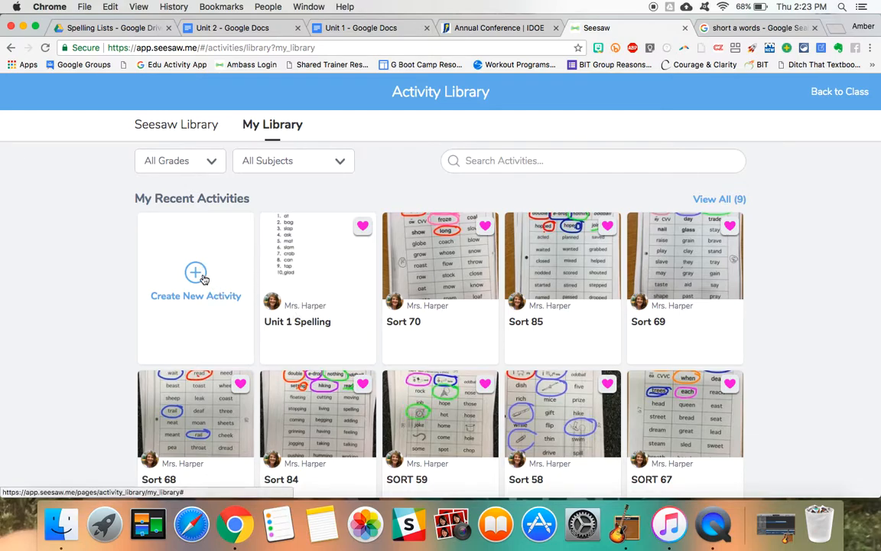
pyautogui.click(195, 279)
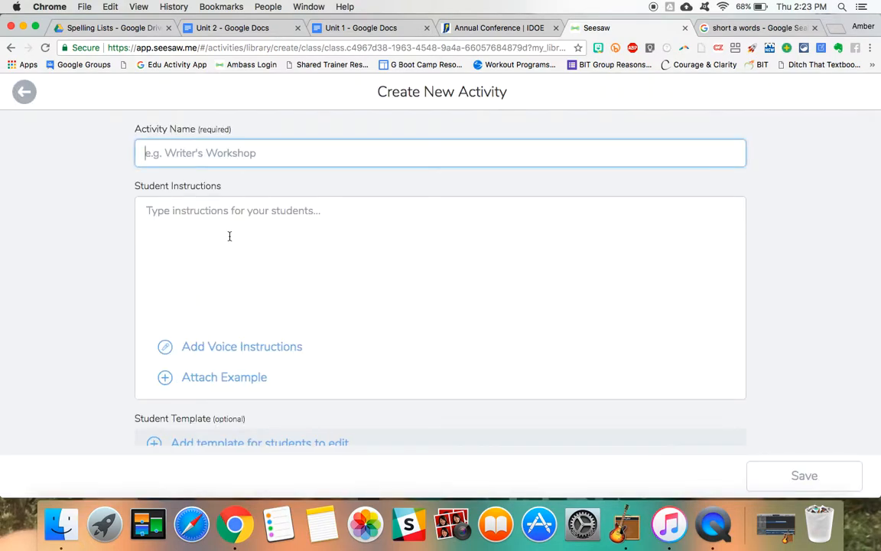
pyautogui.write('Unit 2')
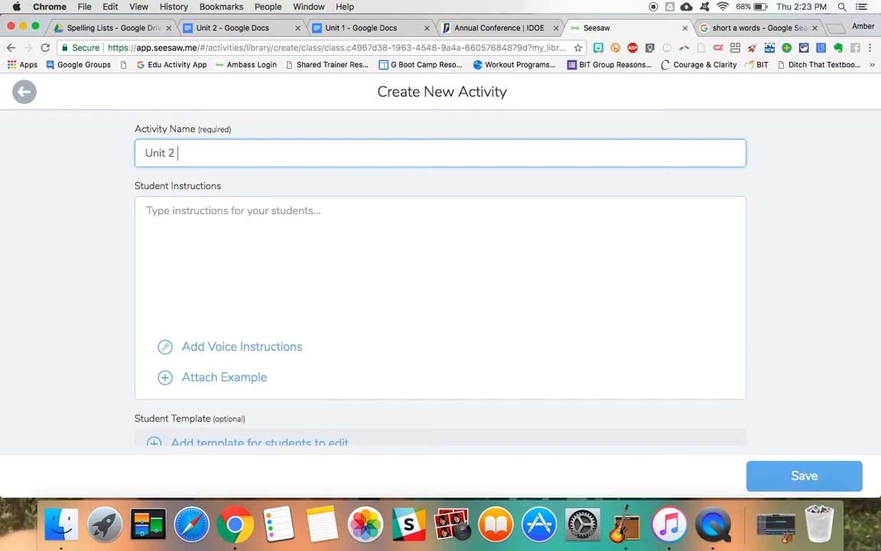
pyautogui.write('Spel')
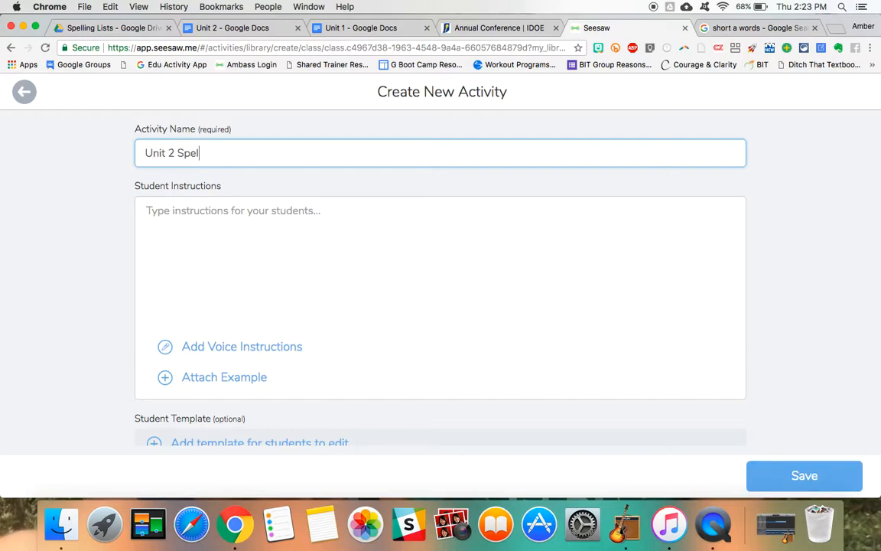
pyautogui.write('ling')
pyautogui.click(440, 297)
pyautogui.write('1')
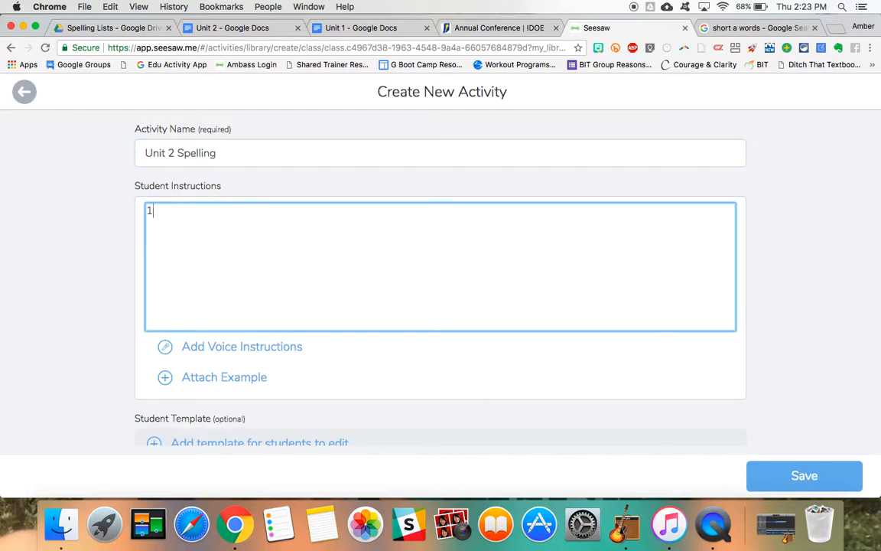
# - Attach the Unit 2 spelling list doc from Google Drive as the activity example
pyautogui.write('.')
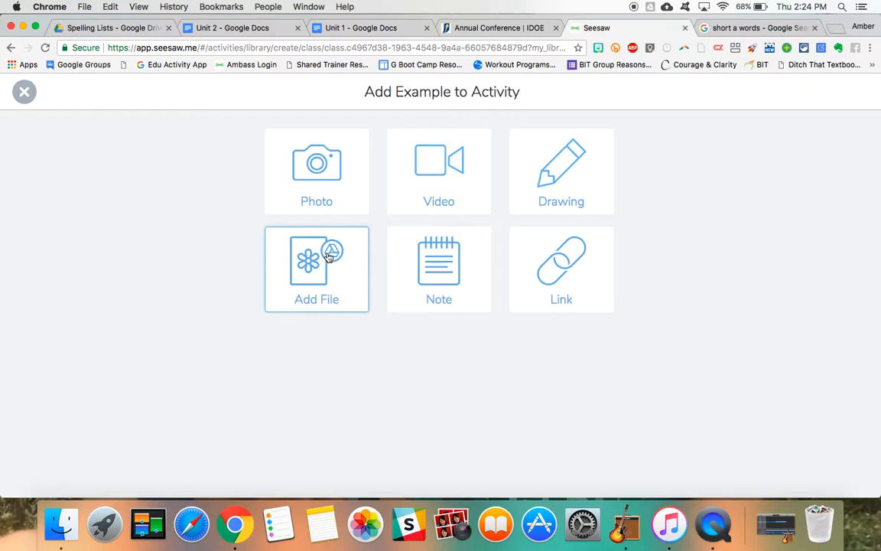
pyautogui.click(317, 268)
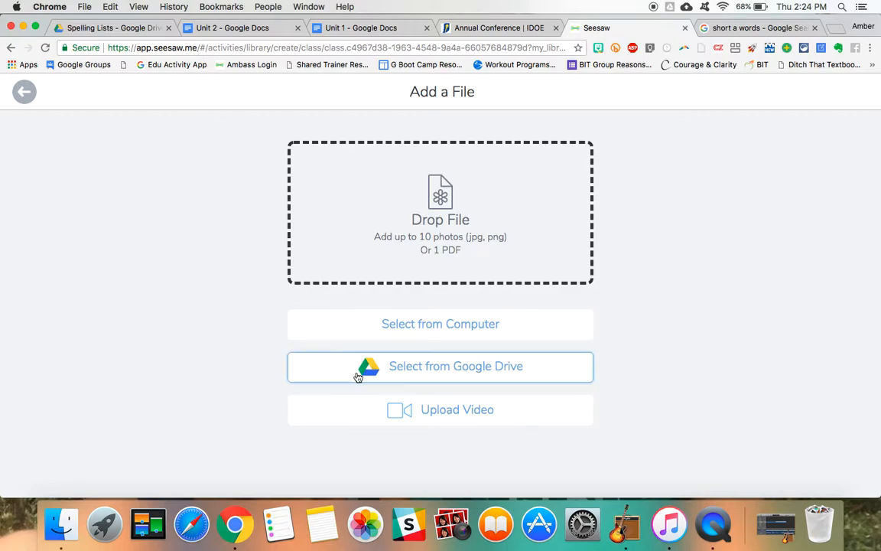
pyautogui.click(455, 365)
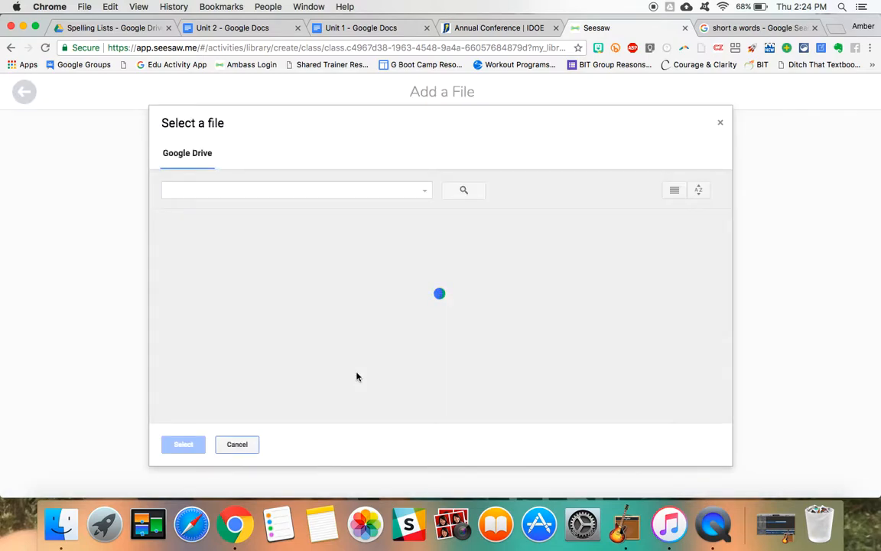
pyautogui.click(434, 285)
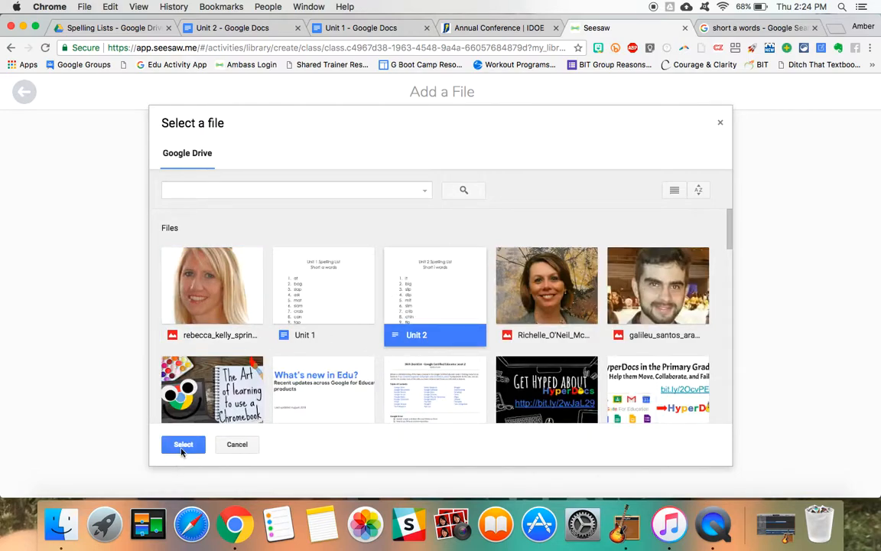
pyautogui.click(183, 444)
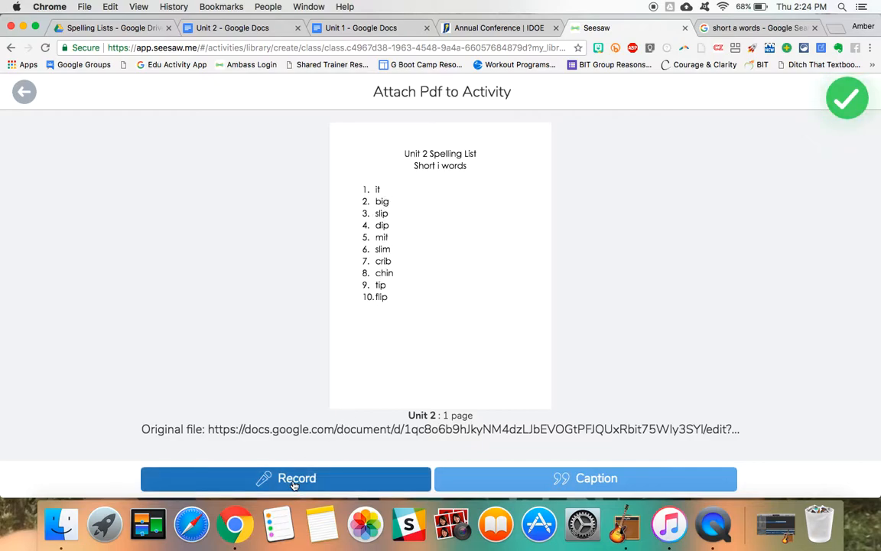
# - Start a voice recording of the spelling words over the Unit 2 list PDF
pyautogui.click(285, 478)
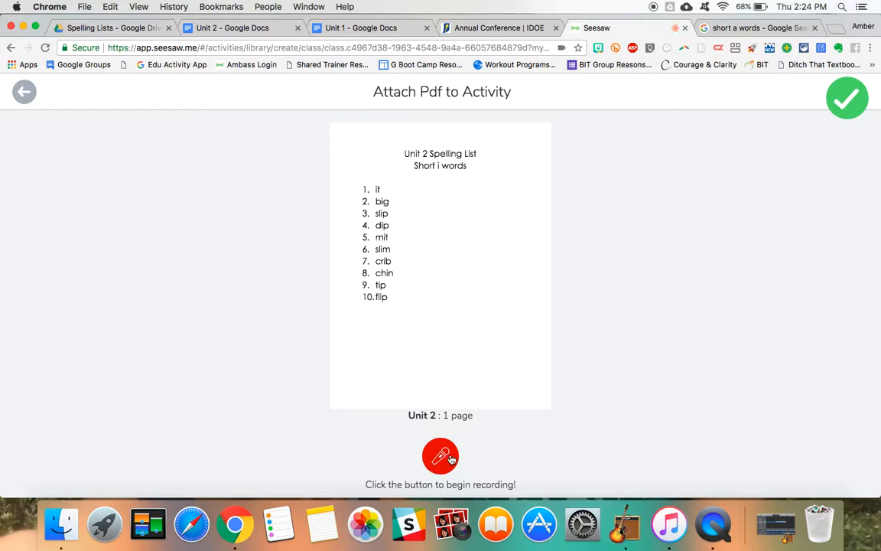
pyautogui.click(439, 456)
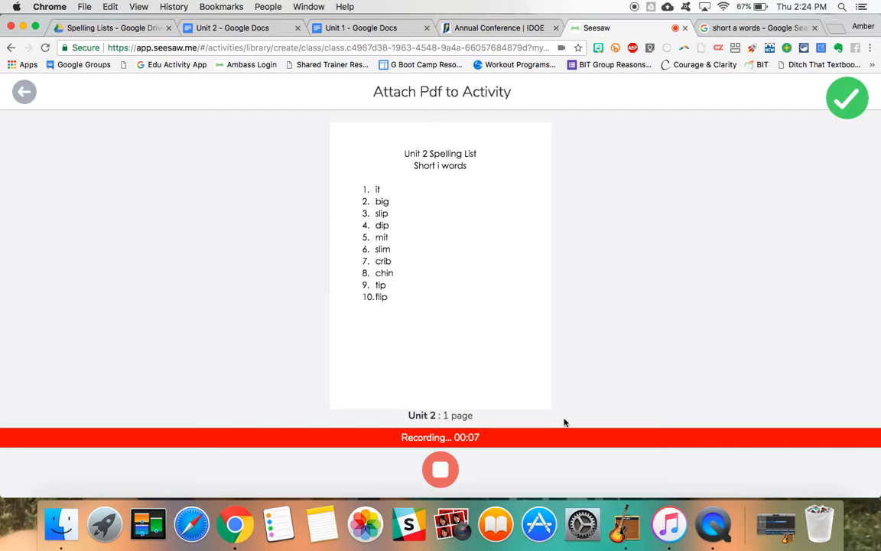
pyautogui.moveTo(365, 192)
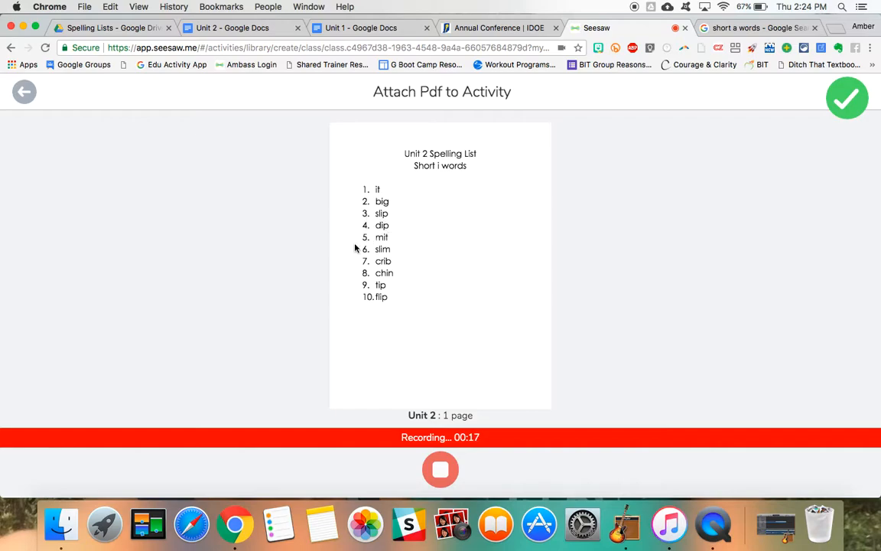
pyautogui.moveTo(383, 243)
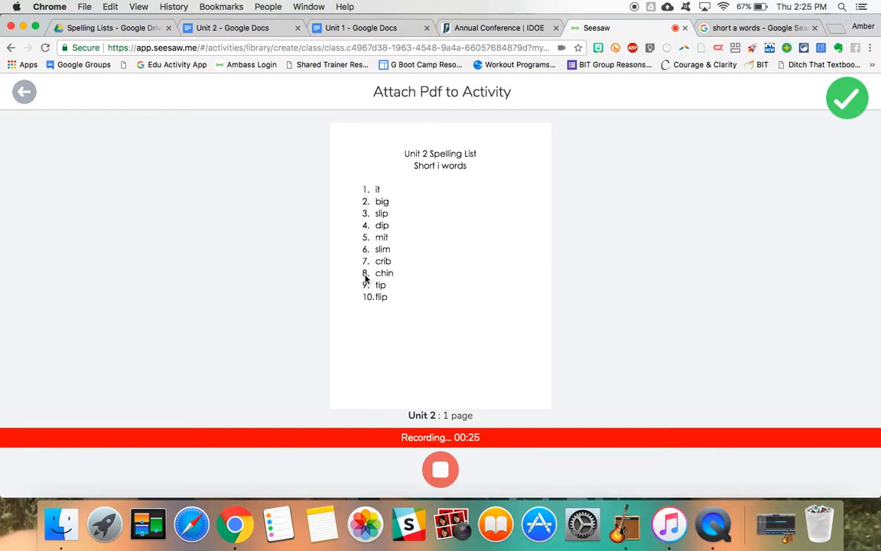
pyautogui.moveTo(388, 278)
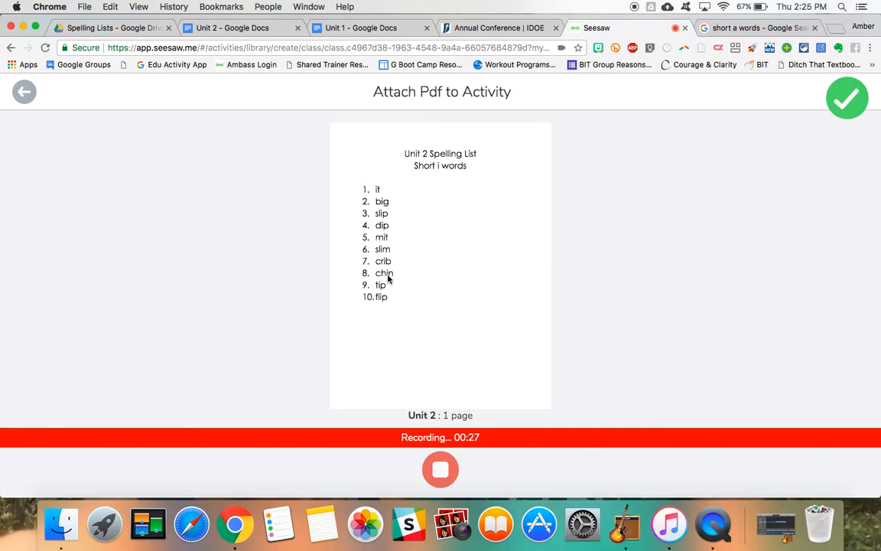
pyautogui.moveTo(374, 291)
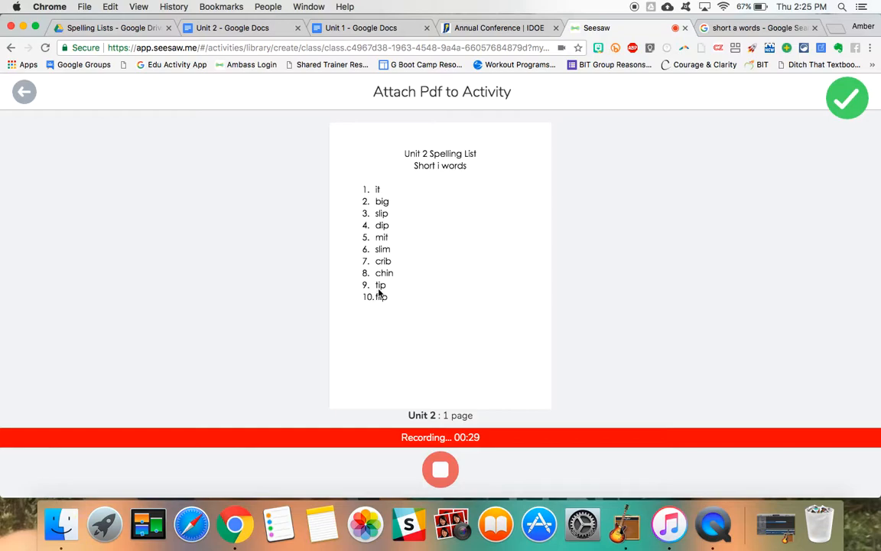
pyautogui.moveTo(375, 302)
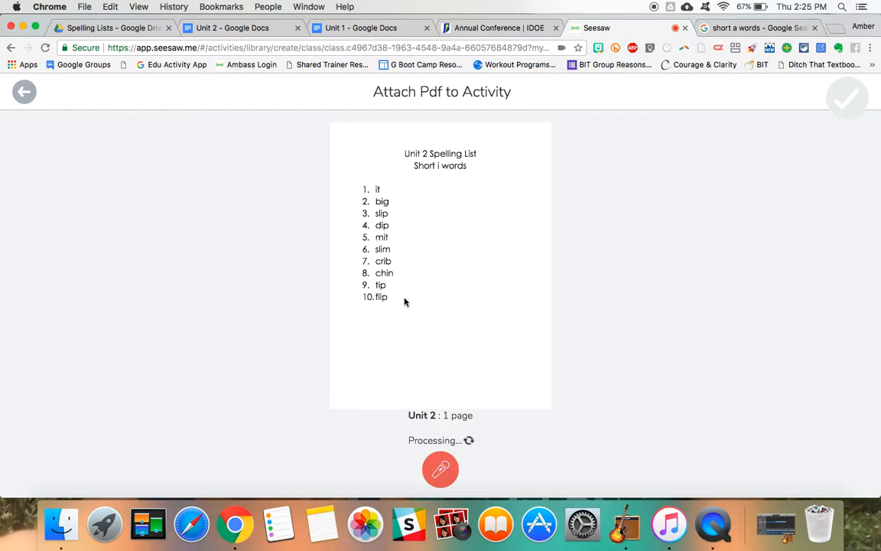
pyautogui.moveTo(380, 280)
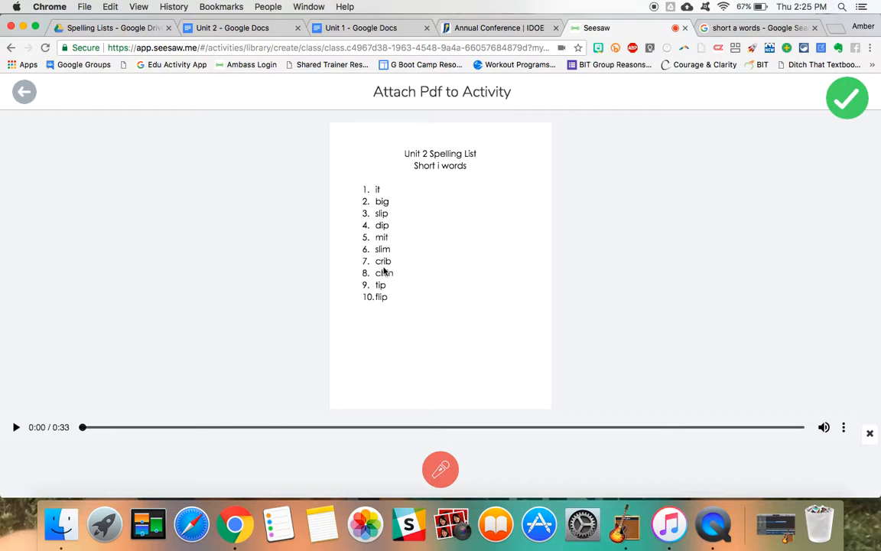
pyautogui.moveTo(472, 347)
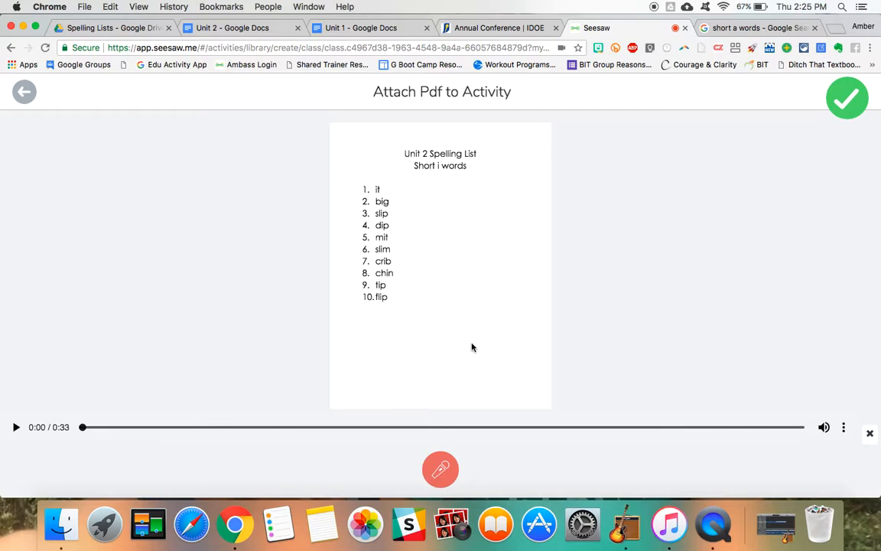
pyautogui.moveTo(572, 366)
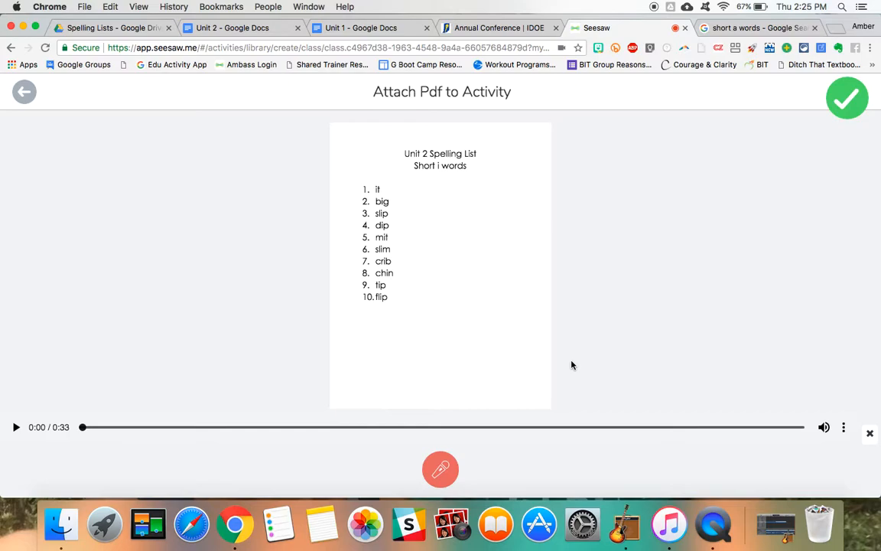
pyautogui.moveTo(715, 205)
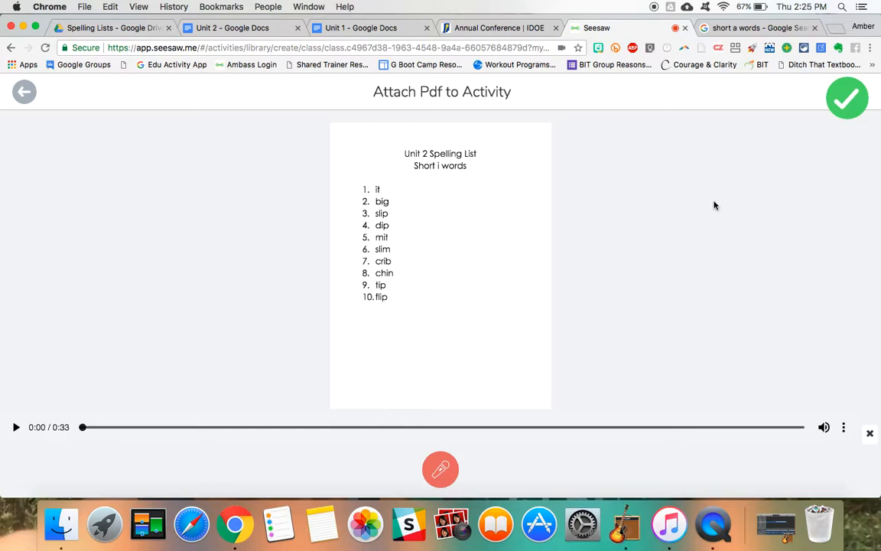
pyautogui.moveTo(798, 143)
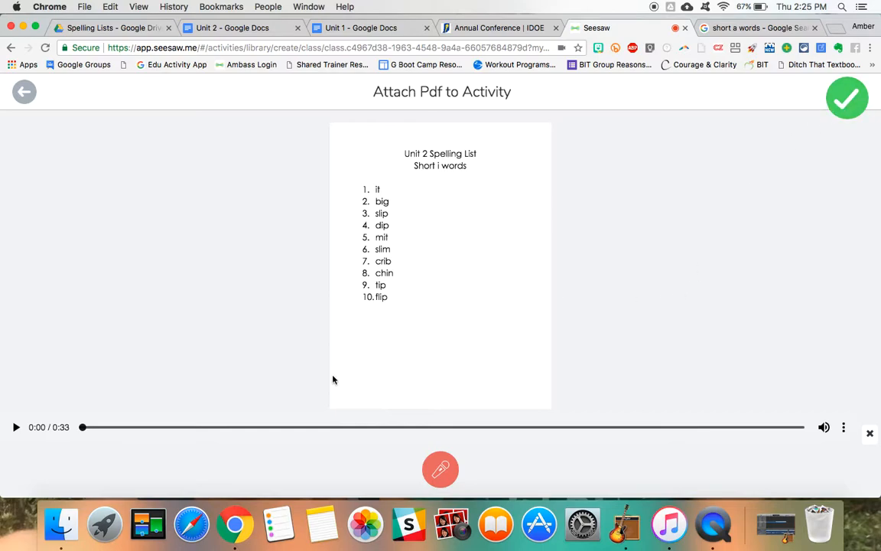
pyautogui.moveTo(658, 379)
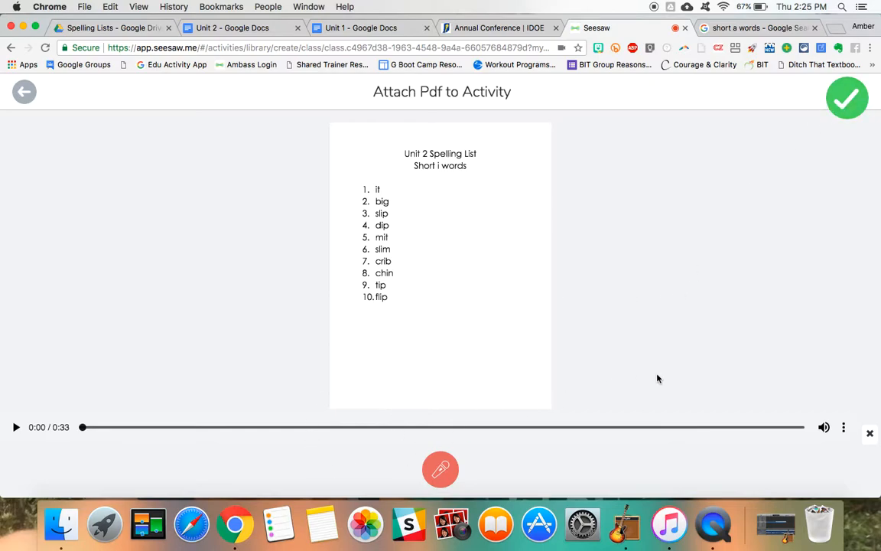
pyautogui.moveTo(732, 417)
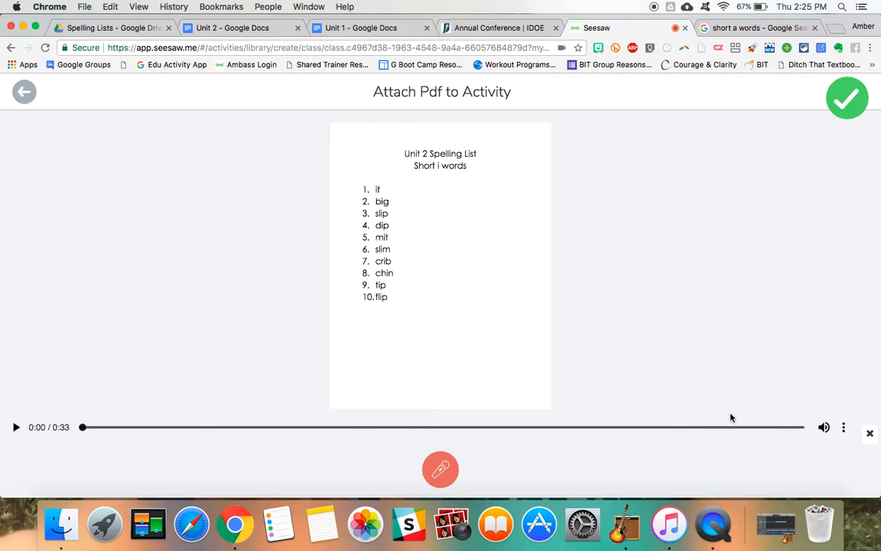
pyautogui.moveTo(847, 107)
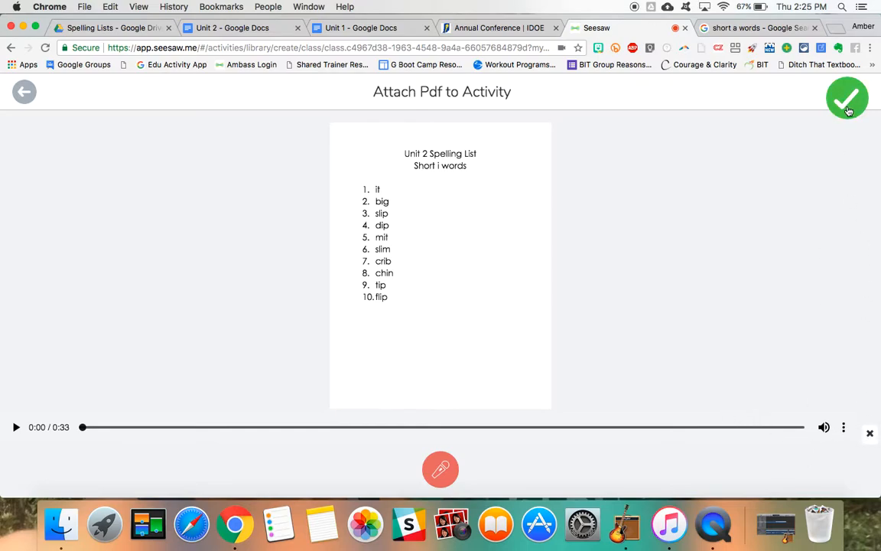
# - Caption the attached list 'Unit 2 Spelling List' and confirm the attachment
pyautogui.click(848, 99)
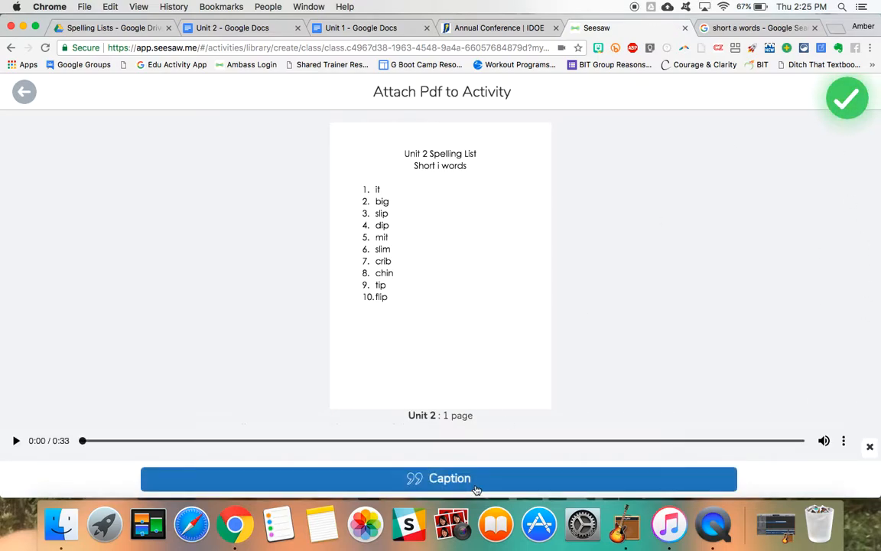
pyautogui.click(450, 478)
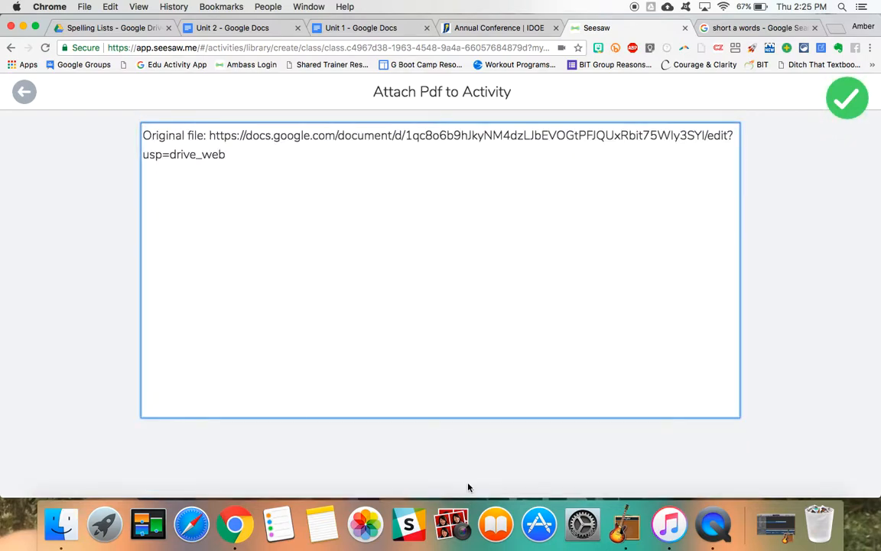
pyautogui.write('Unit 2')
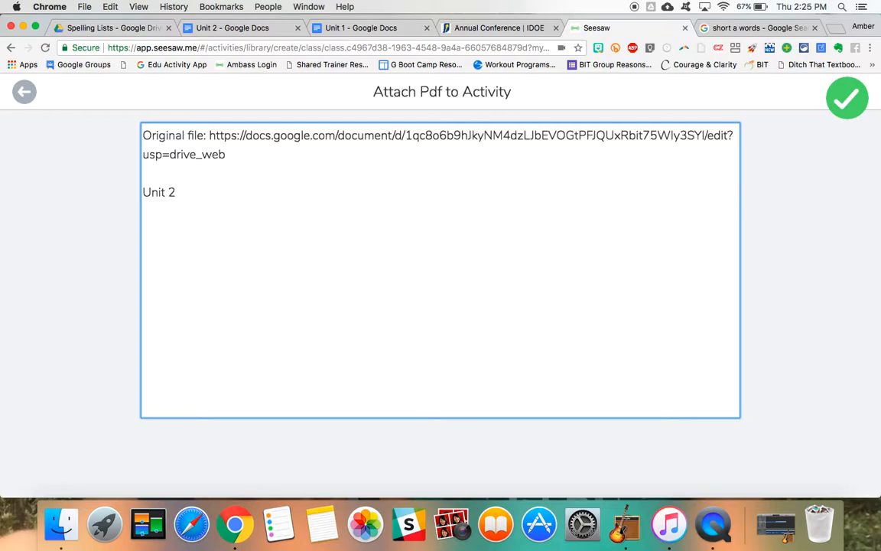
pyautogui.write('Spelling List')
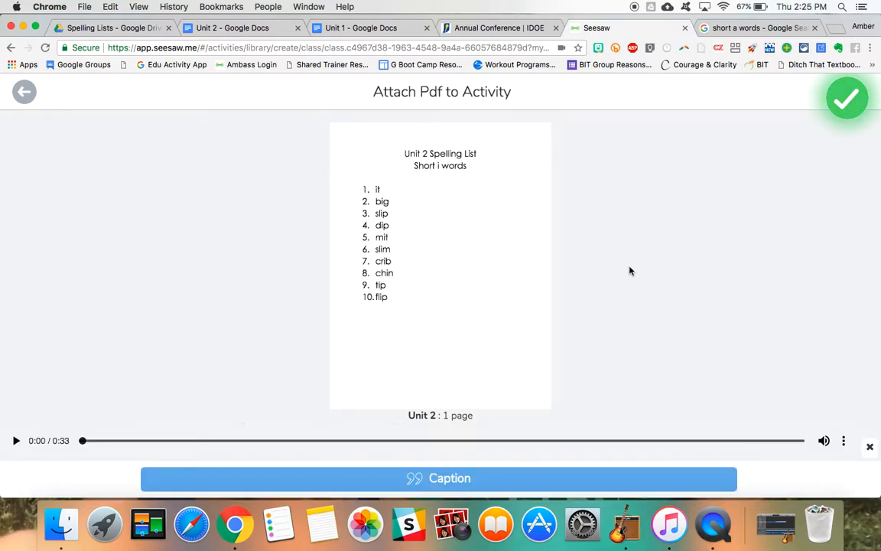
pyautogui.moveTo(848, 97)
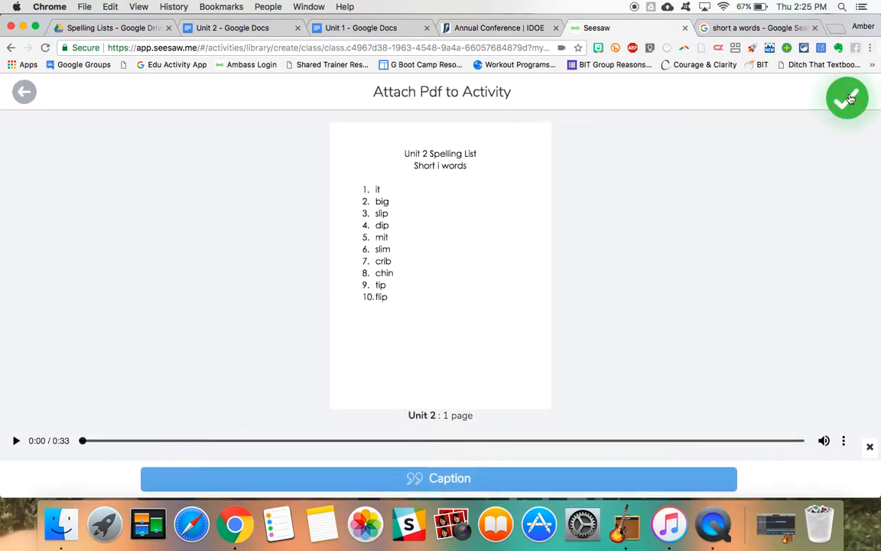
pyautogui.click(847, 98)
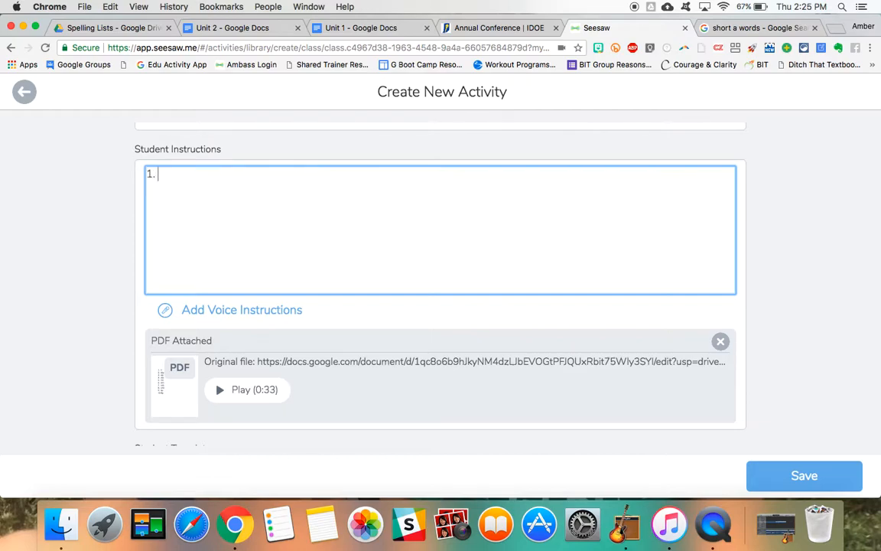
# - Type three numbered steps: listen to your list, practice each activity daily, do your best!
pyautogui.write('Listen')
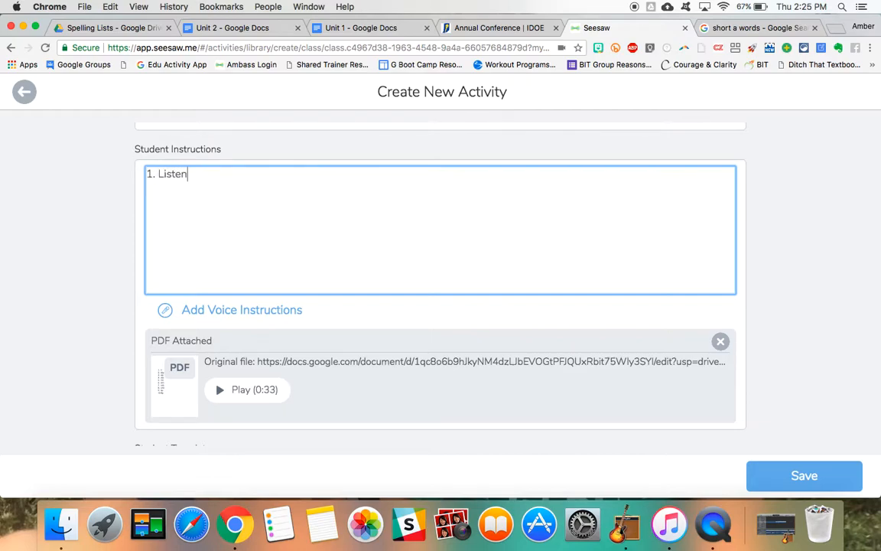
pyautogui.write('to your')
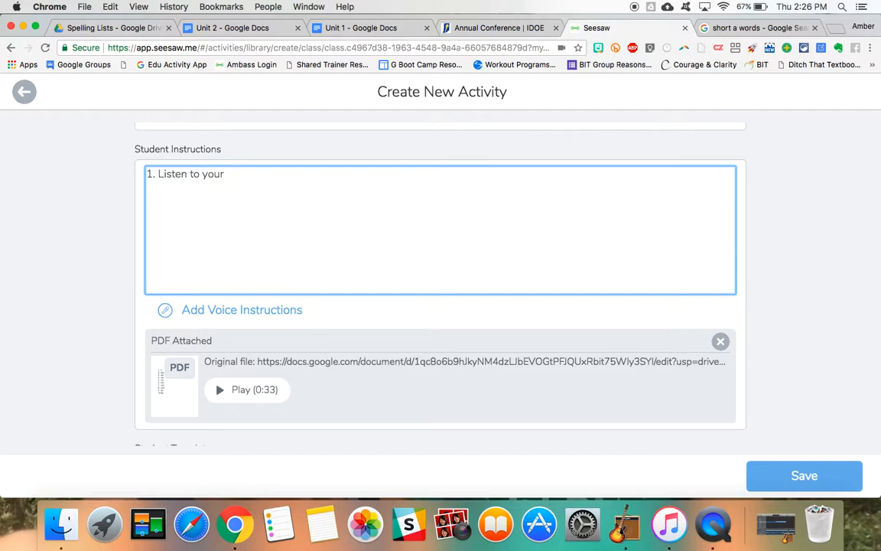
pyautogui.write('list.')
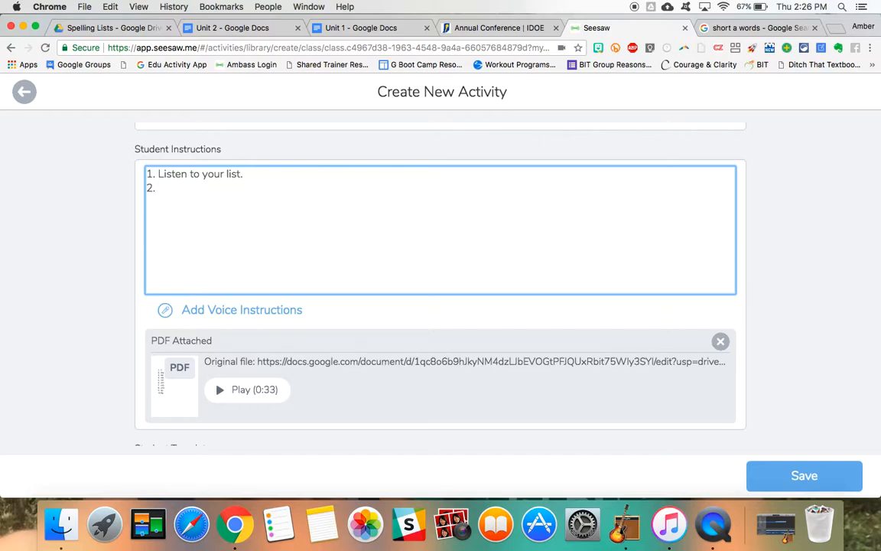
pyautogui.write('Monda')
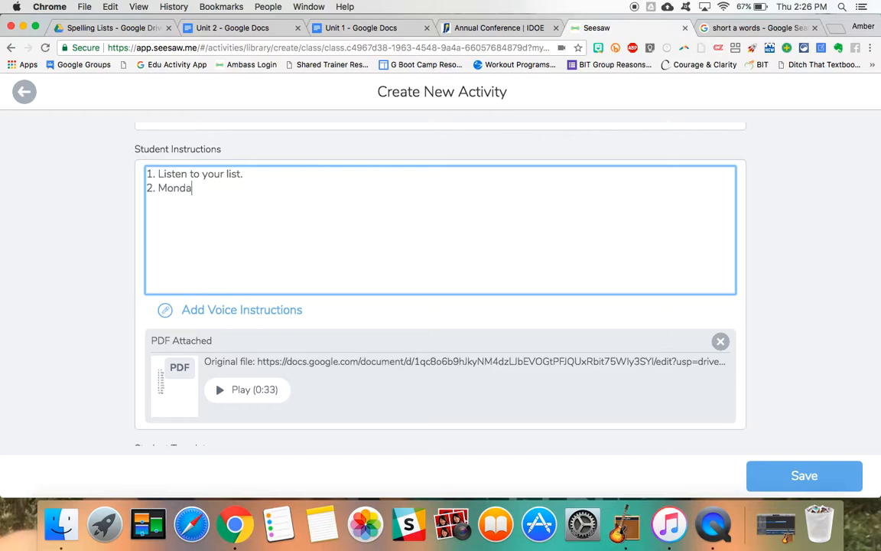
pyautogui.write('y')
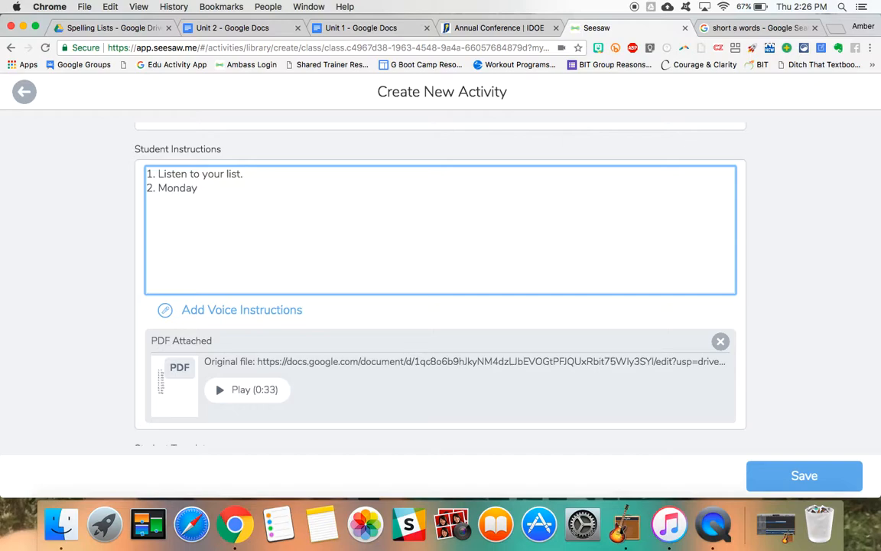
pyautogui.press('Backspace')
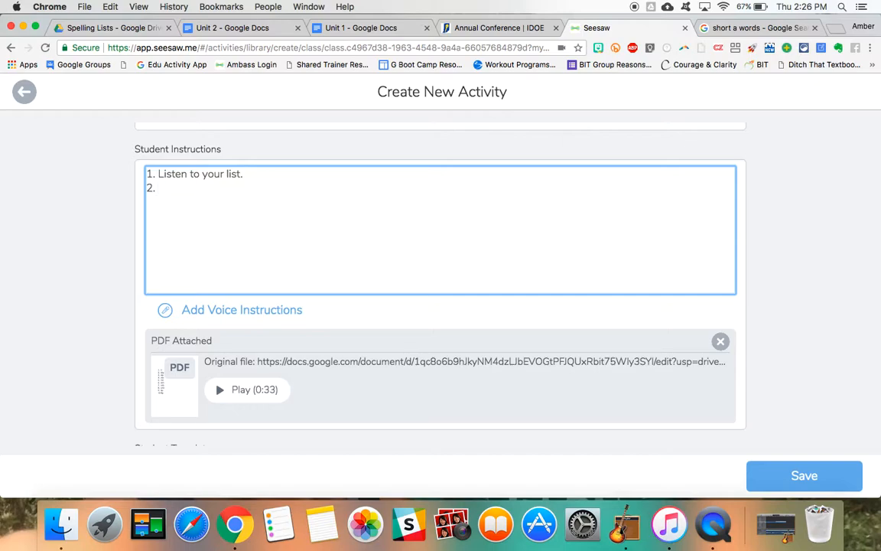
pyautogui.write('Use this list to pra')
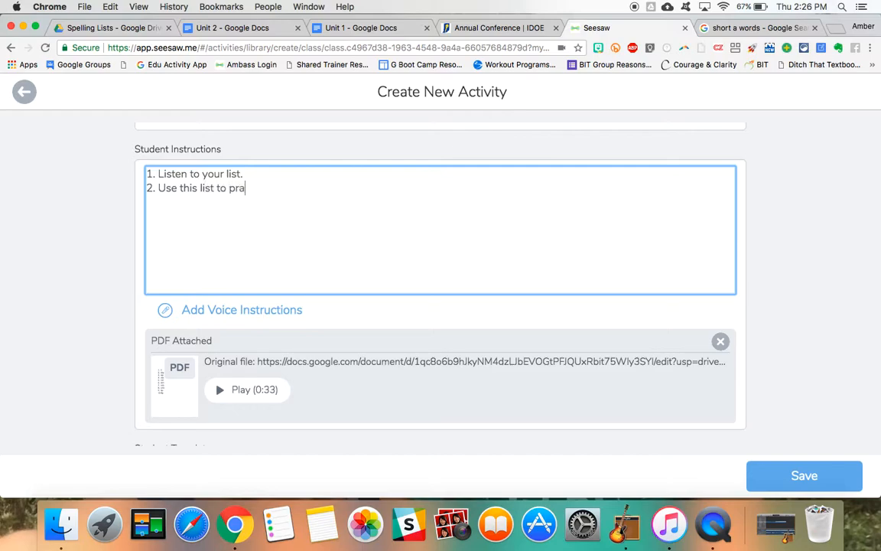
pyautogui.write('ctice each act')
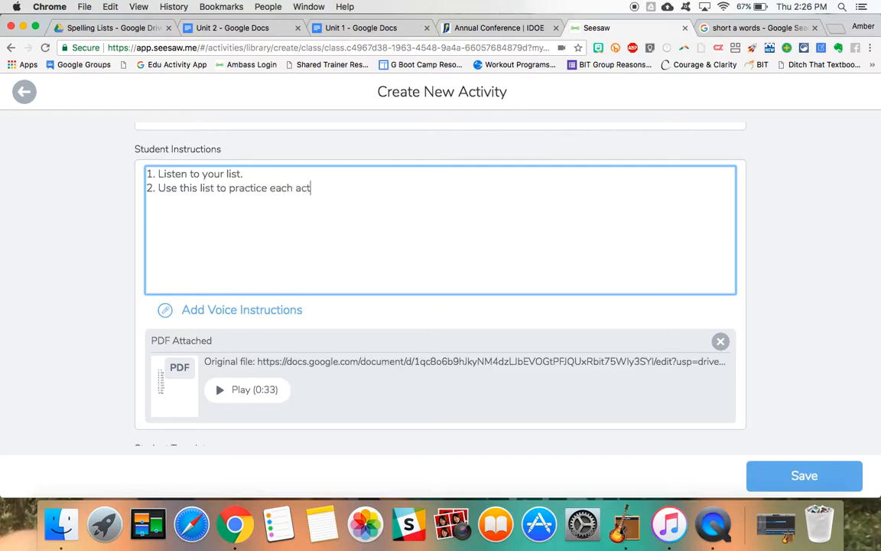
pyautogui.write('ivity every day.')
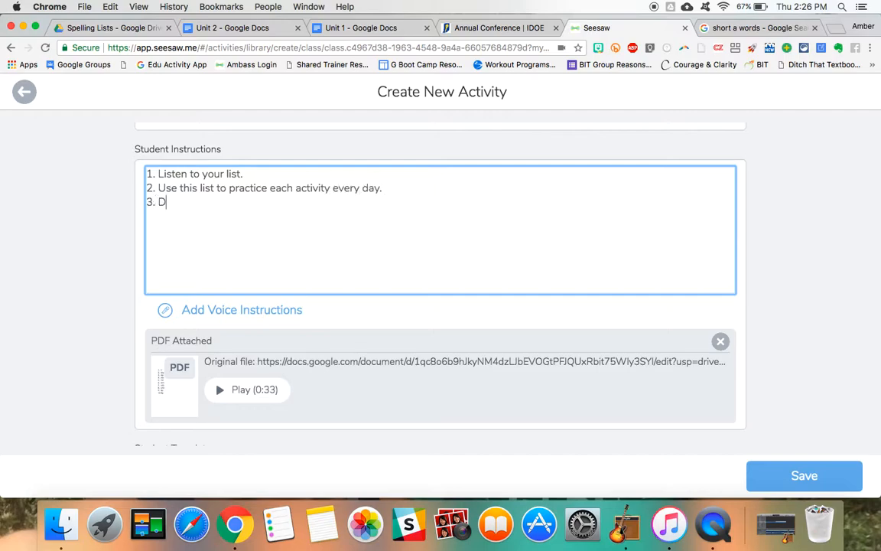
pyautogui.write('o your best!')
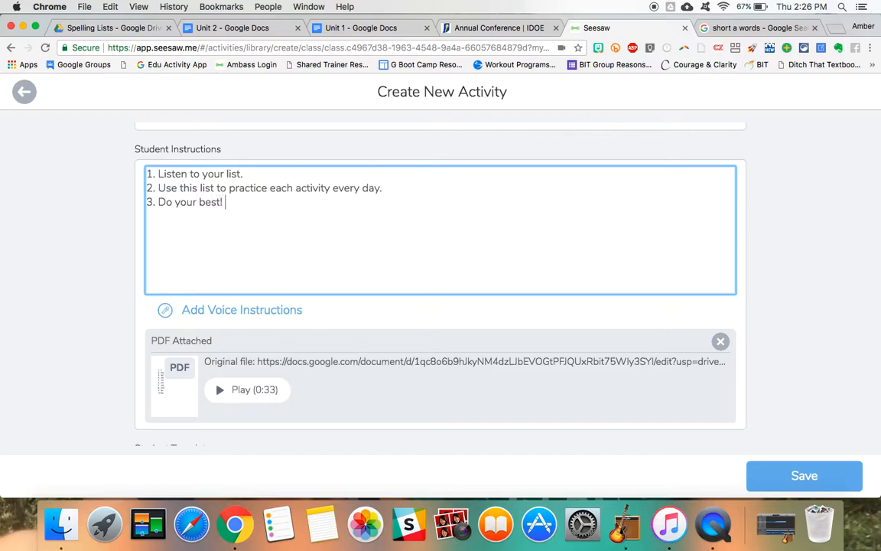
pyautogui.write(':)')
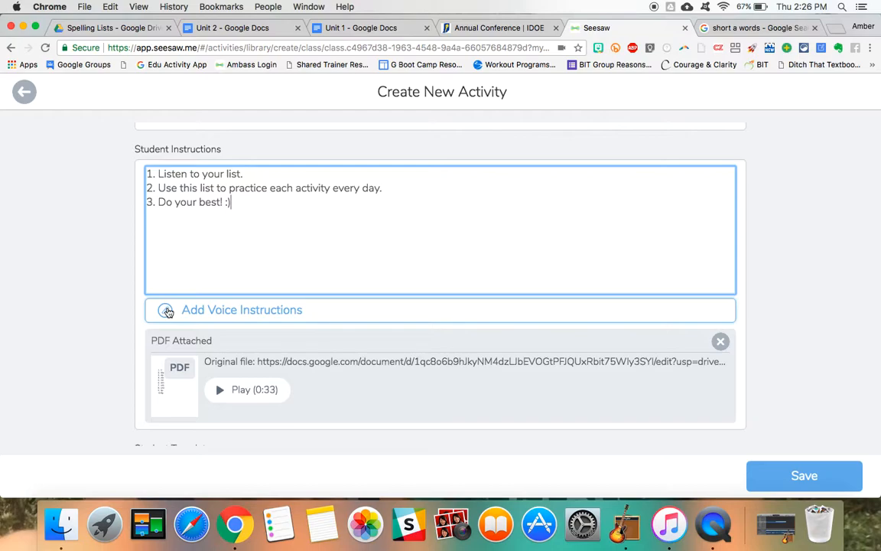
# - Record 13 seconds of spoken student instructions, then stop the recording
pyautogui.click(241, 309)
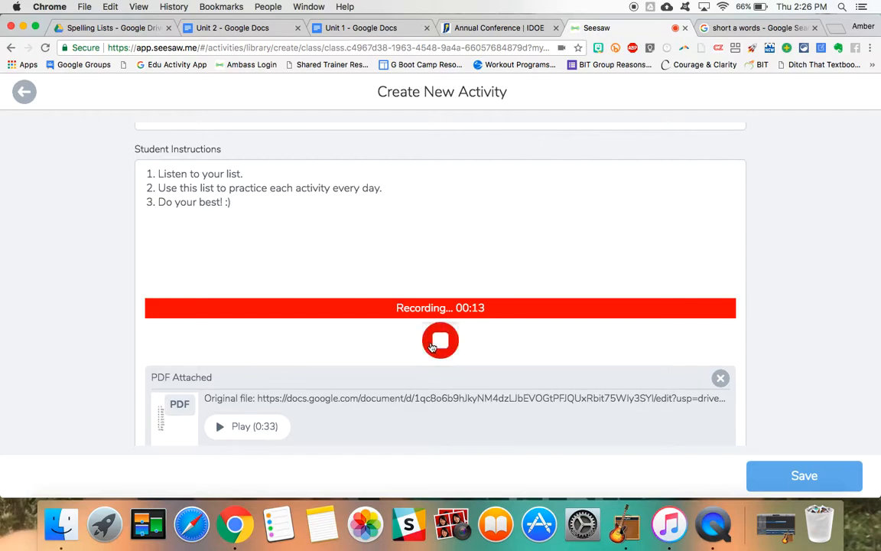
pyautogui.click(440, 341)
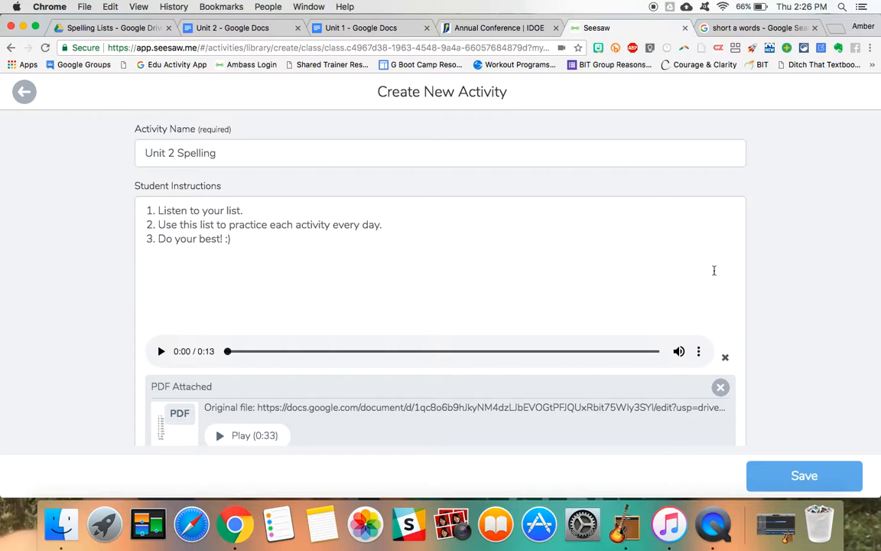
pyautogui.moveTo(836, 332)
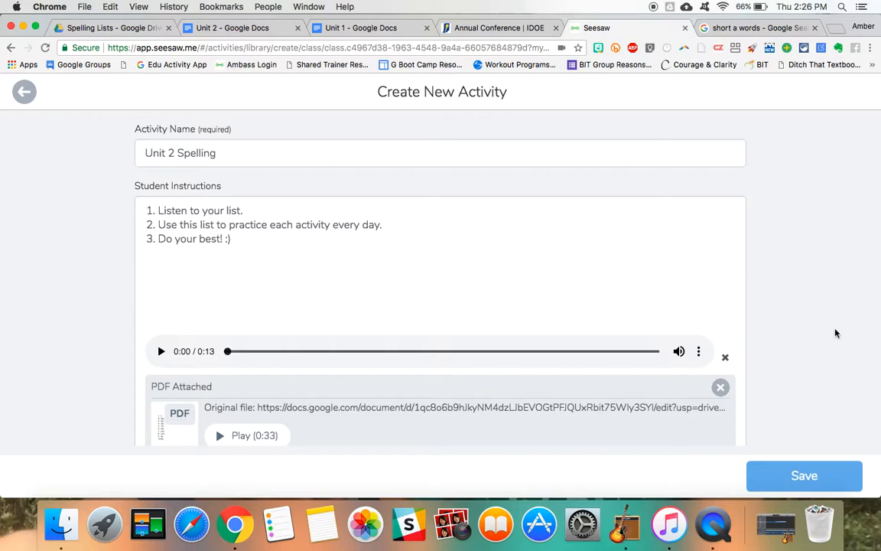
pyautogui.moveTo(861, 355)
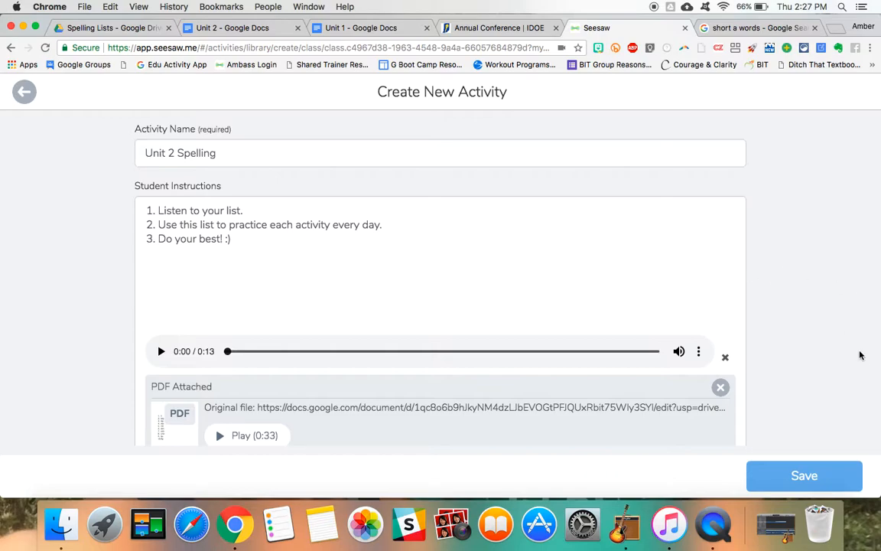
# - Save the activity to My Library and scroll through its saved contents
pyautogui.click(803, 475)
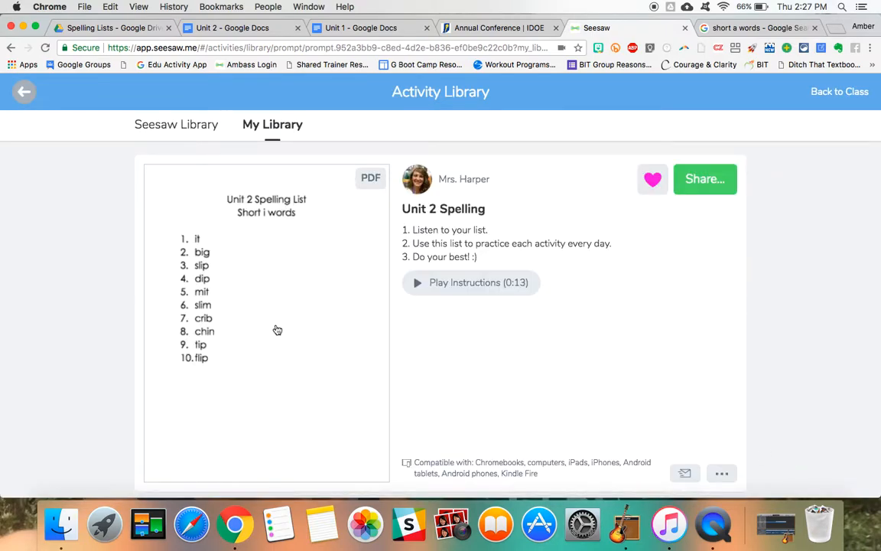
pyautogui.scroll(-3)
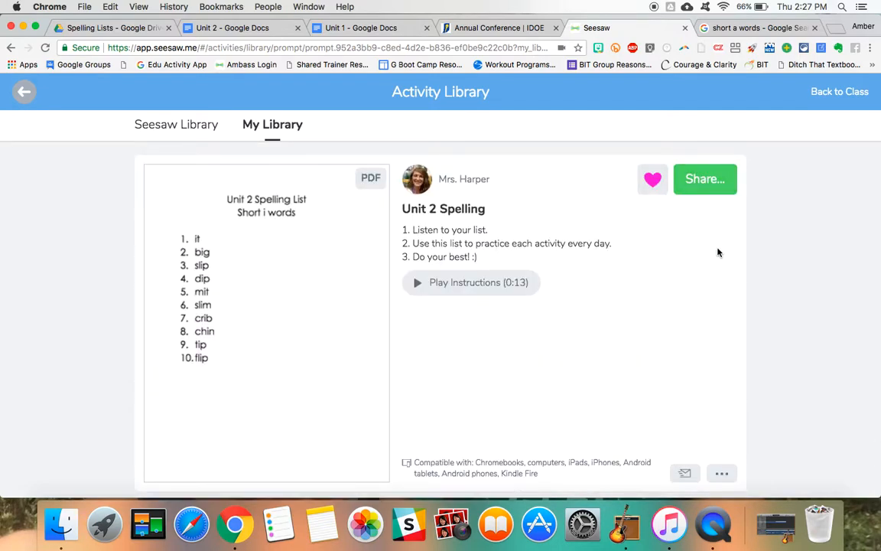
pyautogui.moveTo(704, 221)
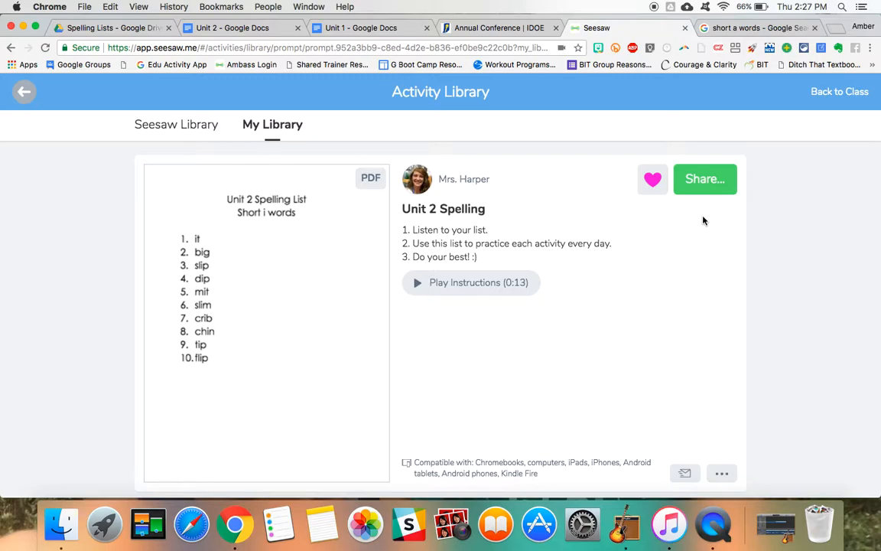
pyautogui.moveTo(702, 221)
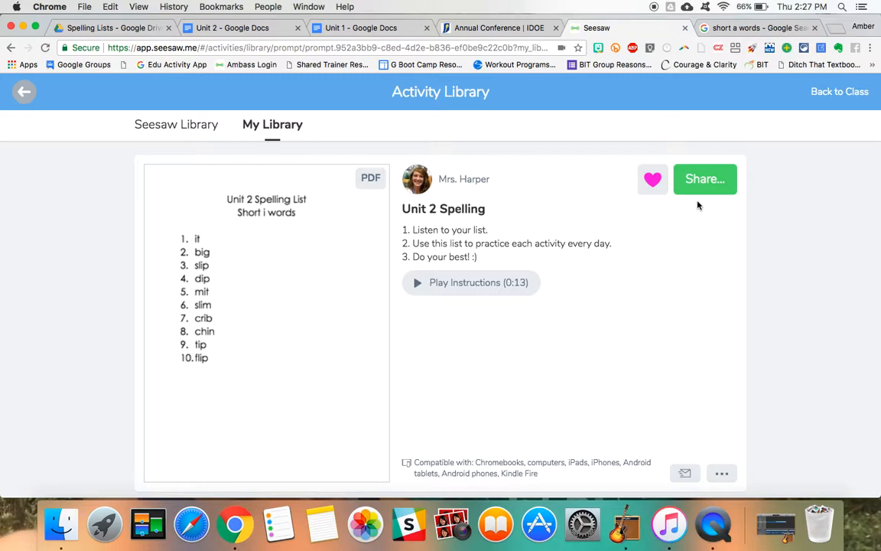
pyautogui.moveTo(626, 254)
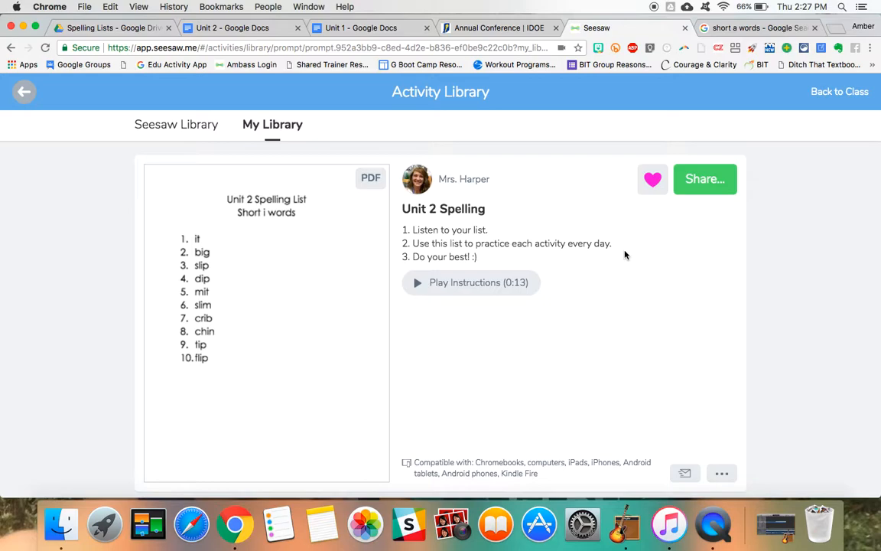
pyautogui.moveTo(715, 210)
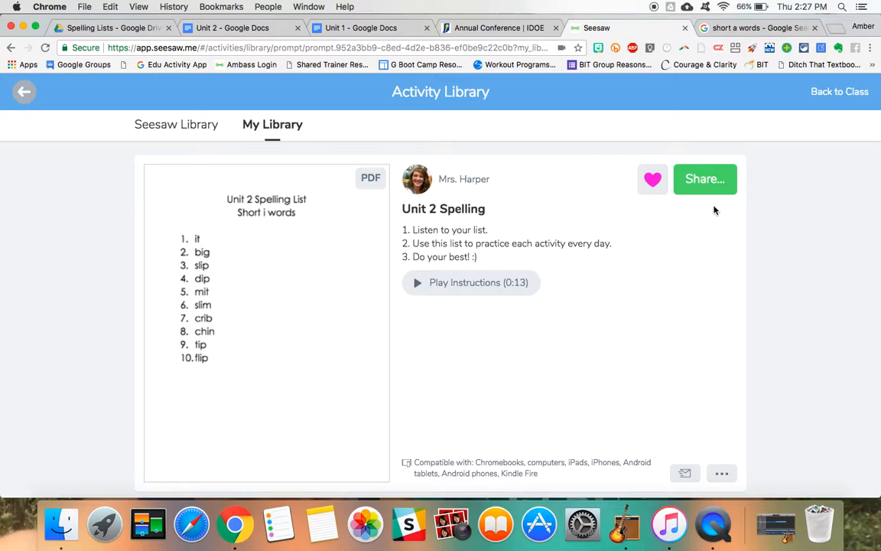
# - Limit sharing to Students 3 and 4 and file the activity in the Spelling folder
pyautogui.click(704, 179)
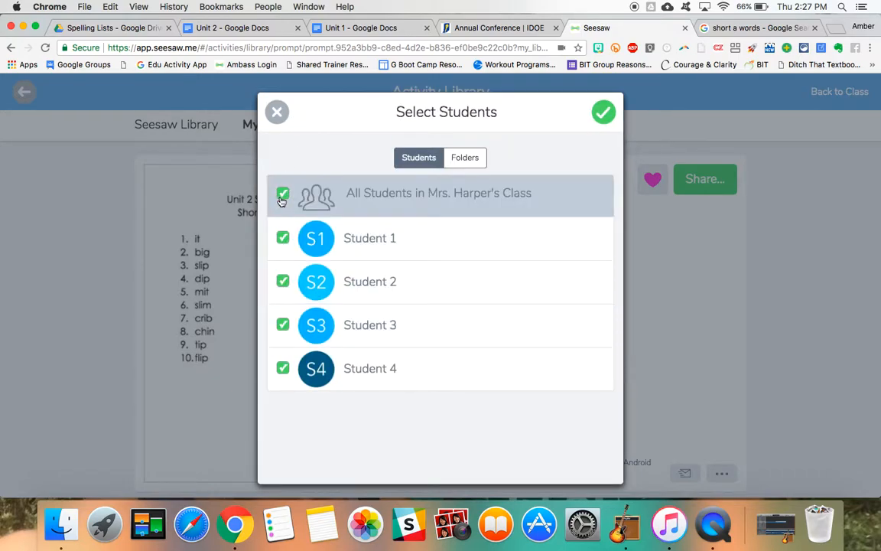
pyautogui.click(283, 192)
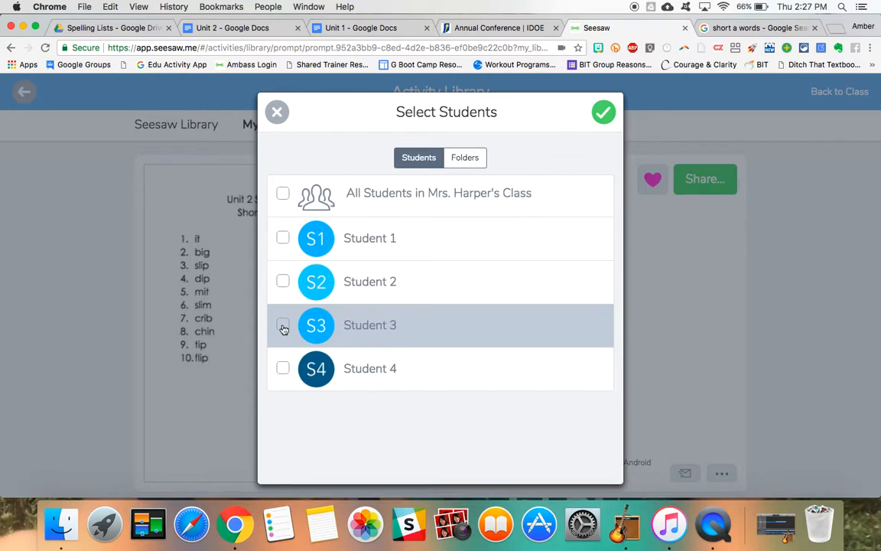
pyautogui.click(283, 368)
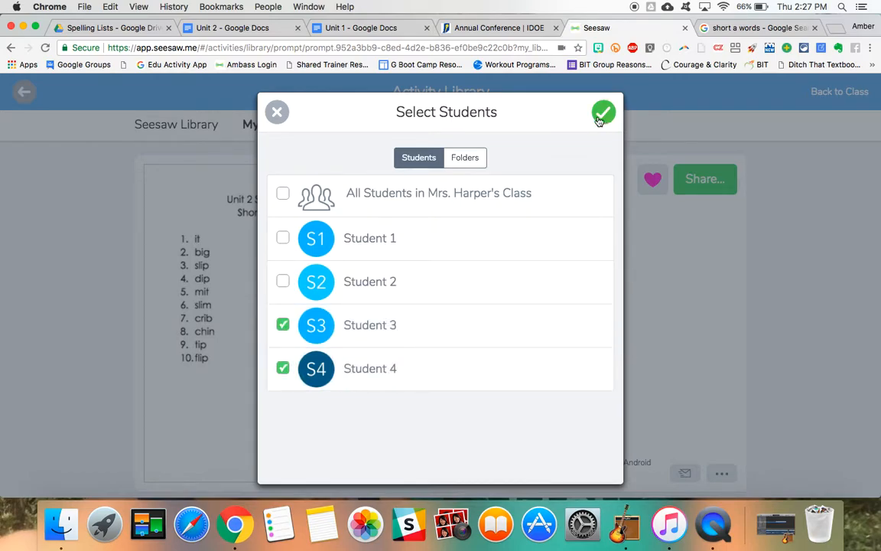
pyautogui.click(603, 112)
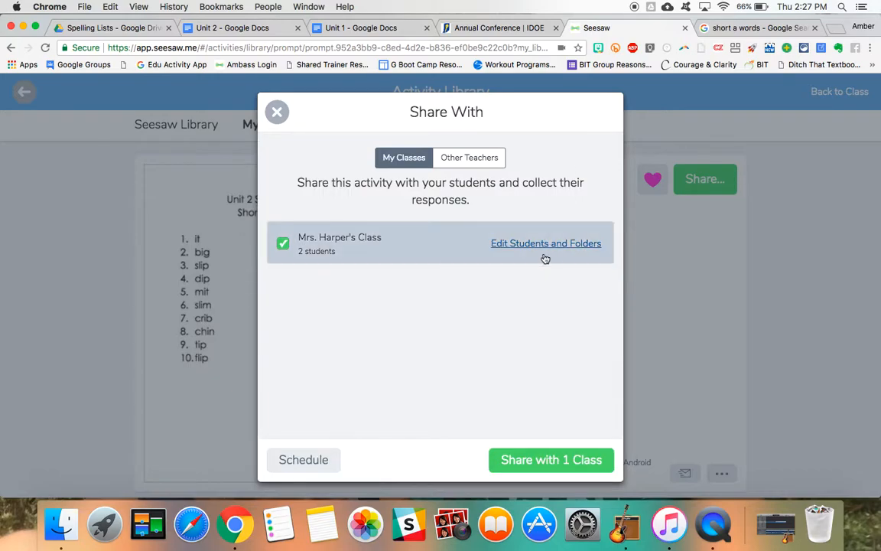
pyautogui.click(545, 243)
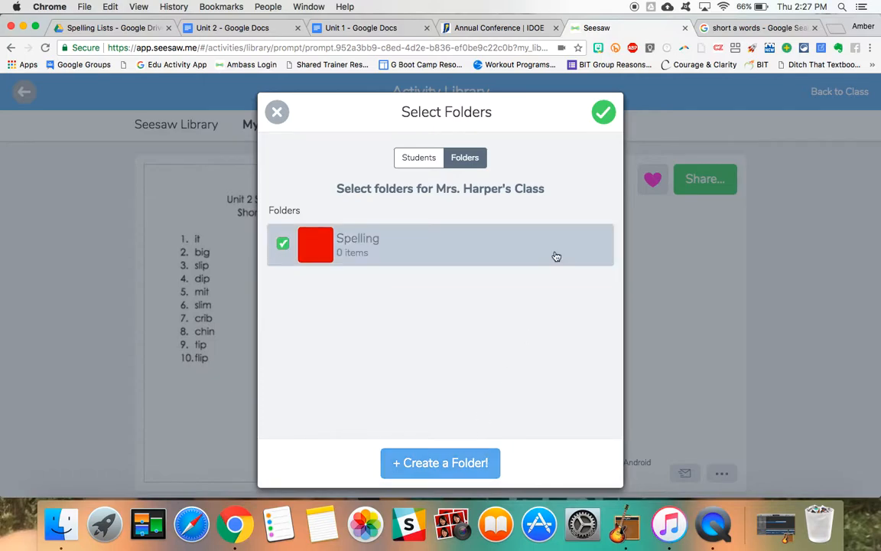
pyautogui.click(603, 111)
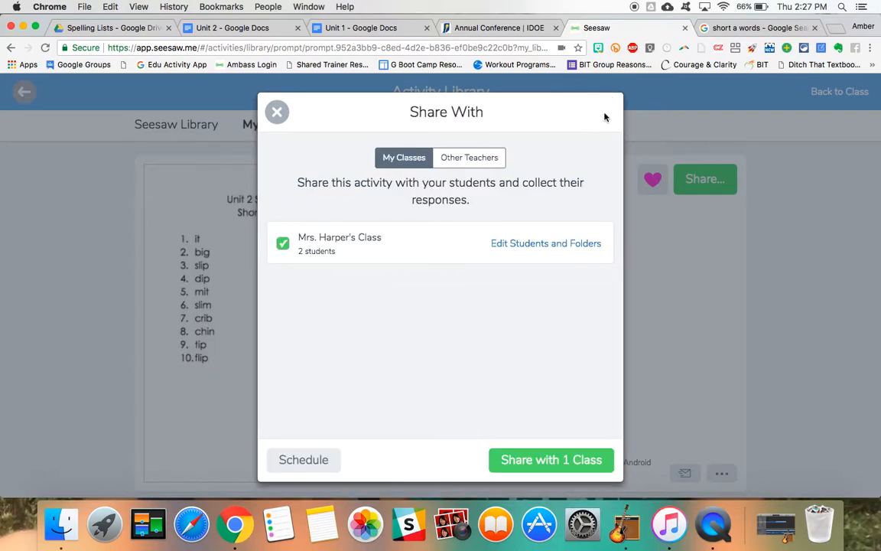
pyautogui.moveTo(551, 460)
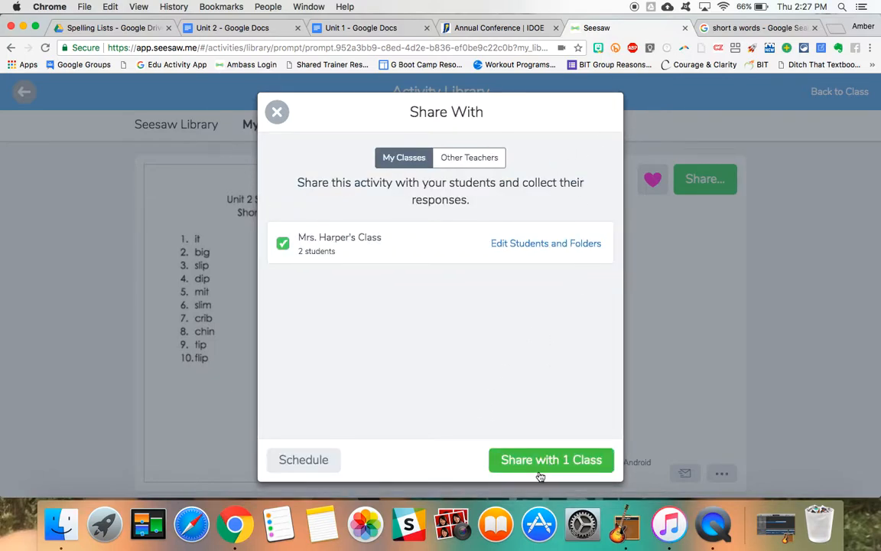
# - Confirm sharing Unit 2 Spelling with Mrs. Harper's Class
pyautogui.click(550, 458)
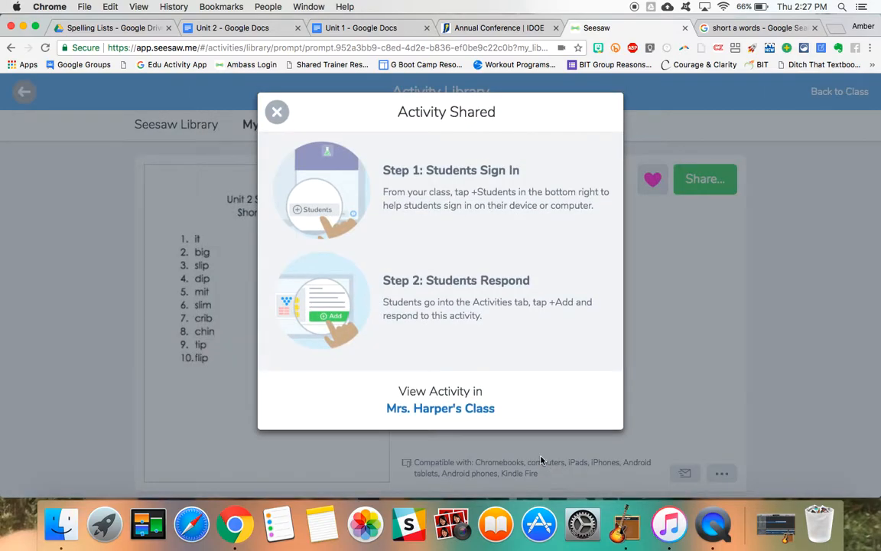
pyautogui.moveTo(556, 260)
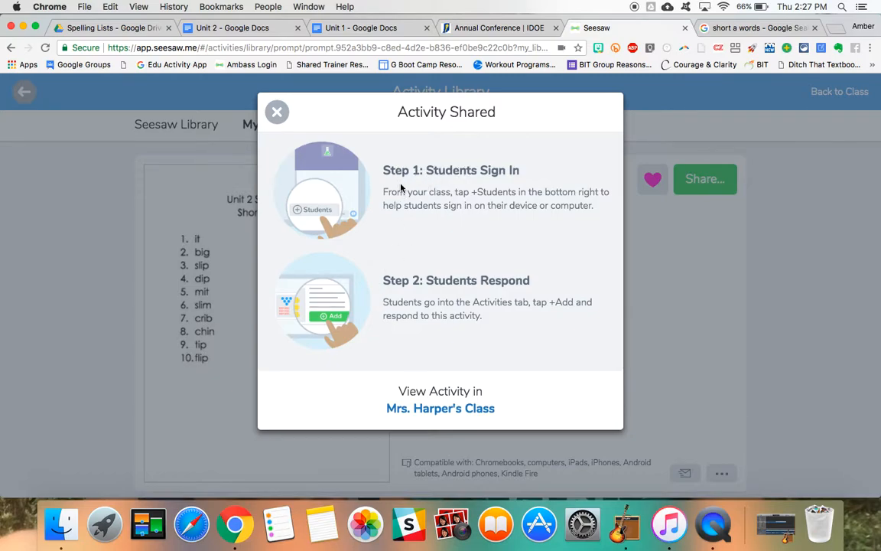
pyautogui.moveTo(585, 201)
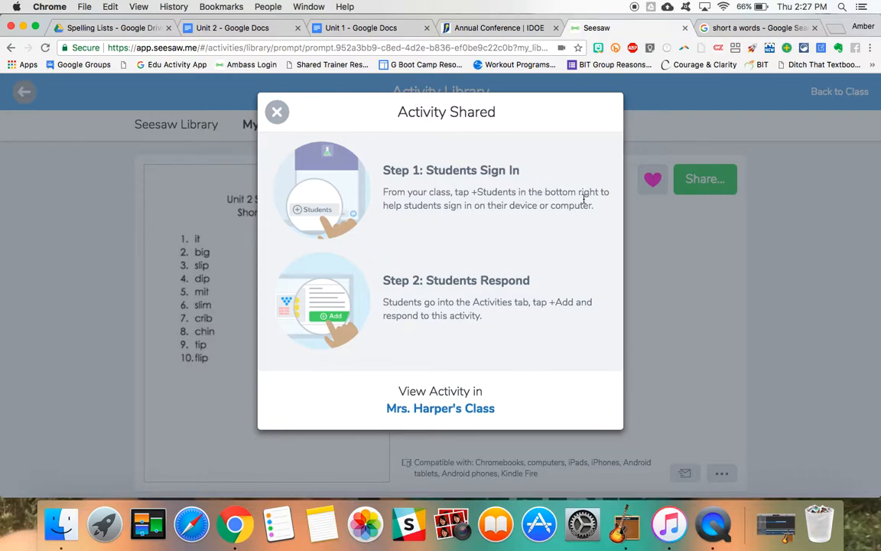
pyautogui.moveTo(540, 218)
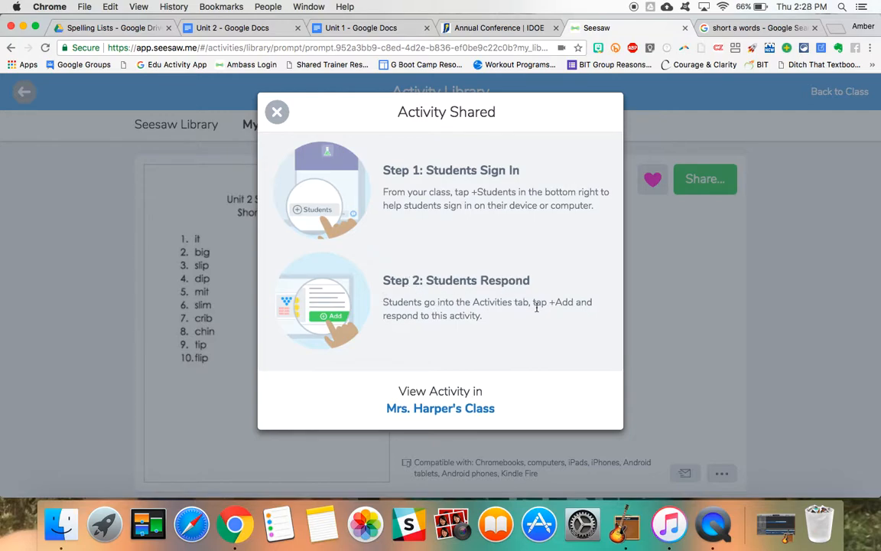
pyautogui.moveTo(451, 328)
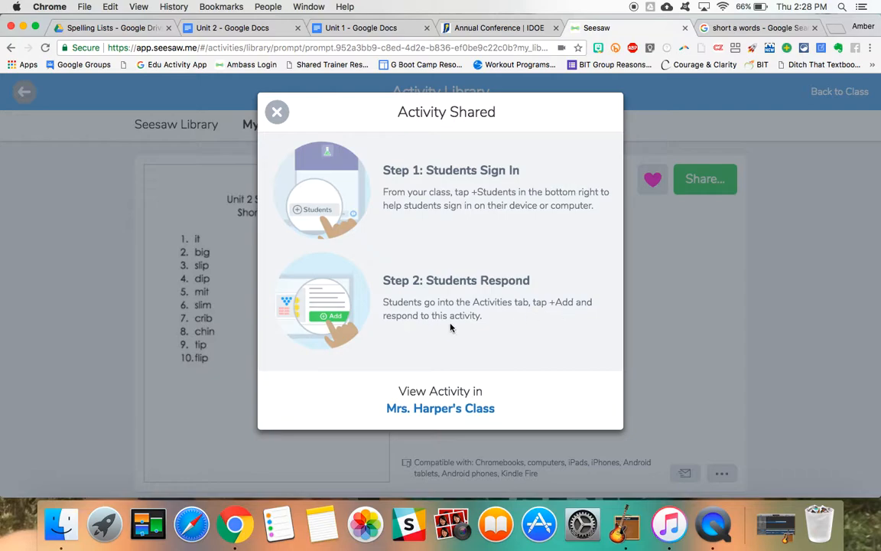
pyautogui.moveTo(458, 238)
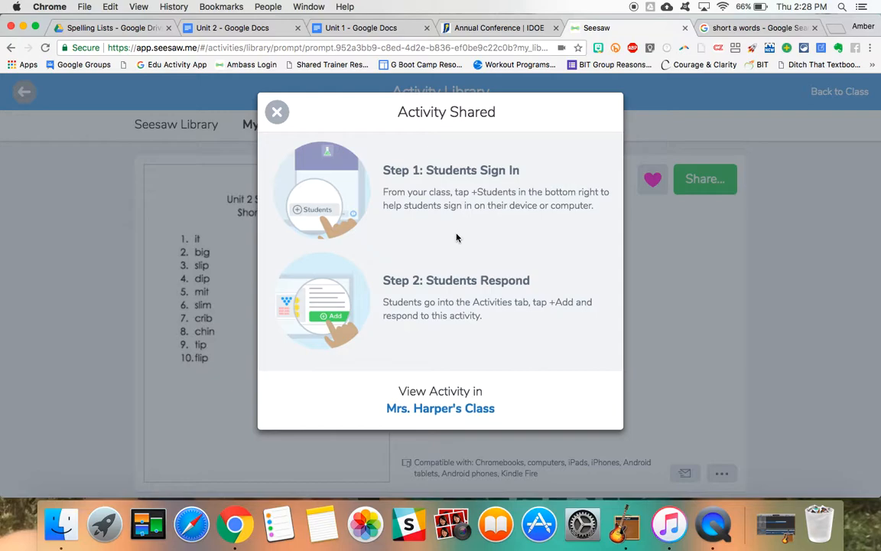
pyautogui.moveTo(277, 112)
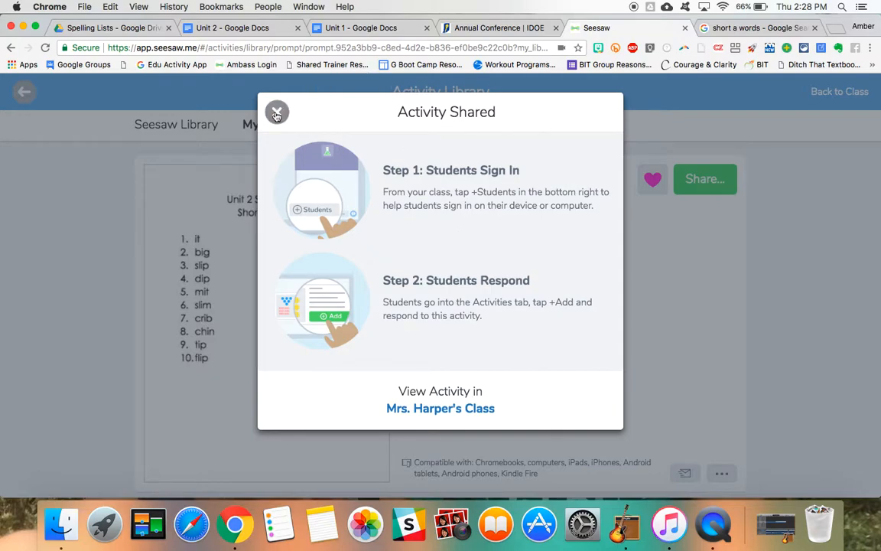
pyautogui.moveTo(276, 112)
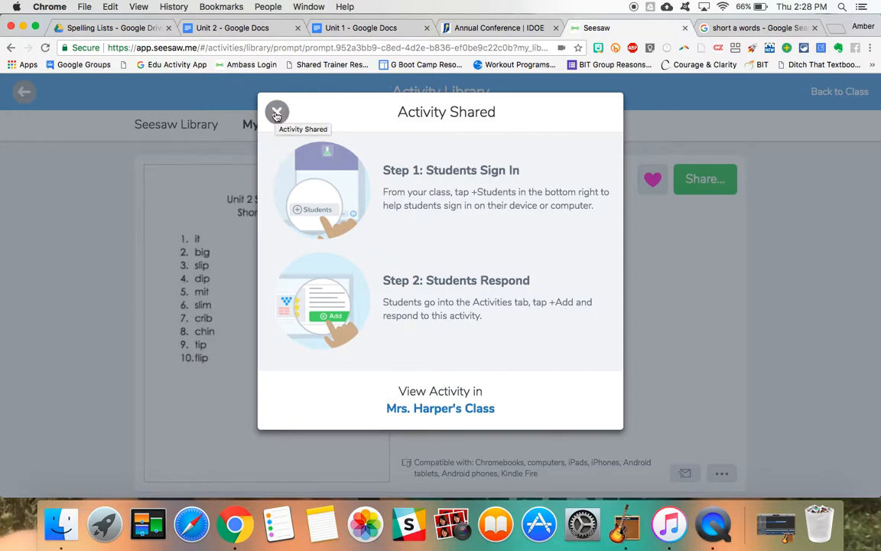
# - Dismiss the Activity Shared confirmation and return to the class activities list
pyautogui.click(276, 111)
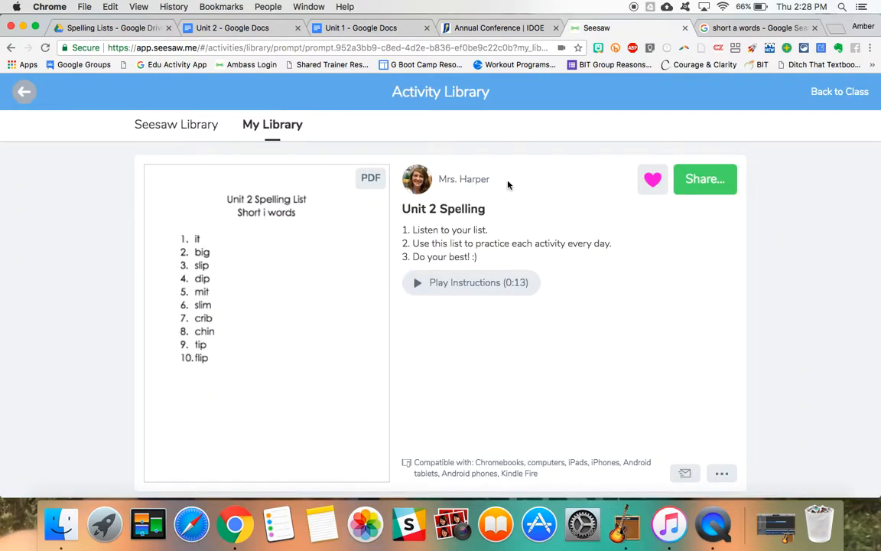
pyautogui.moveTo(650, 277)
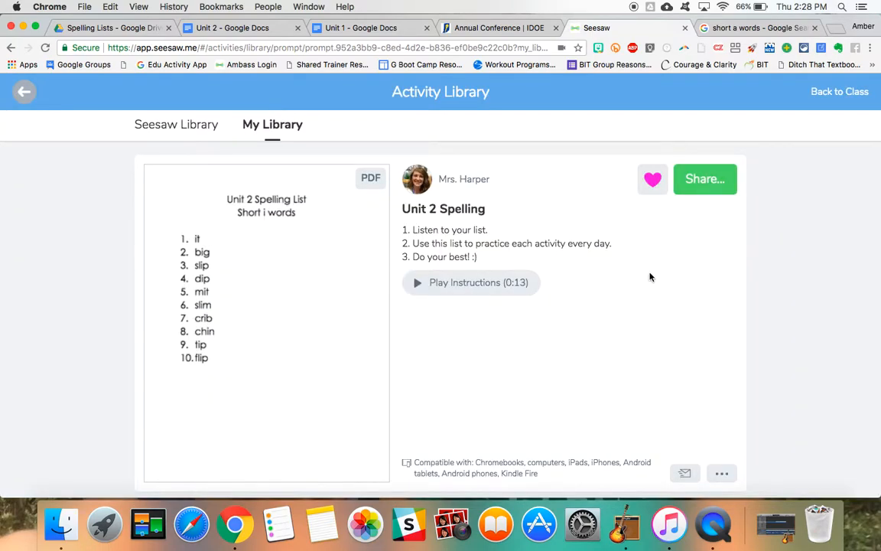
pyautogui.moveTo(840, 91)
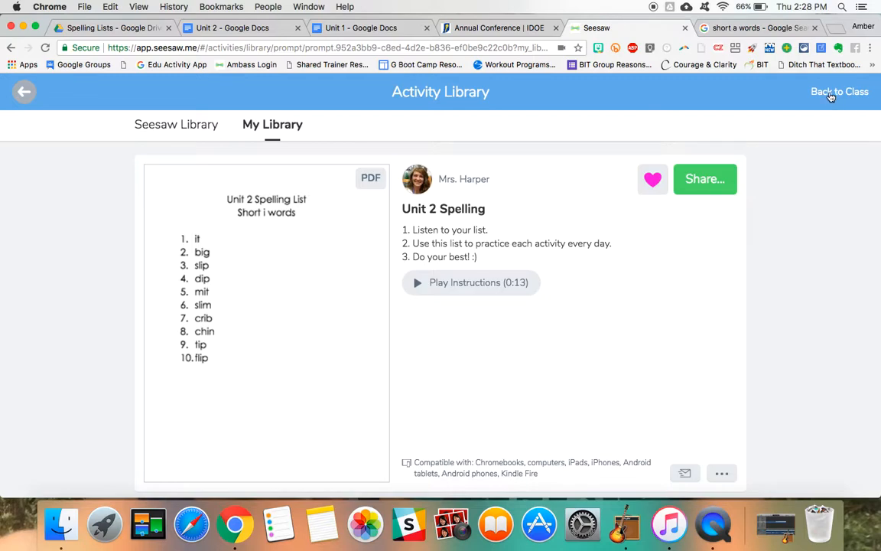
pyautogui.click(840, 91)
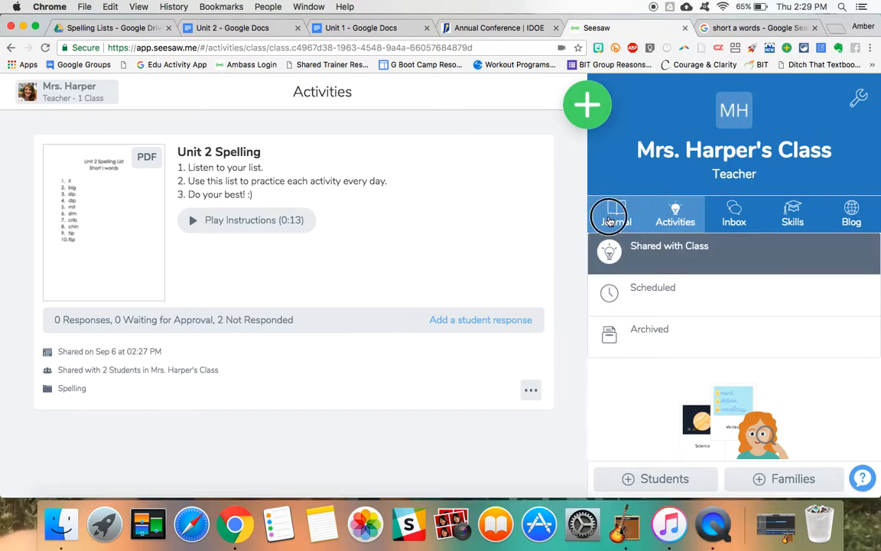
# - Browse the class journal, checking Student 1's and Student 3's journals, ending on Student 1's empty journal
pyautogui.click(617, 214)
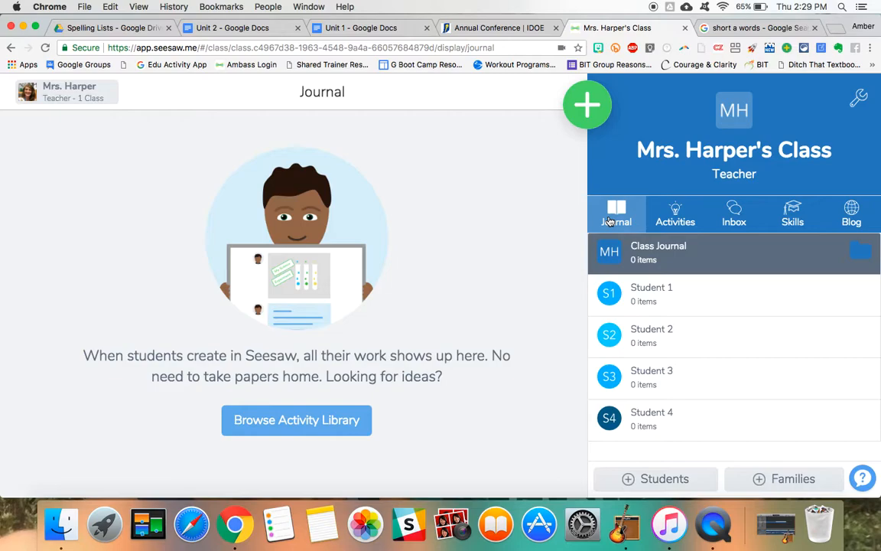
pyautogui.moveTo(295, 109)
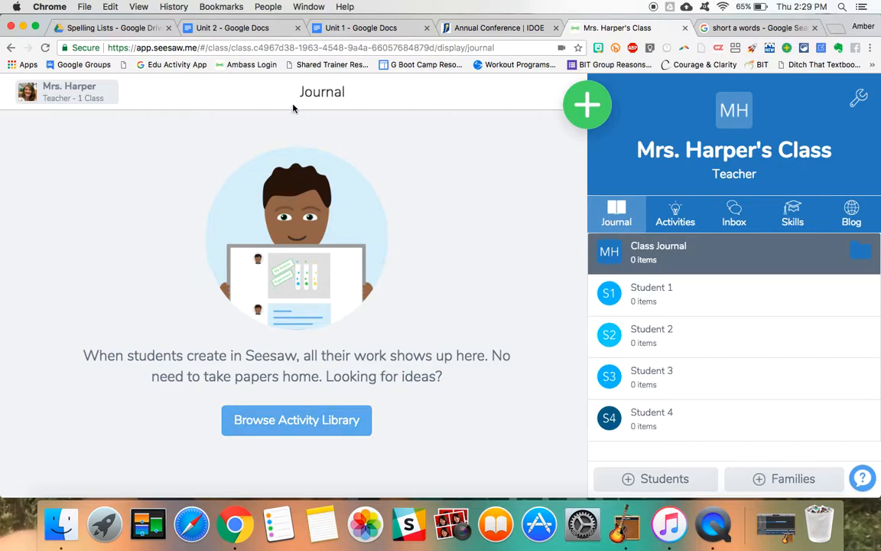
pyautogui.moveTo(410, 328)
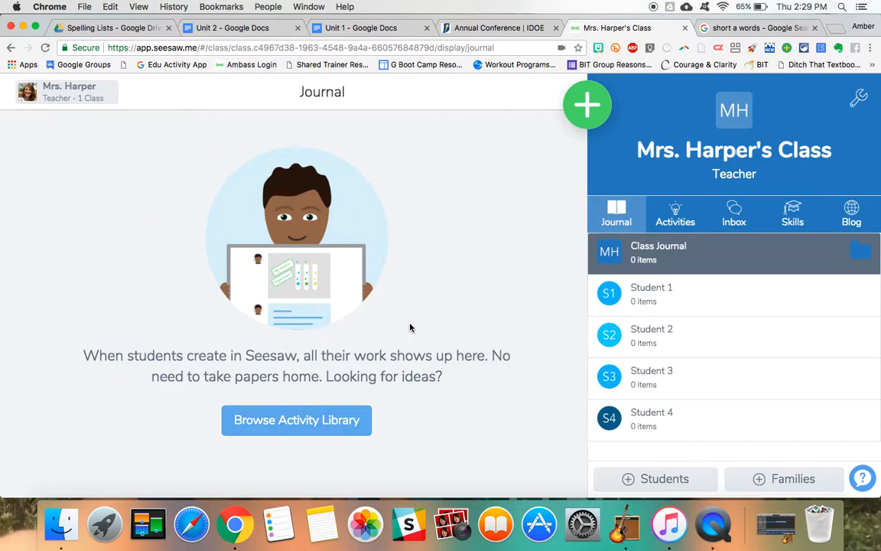
pyautogui.moveTo(466, 273)
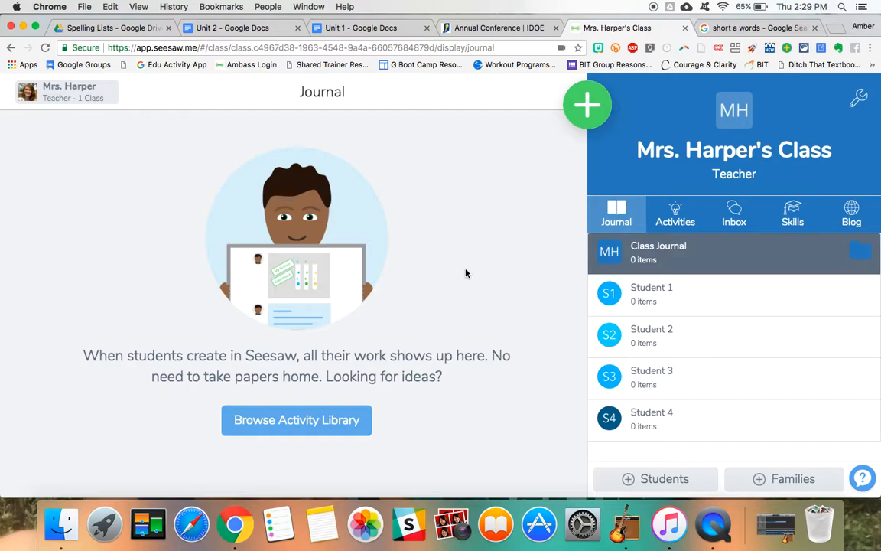
pyautogui.moveTo(500, 274)
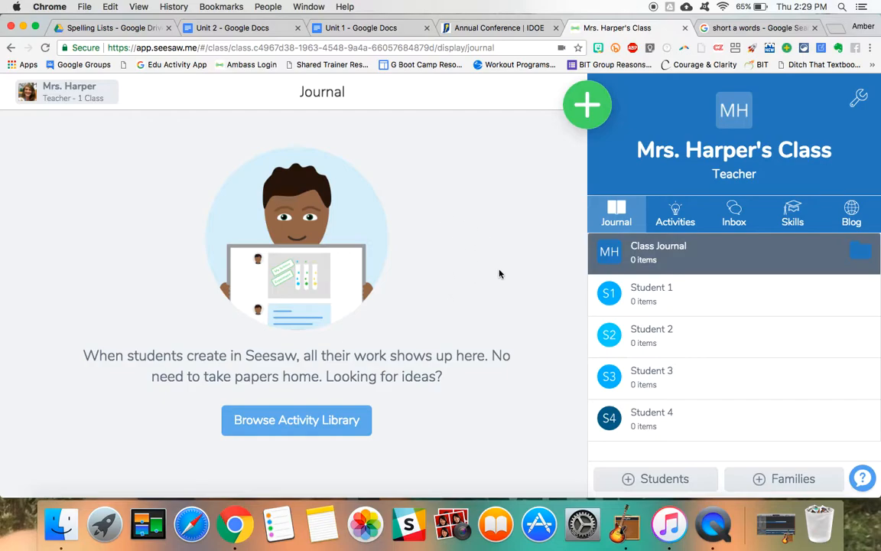
pyautogui.moveTo(641, 310)
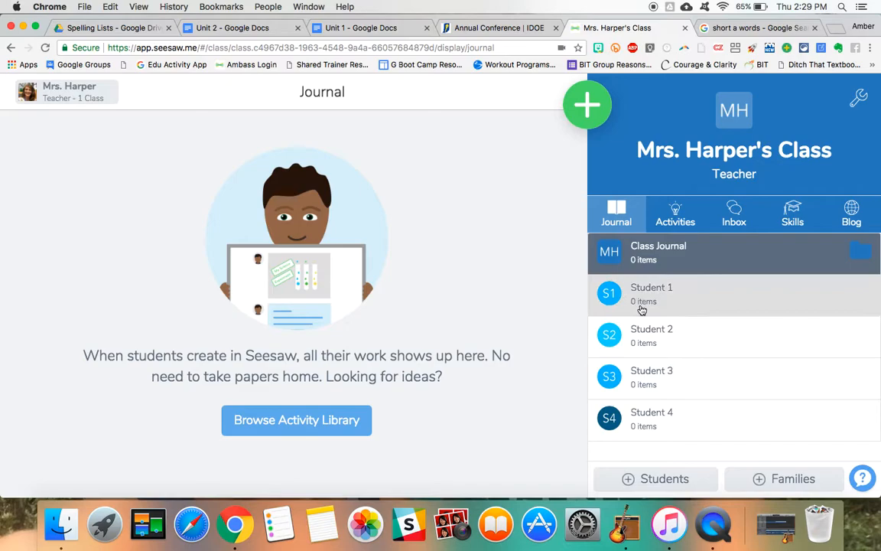
pyautogui.click(652, 294)
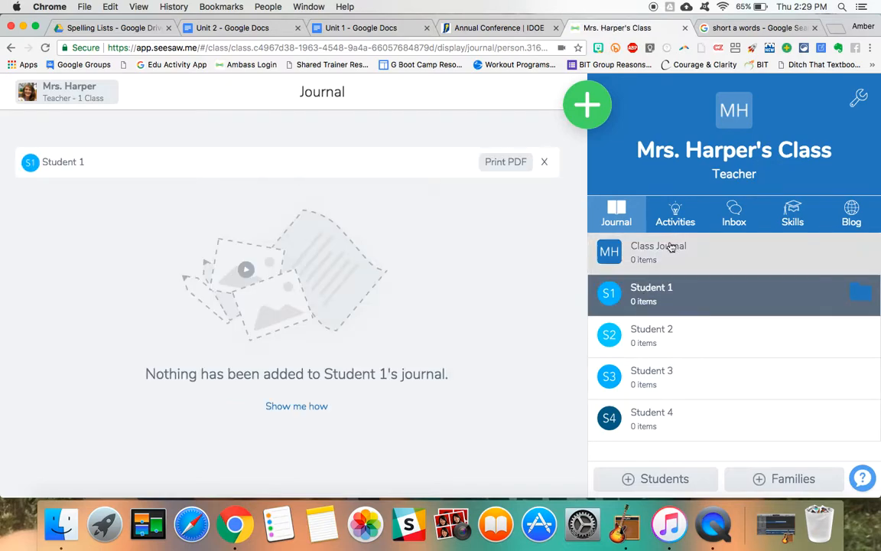
pyautogui.click(674, 214)
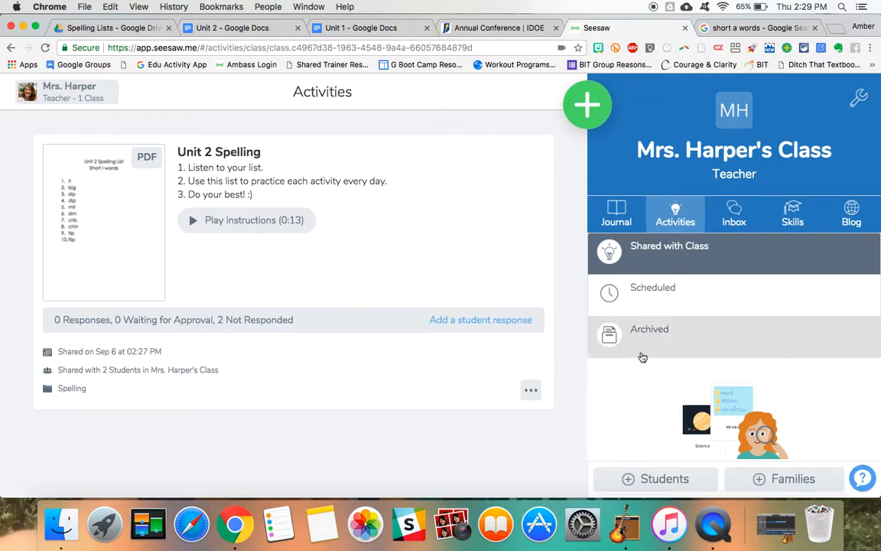
pyautogui.click(617, 214)
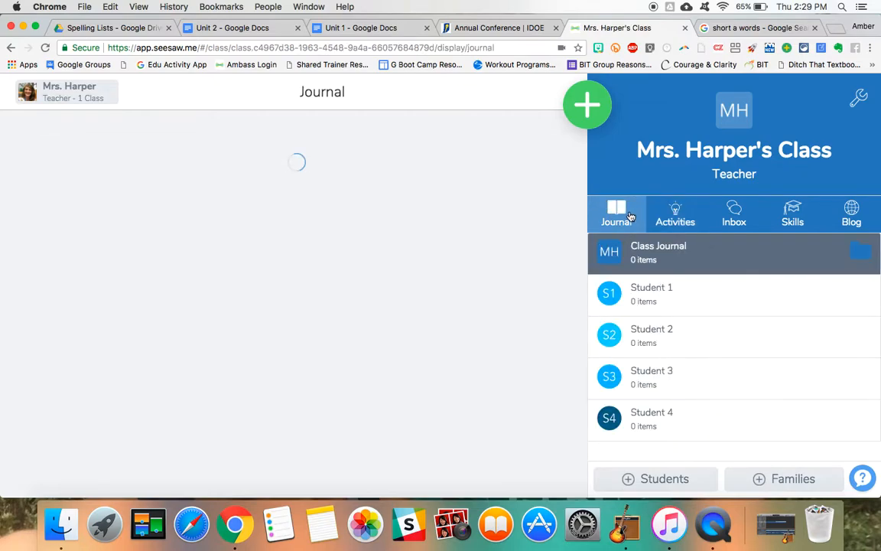
pyautogui.click(651, 375)
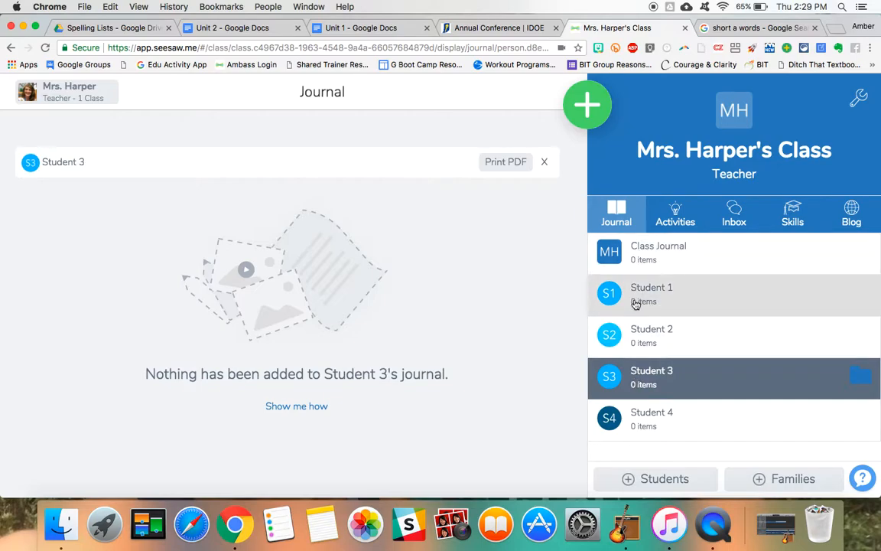
pyautogui.click(651, 294)
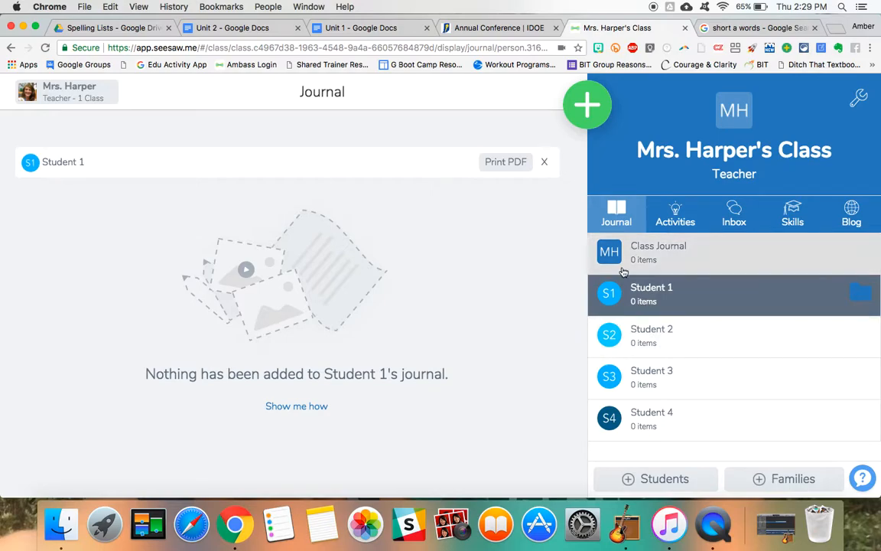
# - Return to the class activities and choose Browse Activity Library from the green + add options
pyautogui.click(674, 214)
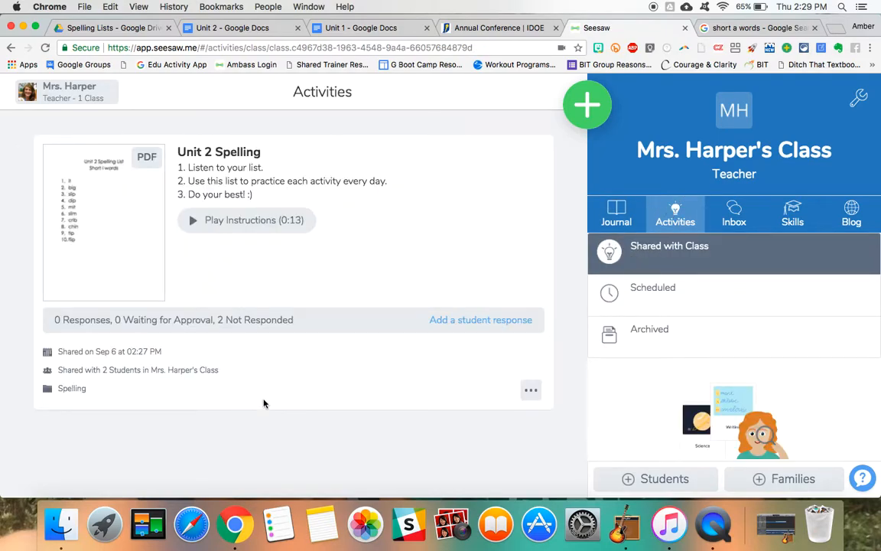
pyautogui.moveTo(308, 379)
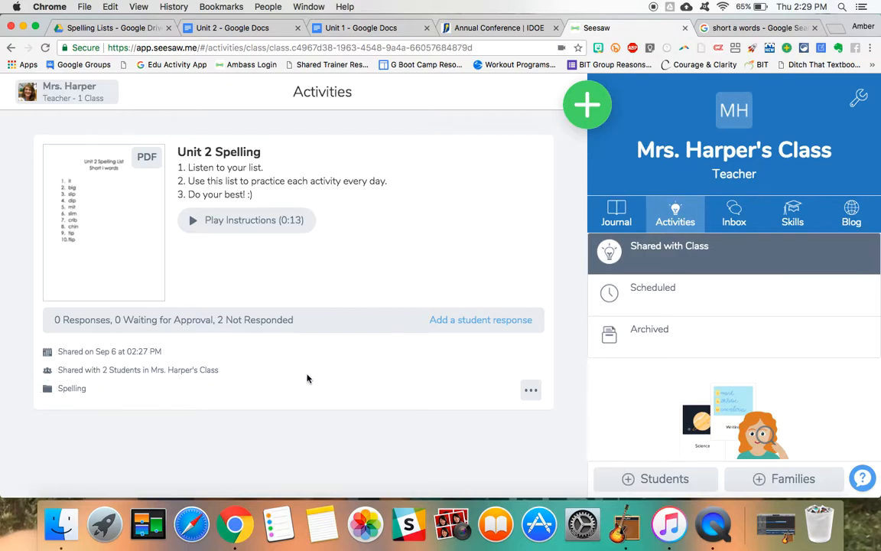
pyautogui.moveTo(352, 360)
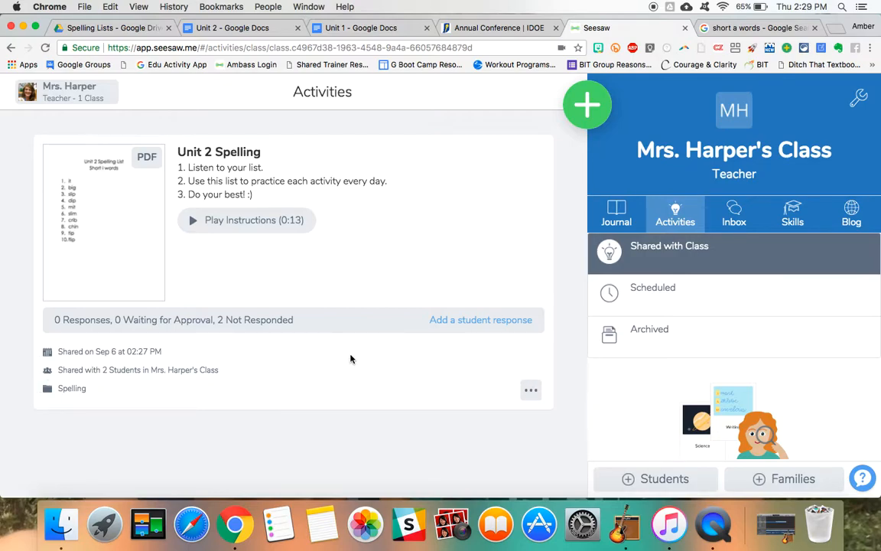
pyautogui.moveTo(572, 181)
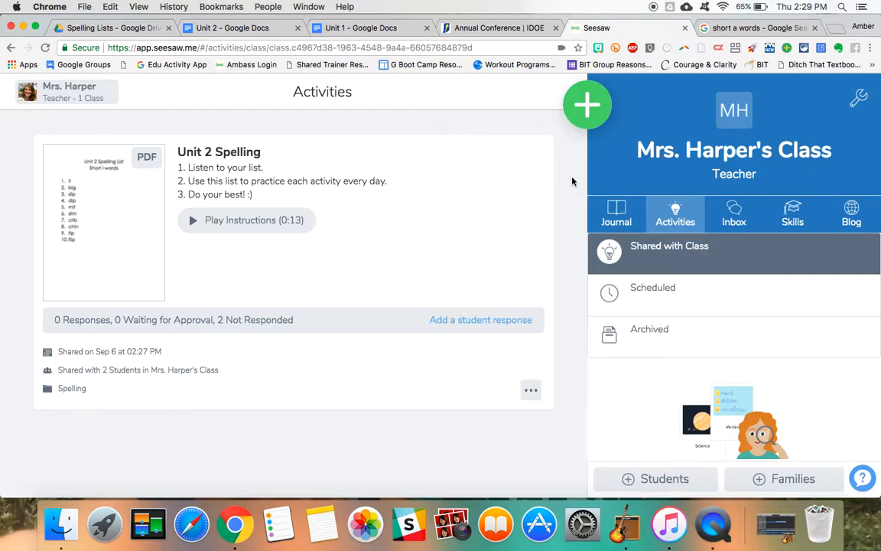
pyautogui.click(588, 104)
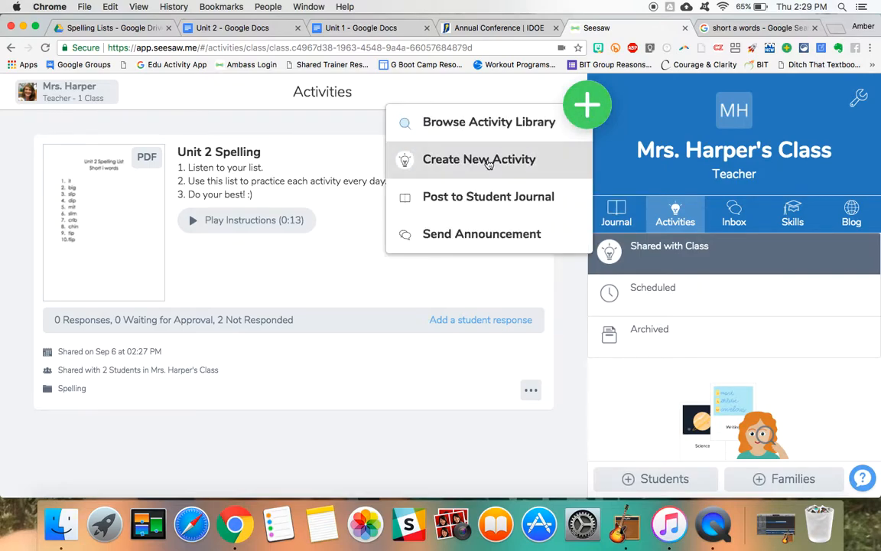
pyautogui.click(489, 122)
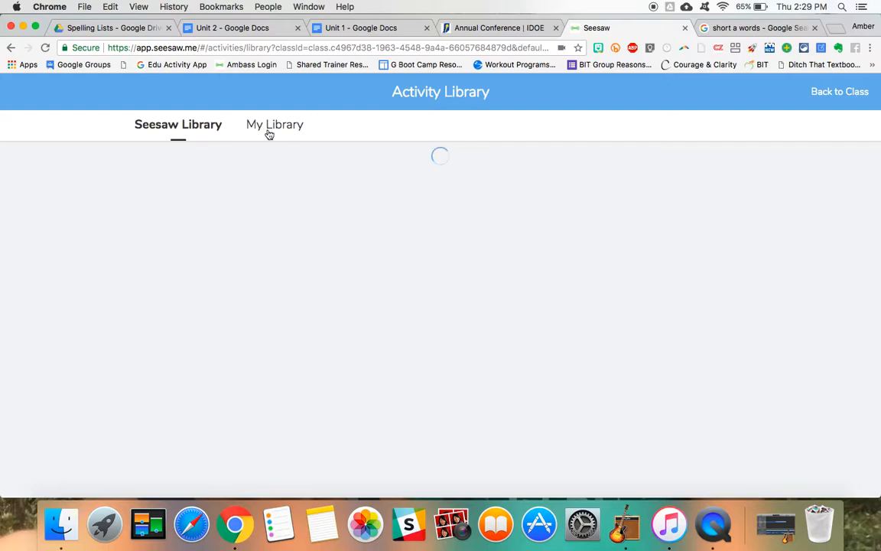
# - From My Library, share Unit 1 Spelling with Student 1 and Student 2 in Mrs. Harper's Class
pyautogui.click(272, 124)
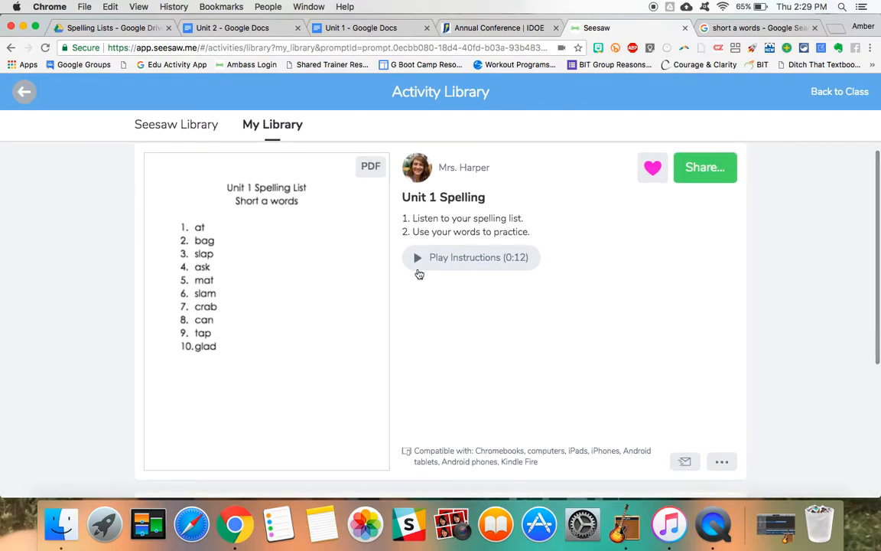
pyautogui.click(704, 167)
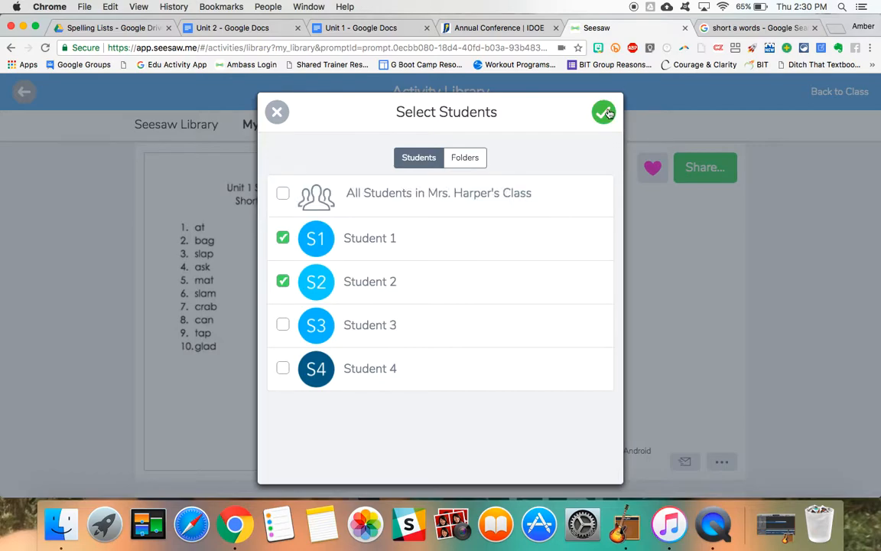
pyautogui.click(604, 112)
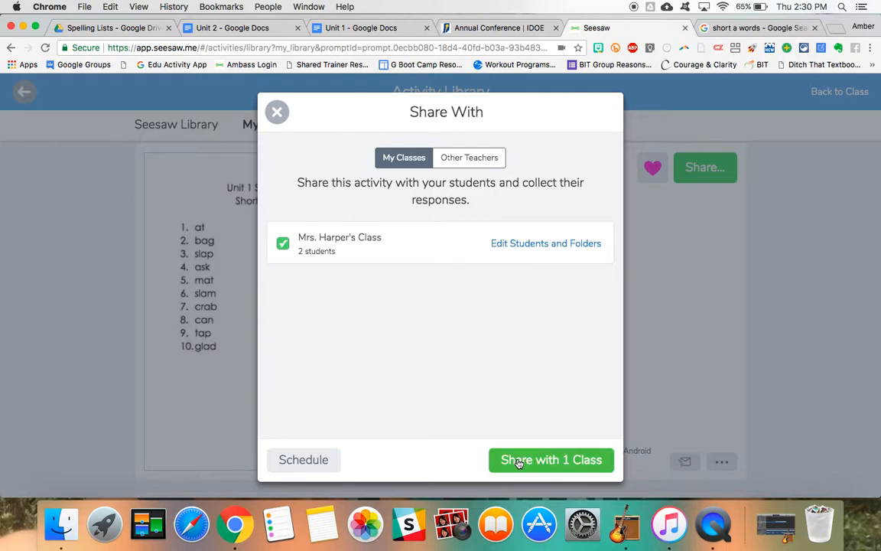
pyautogui.click(551, 460)
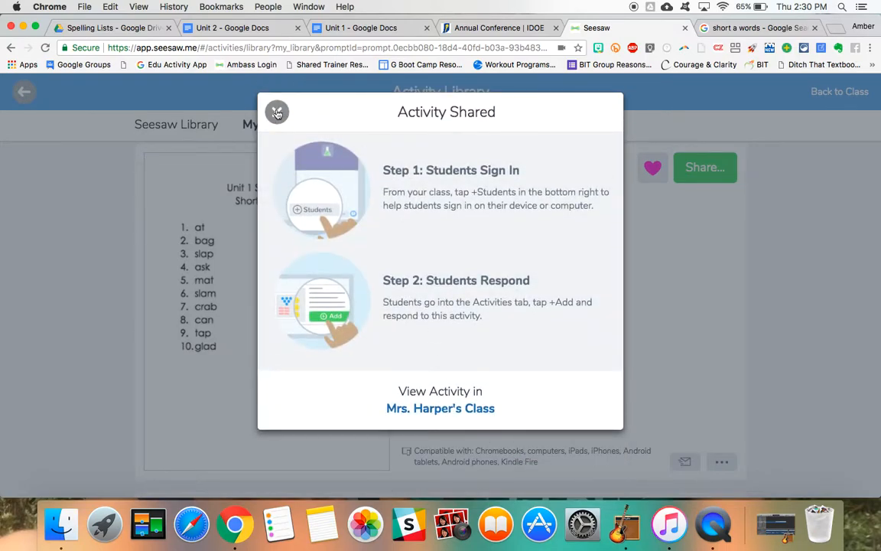
pyautogui.click(277, 111)
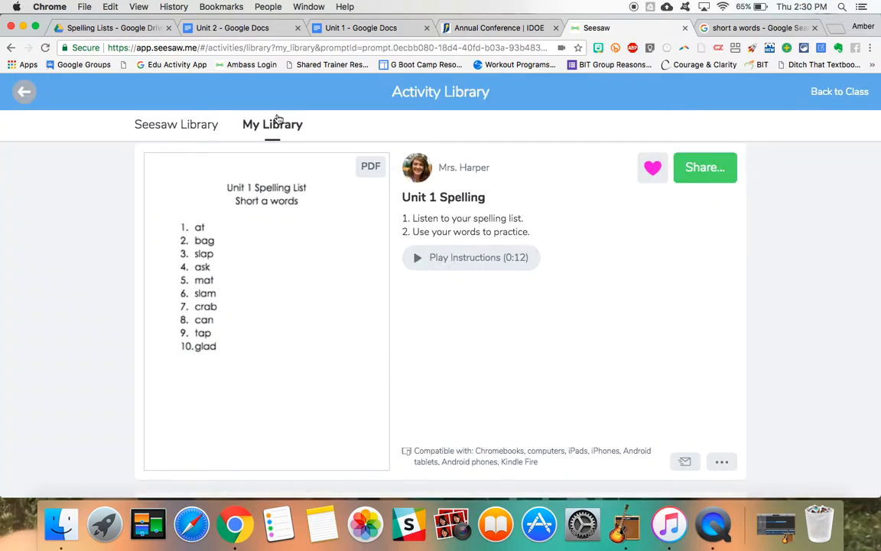
pyautogui.moveTo(562, 254)
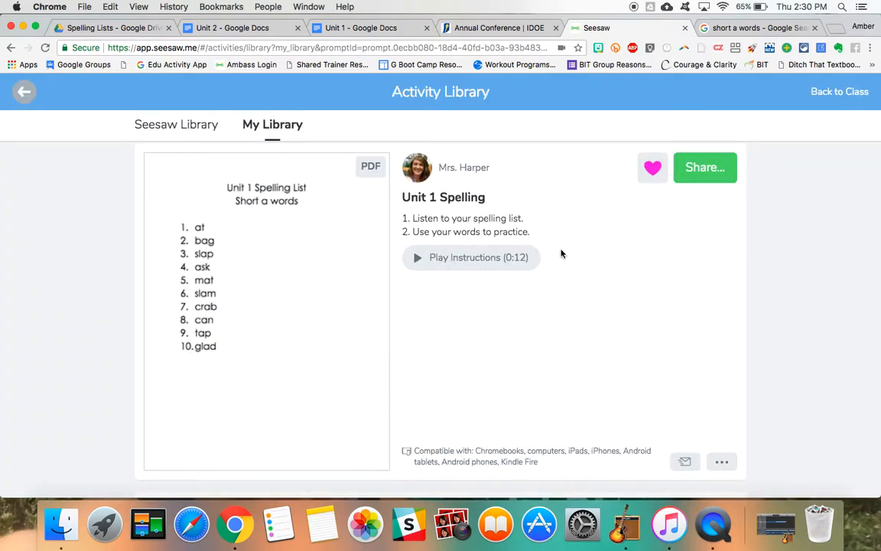
pyautogui.click(24, 91)
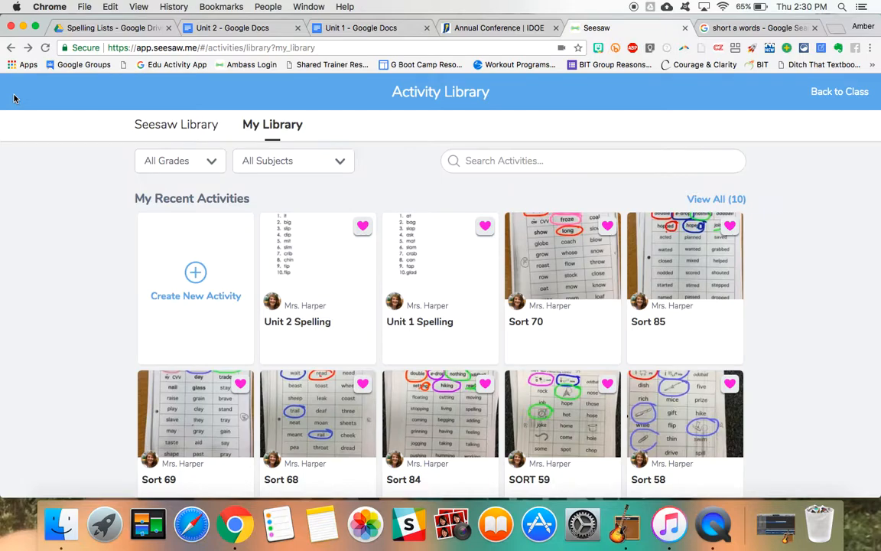
# - Back in the class, review shared Unit 1 and Unit 2 Spelling, then open the empty Scheduled view
pyautogui.click(839, 91)
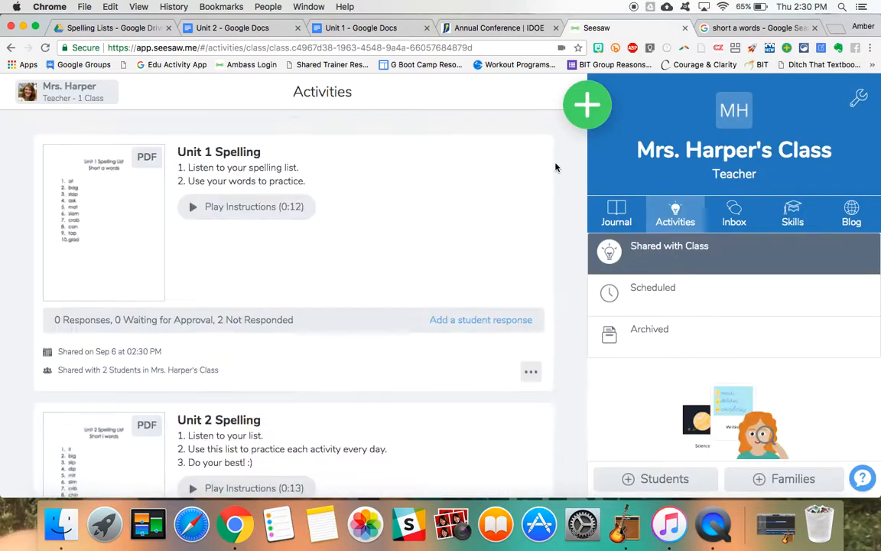
pyautogui.moveTo(241, 370)
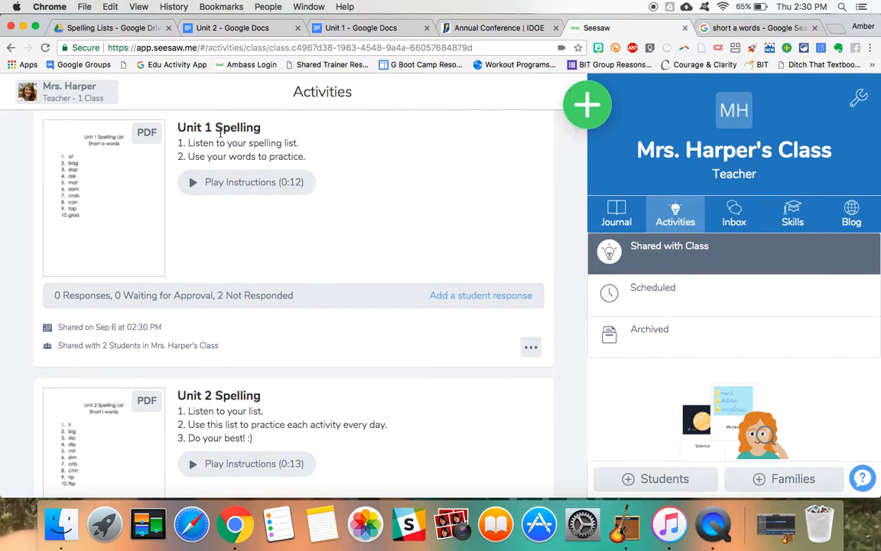
pyautogui.scroll(-3)
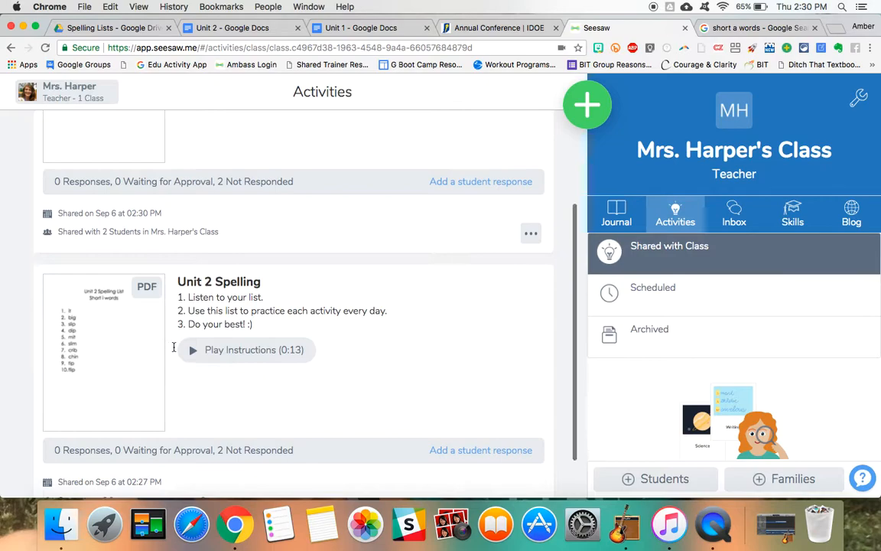
pyautogui.scroll(-3)
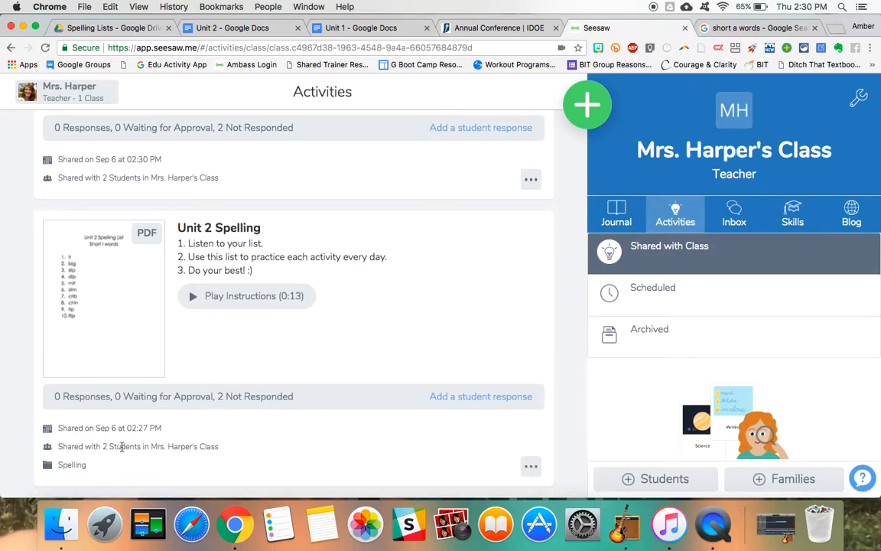
pyautogui.moveTo(404, 442)
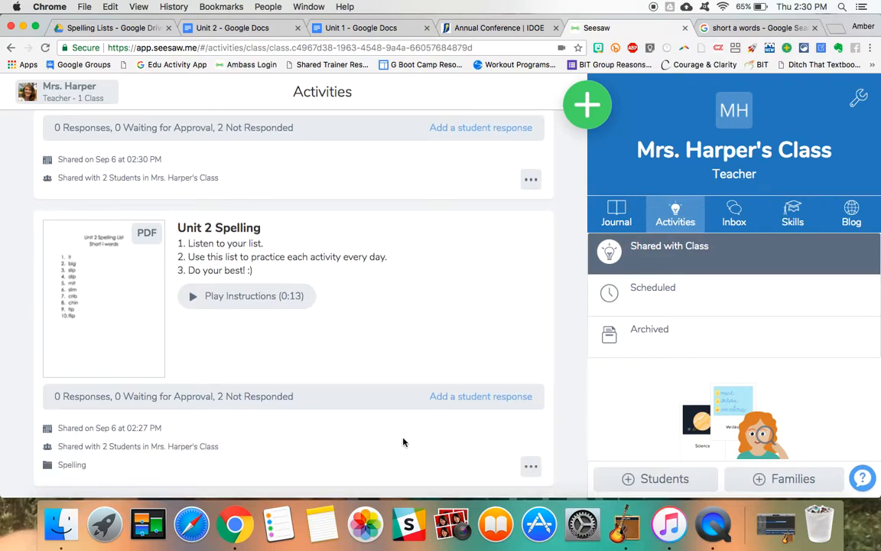
pyautogui.moveTo(478, 454)
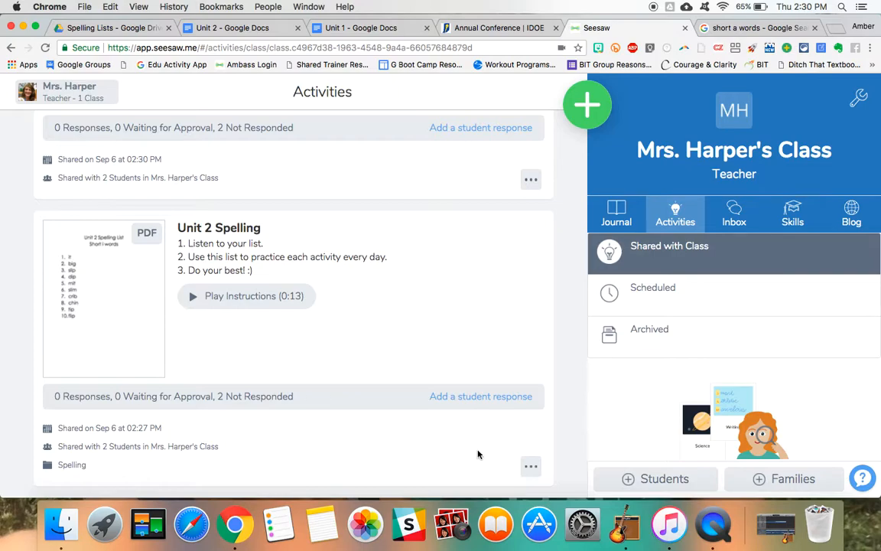
pyautogui.moveTo(527, 382)
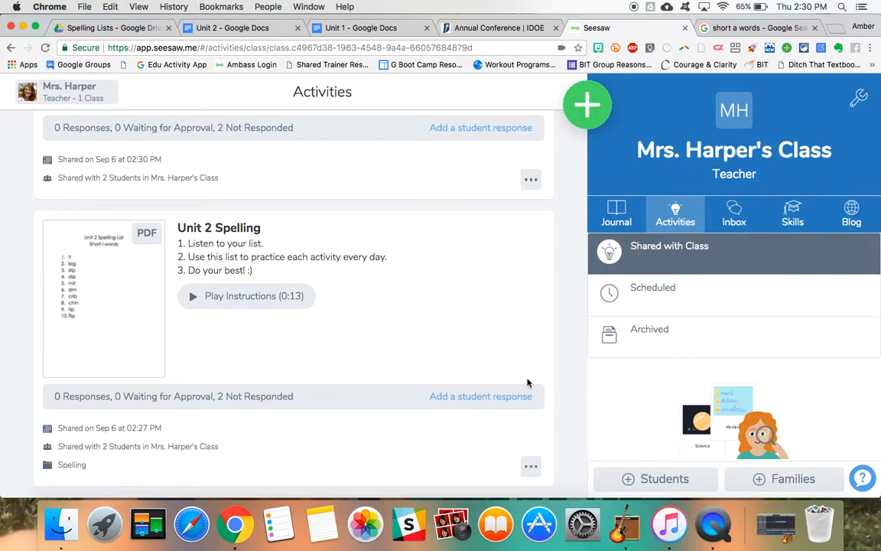
pyautogui.moveTo(646, 296)
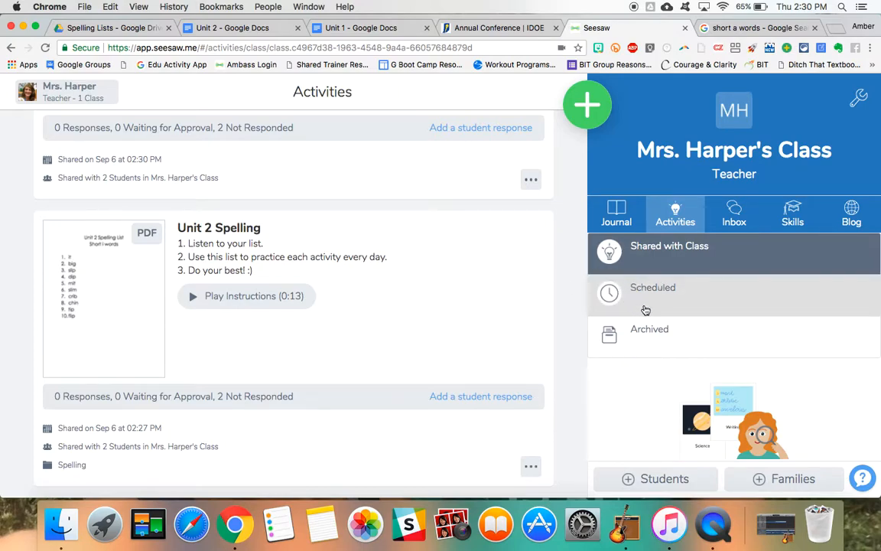
pyautogui.click(652, 287)
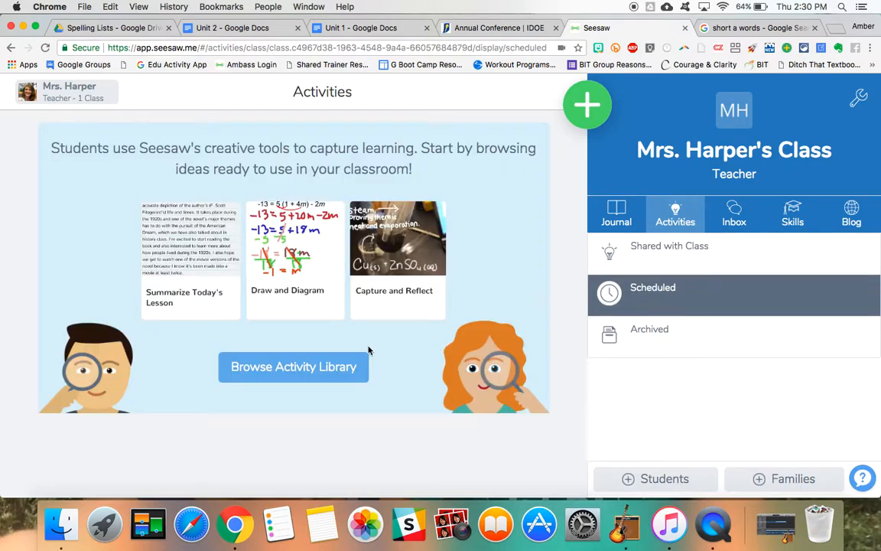
pyautogui.moveTo(386, 361)
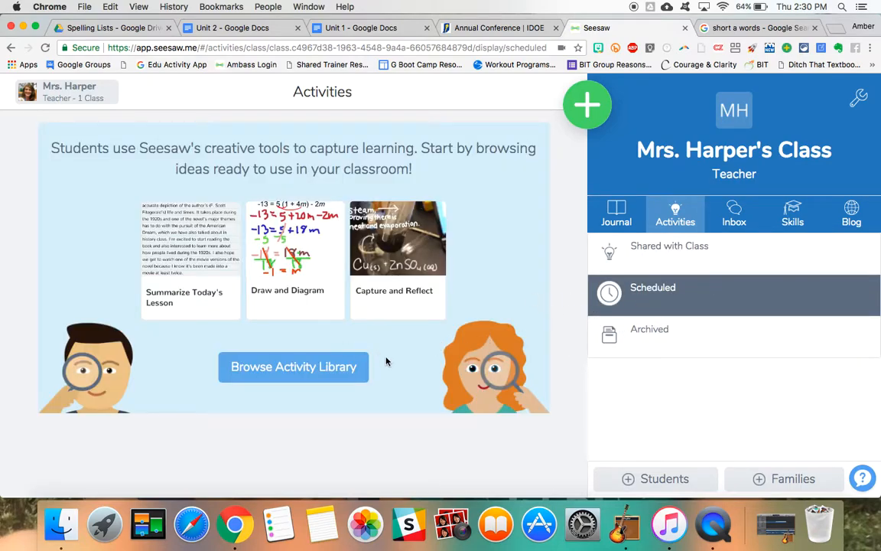
pyautogui.moveTo(217, 131)
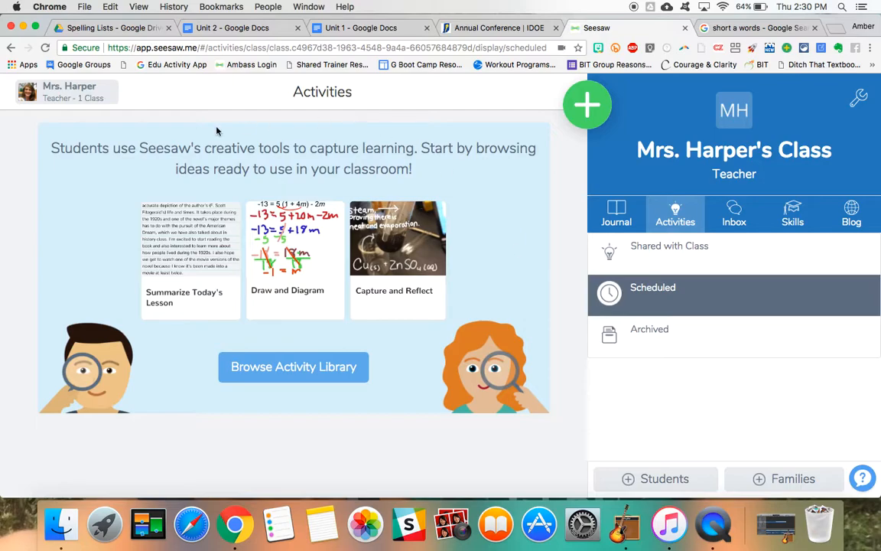
pyautogui.moveTo(567, 277)
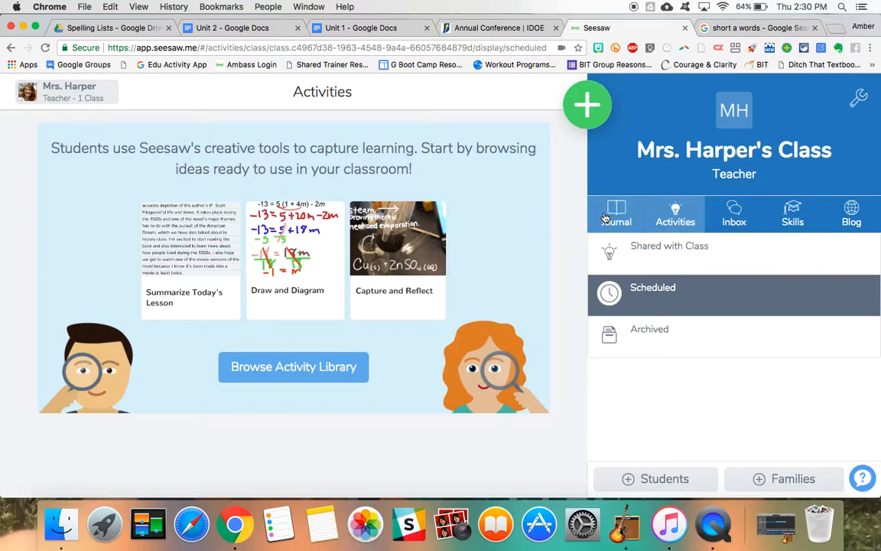
# - Confirm Student 1's journal is empty, then scroll the shared activities showing both spelling activities
pyautogui.click(616, 214)
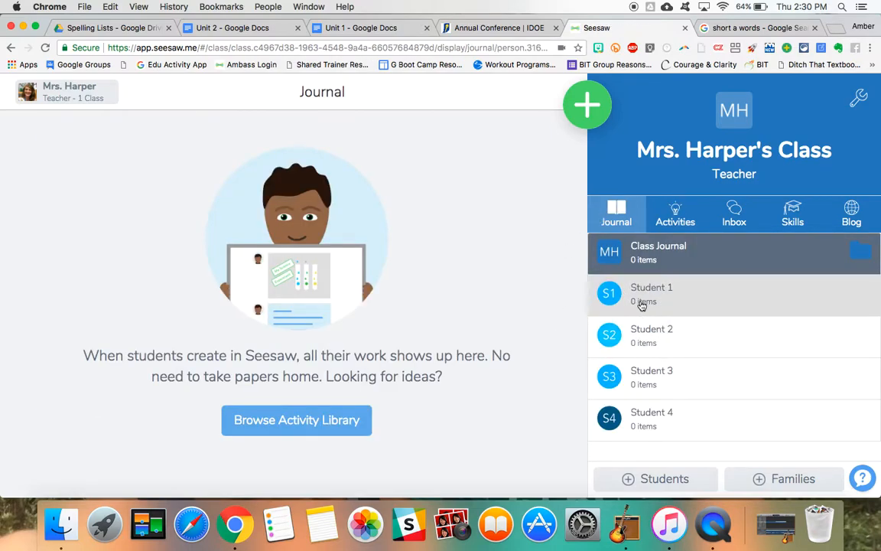
pyautogui.click(650, 294)
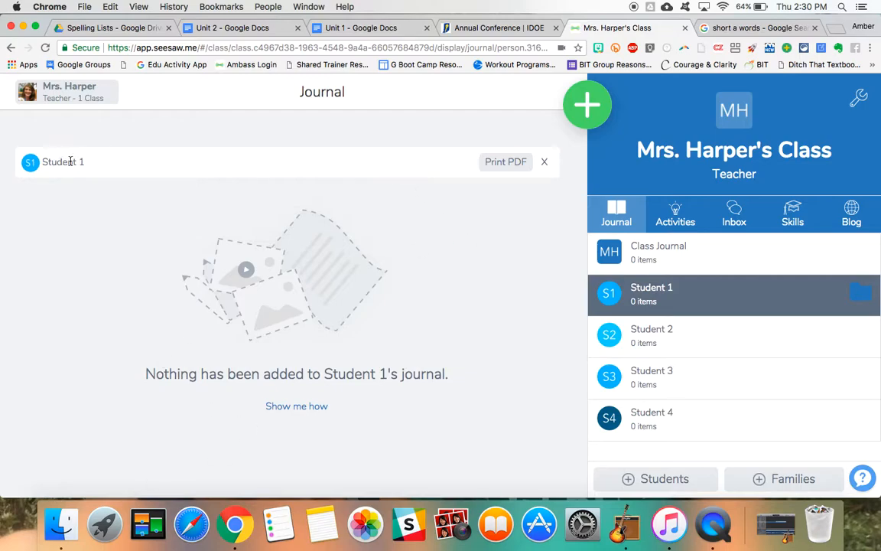
pyautogui.click(675, 212)
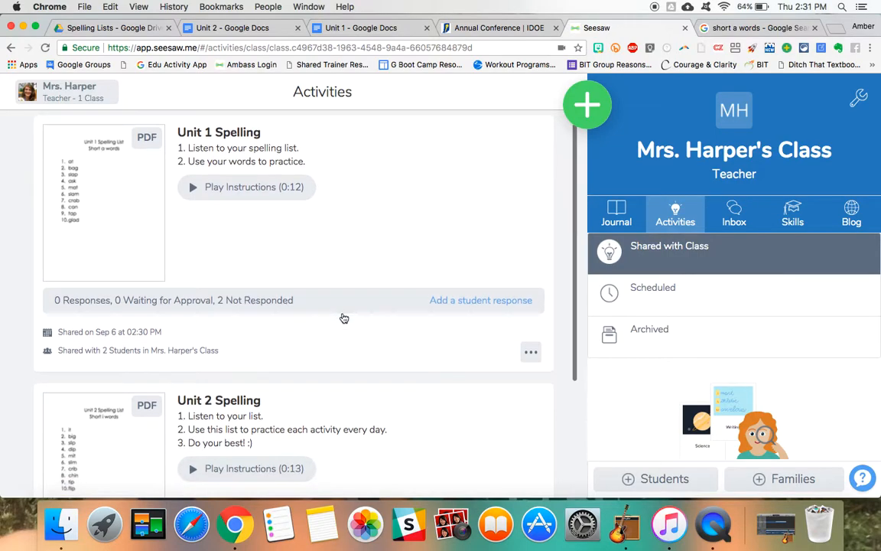
pyautogui.scroll(-3)
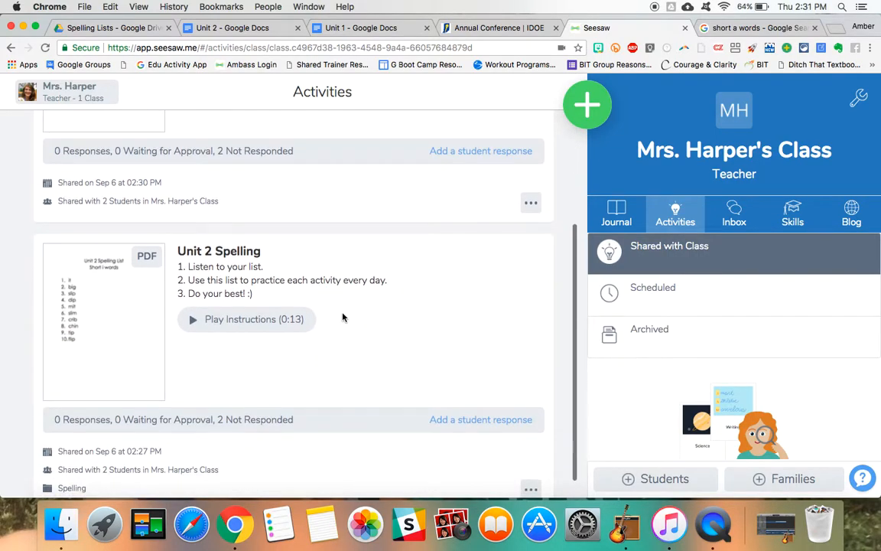
pyautogui.scroll(-3)
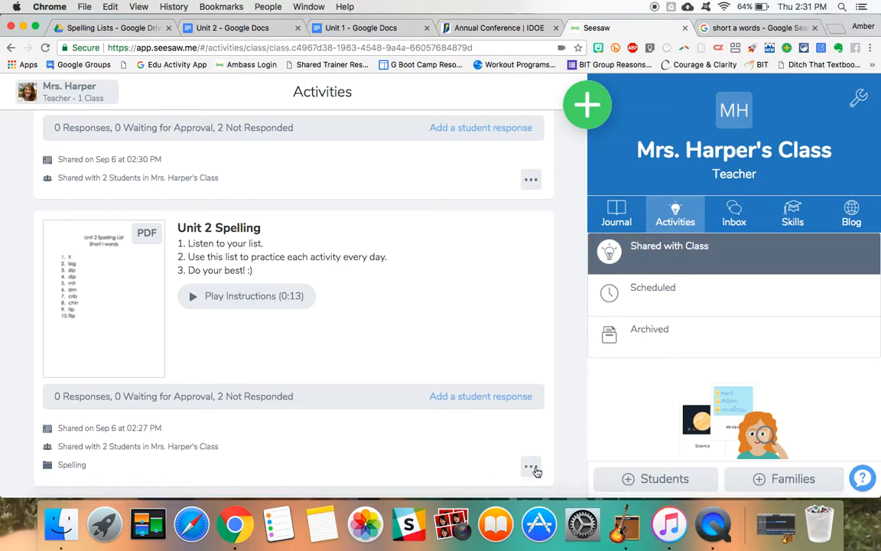
# - Edit Unit 2 Spelling to share with Students 1 and 2, removing Students 3 and 4, and save
pyautogui.click(531, 468)
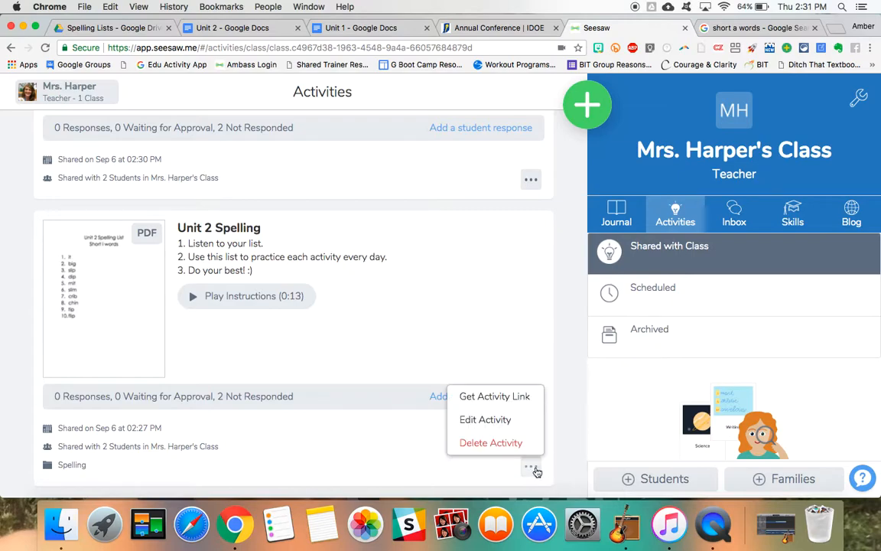
pyautogui.moveTo(485, 419)
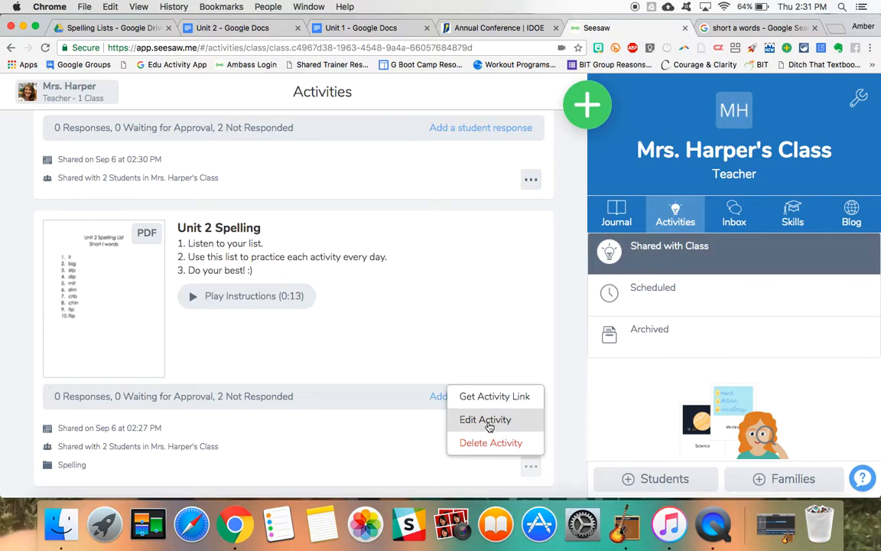
pyautogui.click(485, 419)
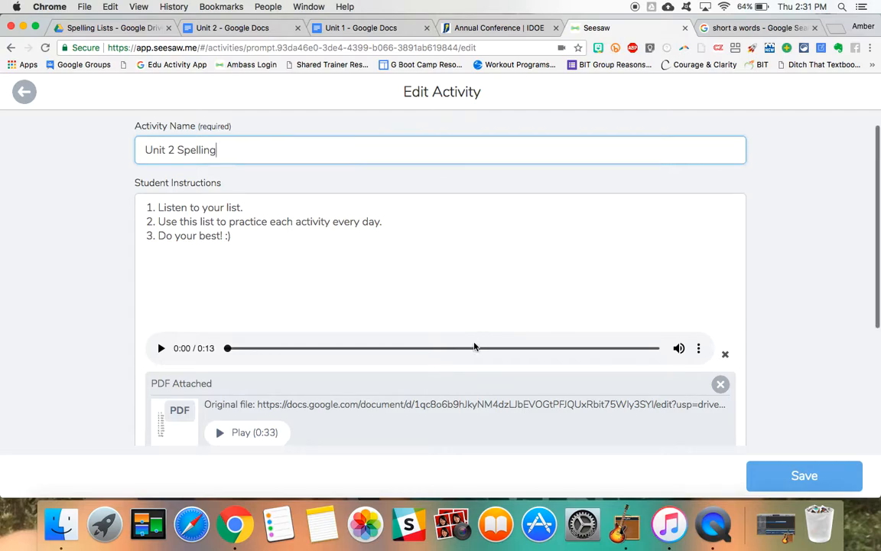
pyautogui.scroll(-3)
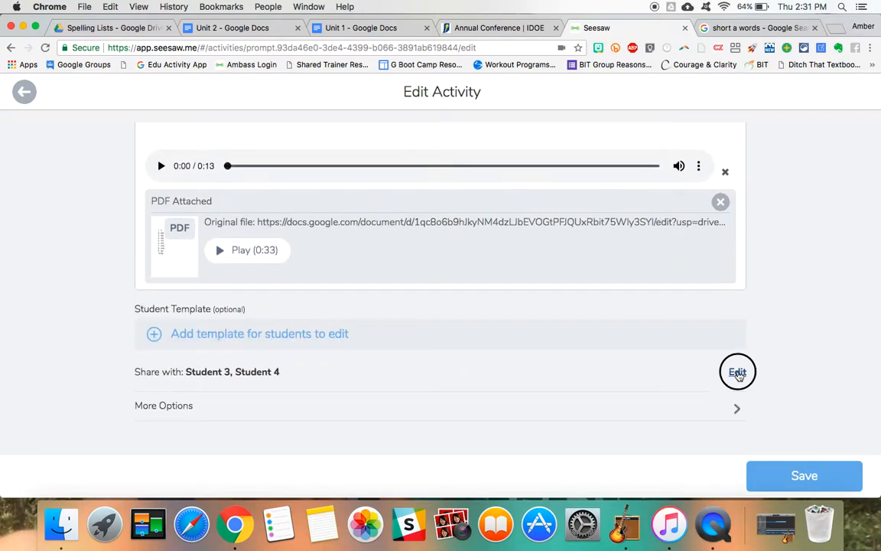
pyautogui.click(737, 371)
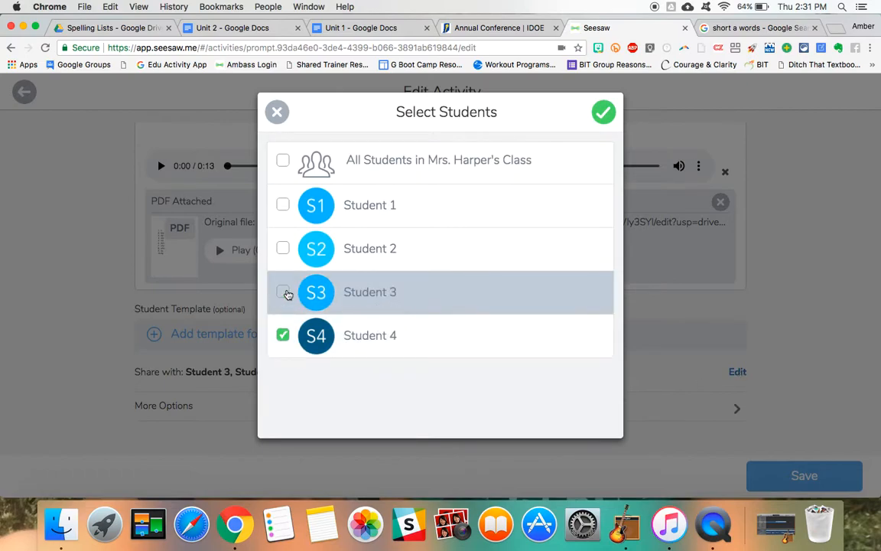
pyautogui.click(283, 335)
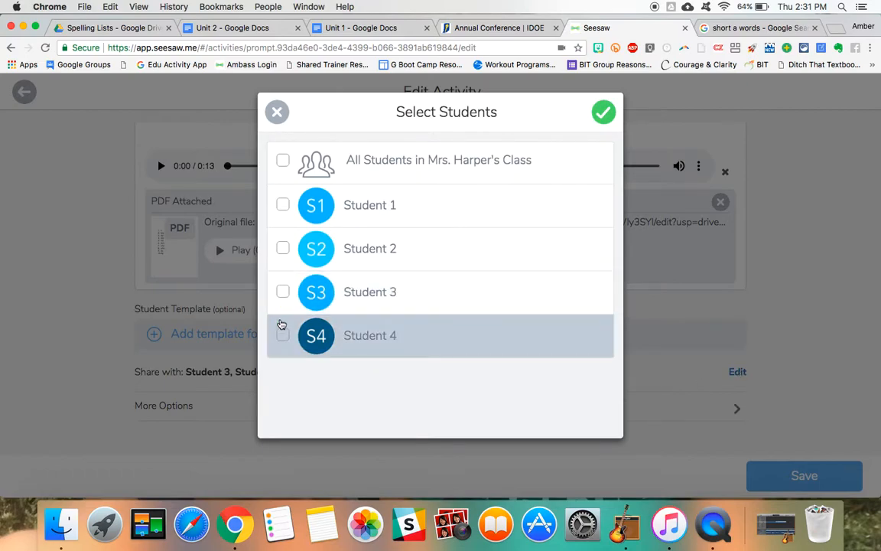
pyautogui.click(283, 248)
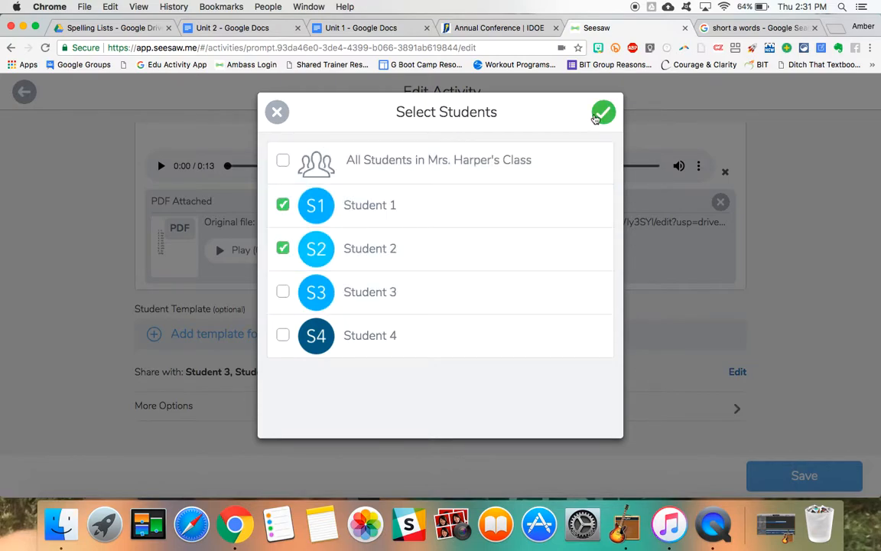
pyautogui.click(602, 112)
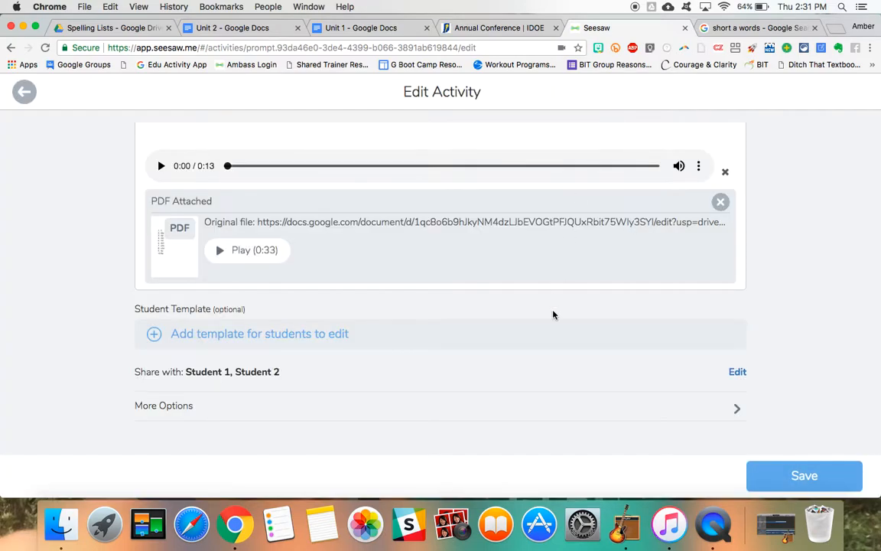
pyautogui.click(23, 91)
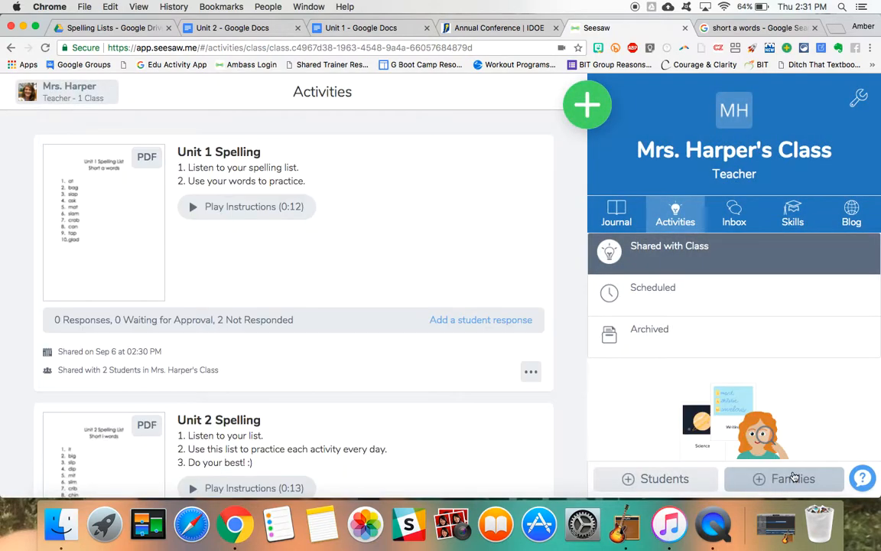
# - Recheck Student 1's journal, then scroll the activities to Unit 1 Spelling's Edit Activity page
pyautogui.scroll(-3)
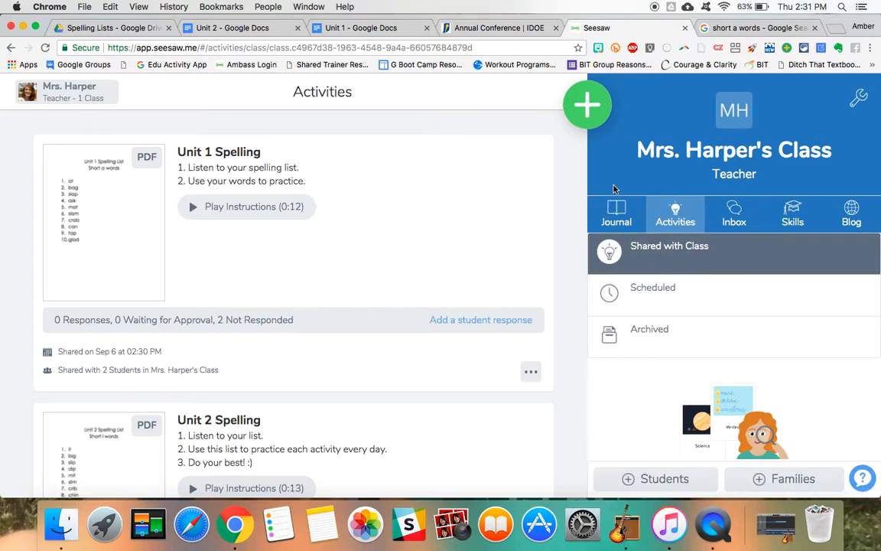
pyautogui.click(616, 213)
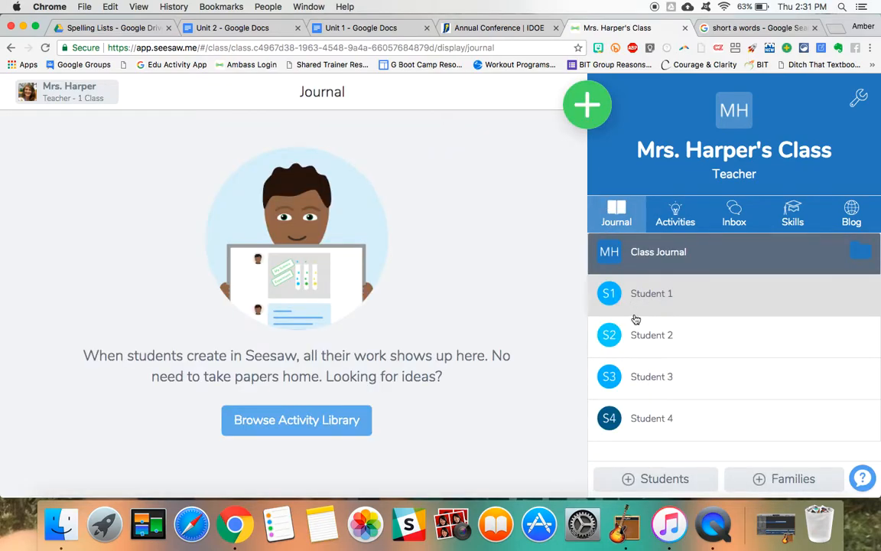
pyautogui.click(651, 293)
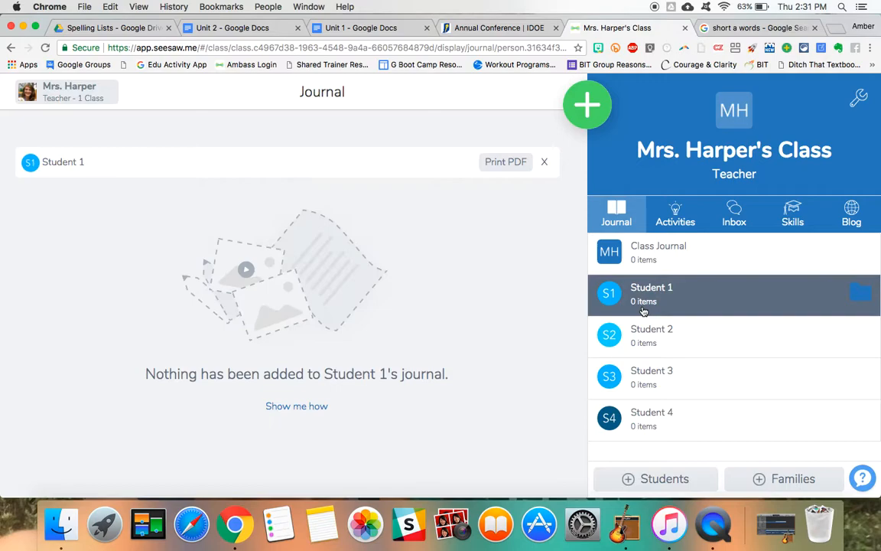
pyautogui.click(674, 214)
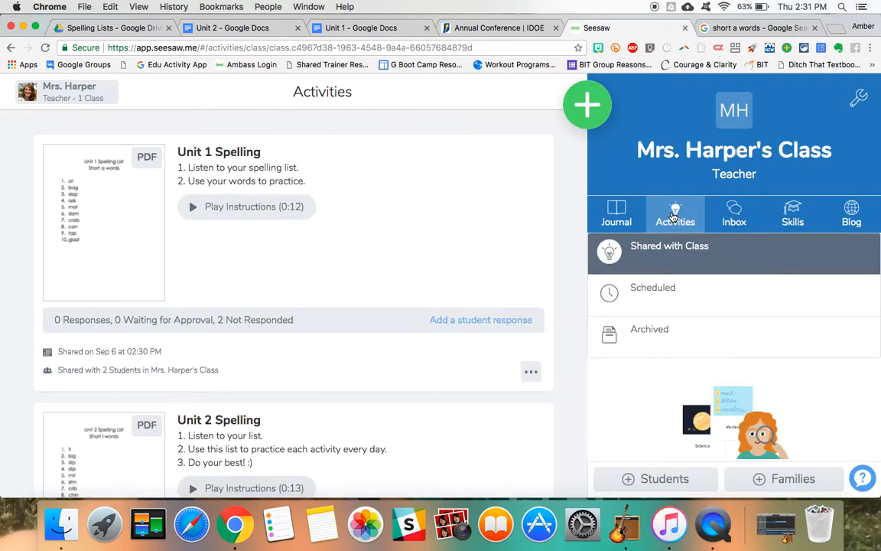
pyautogui.scroll(-3)
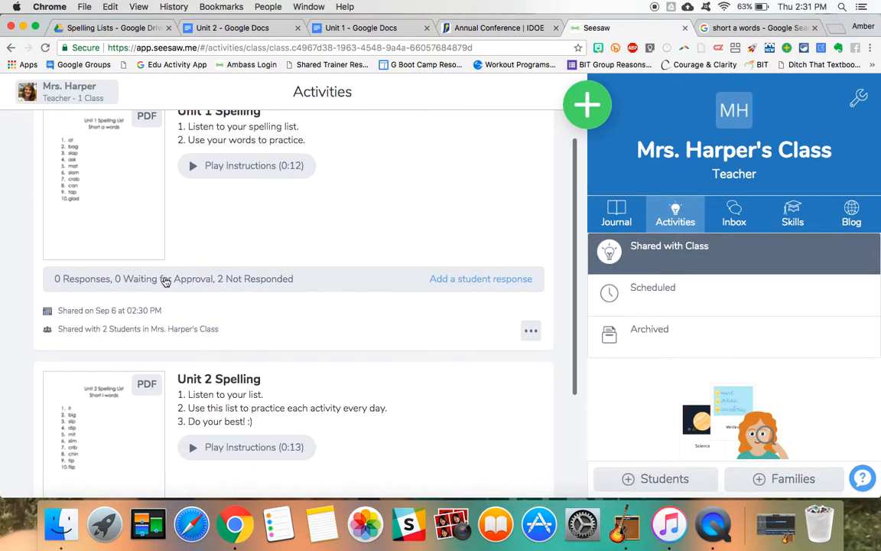
pyautogui.moveTo(530, 335)
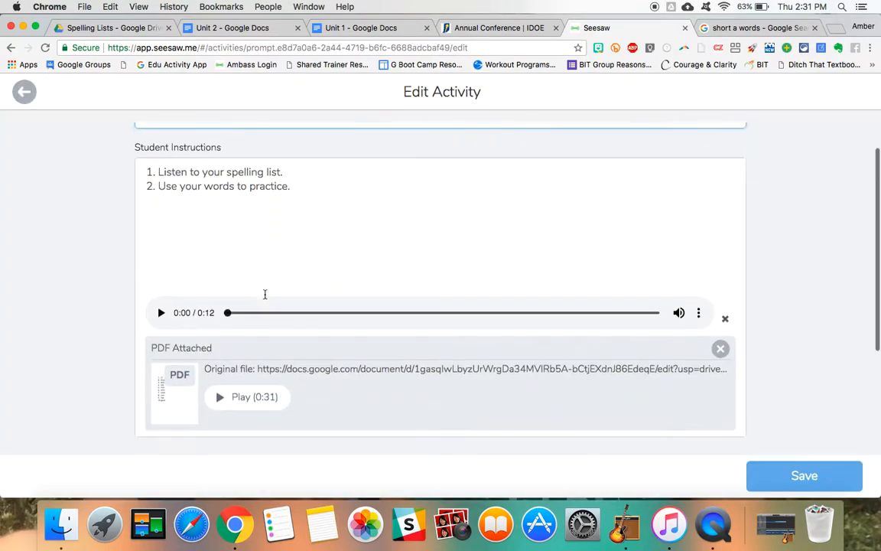
pyautogui.scroll(-3)
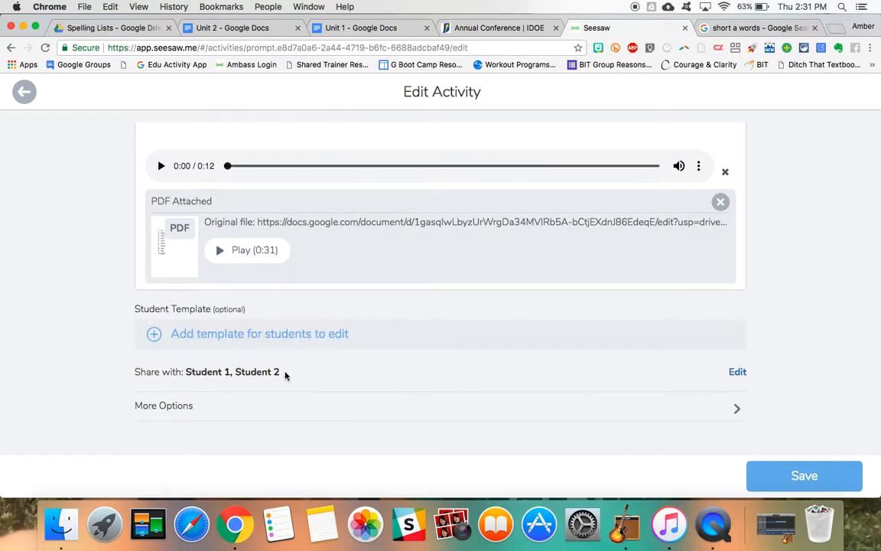
pyautogui.scroll(-3)
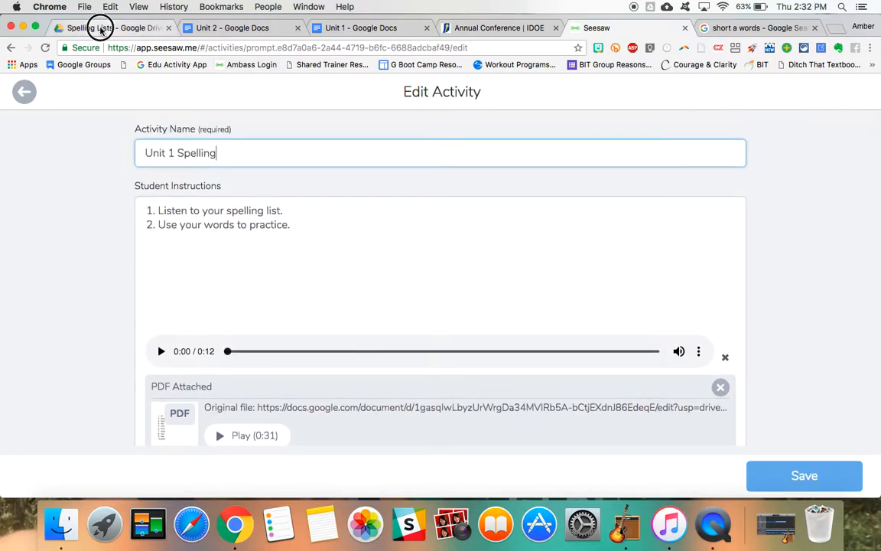
# - In the Spelling Lists folder, close the stray Untitled document and make a copy of Unit 2
pyautogui.click(100, 28)
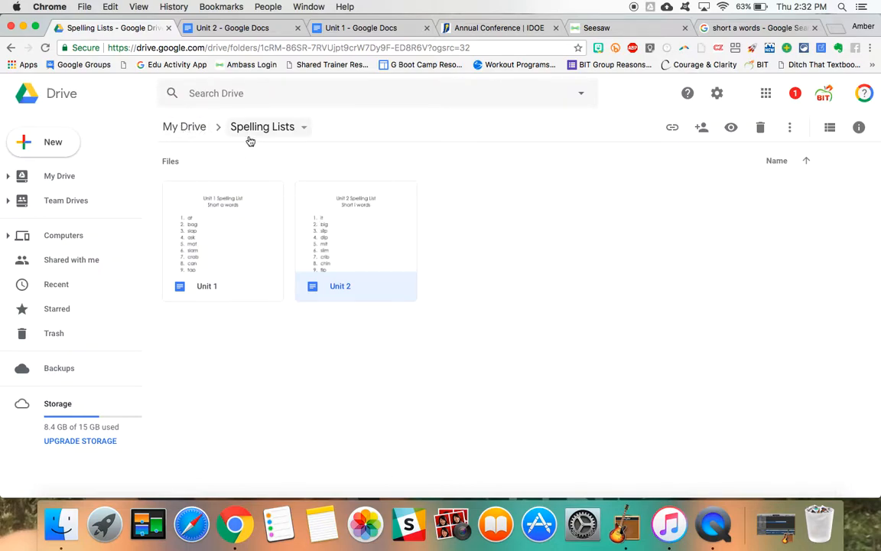
pyautogui.moveTo(262, 127)
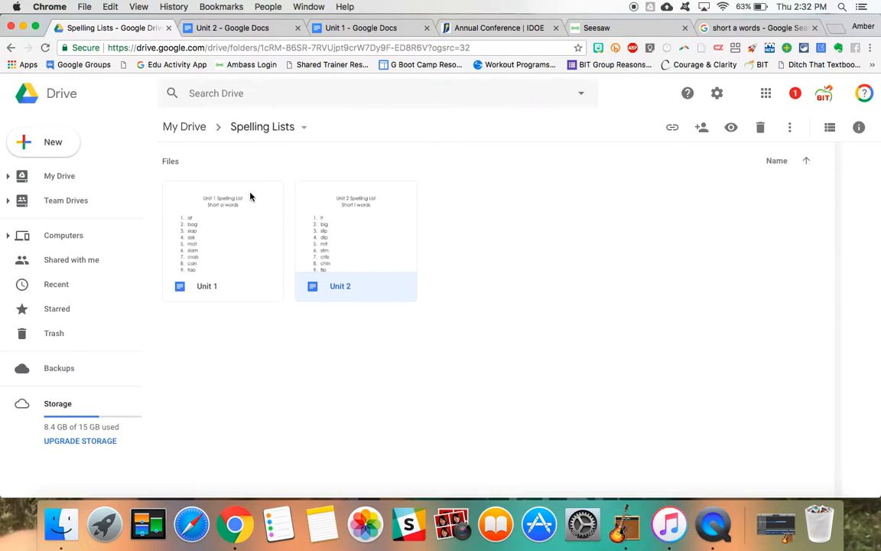
pyautogui.click(44, 141)
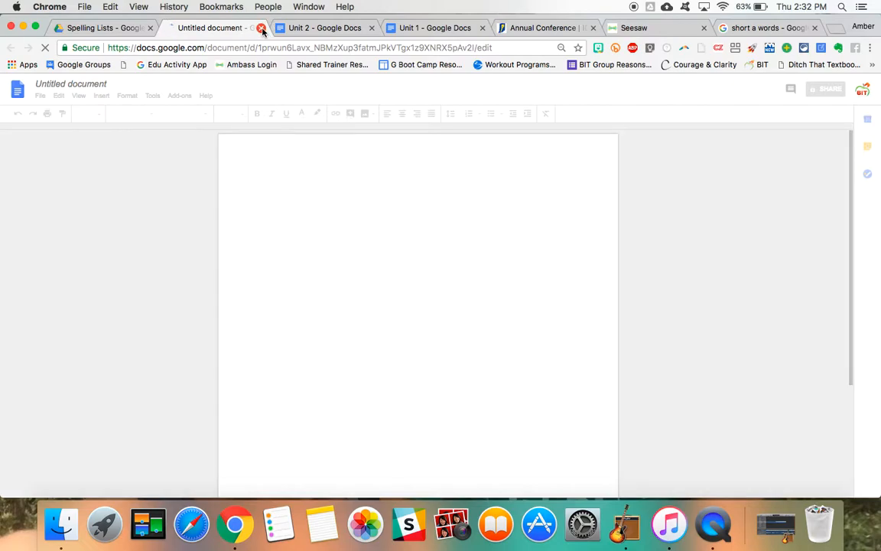
pyautogui.click(261, 28)
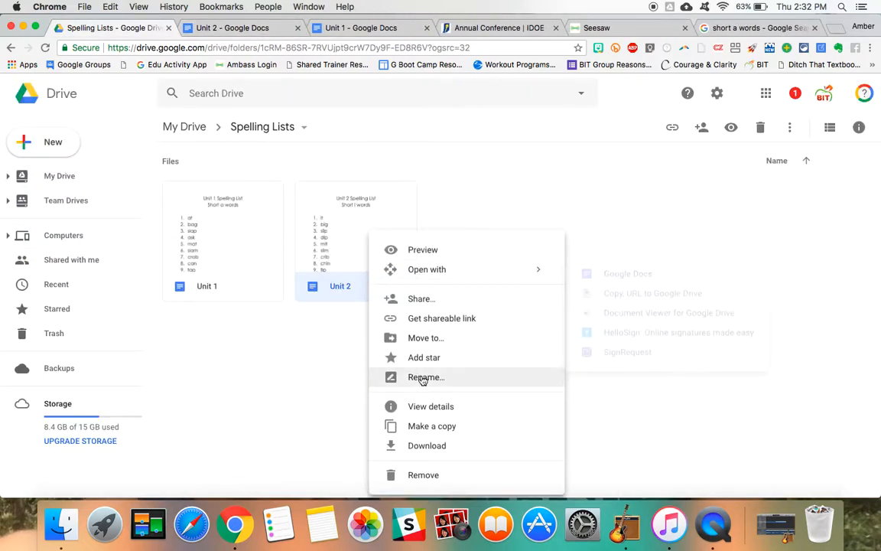
pyautogui.click(432, 426)
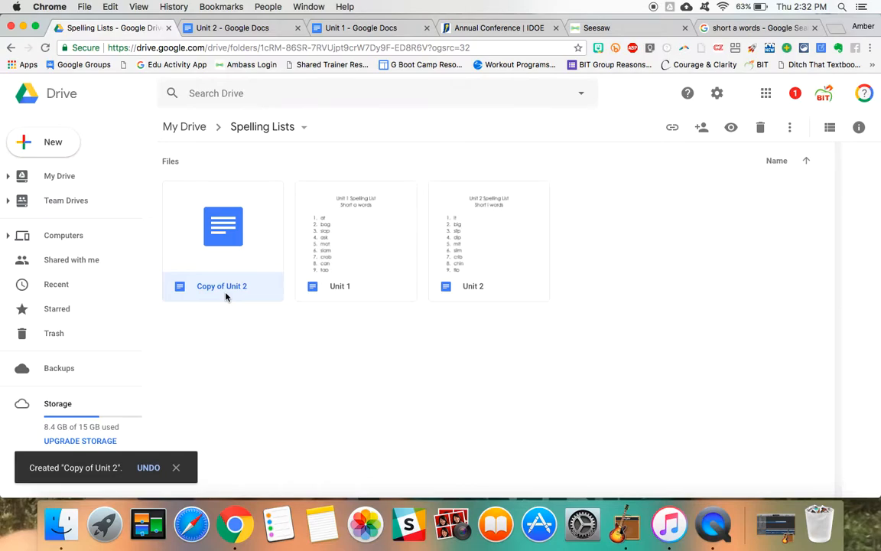
# - Open Copy of Unit 2, rename it Unit 3, and retitle it 'Unit 3 Spelling List, Short e words'
pyautogui.doubleClick(223, 226)
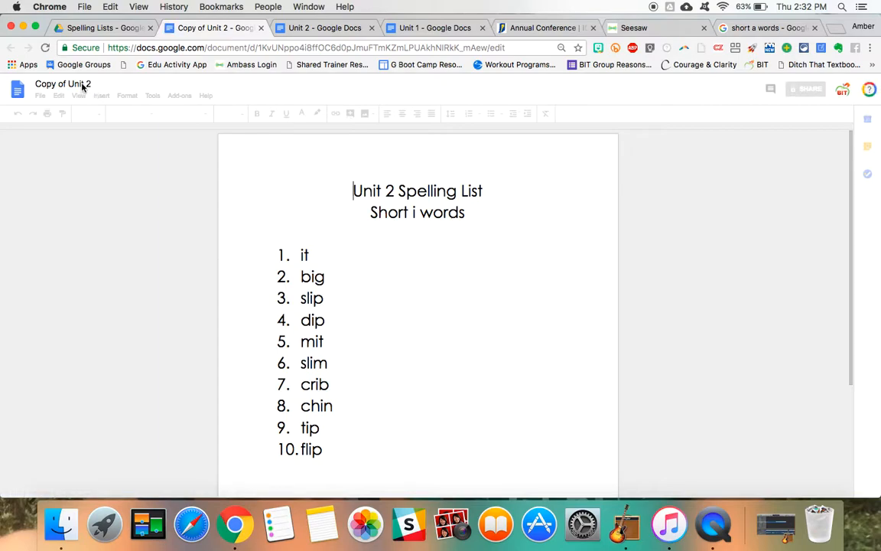
pyautogui.click(63, 84)
pyautogui.write('Unit 3')
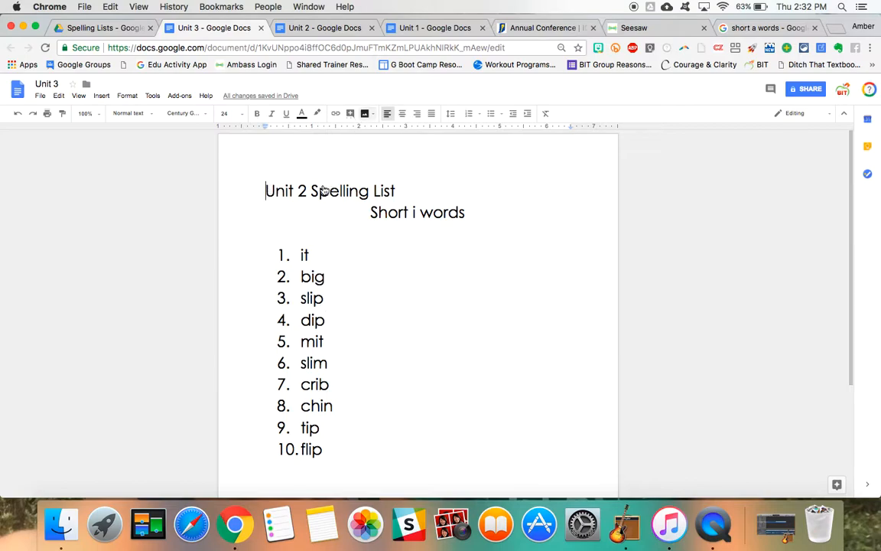
pyautogui.click(401, 113)
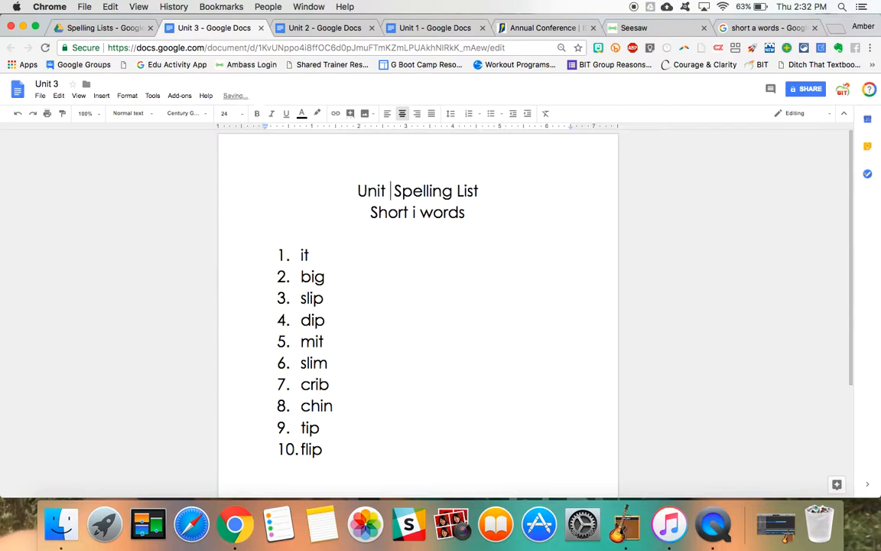
pyautogui.write('3')
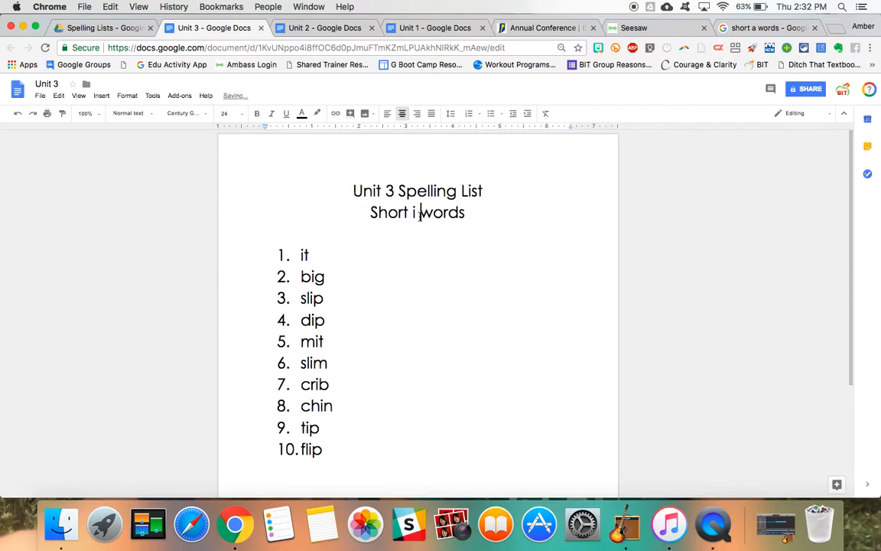
pyautogui.press('backspace')
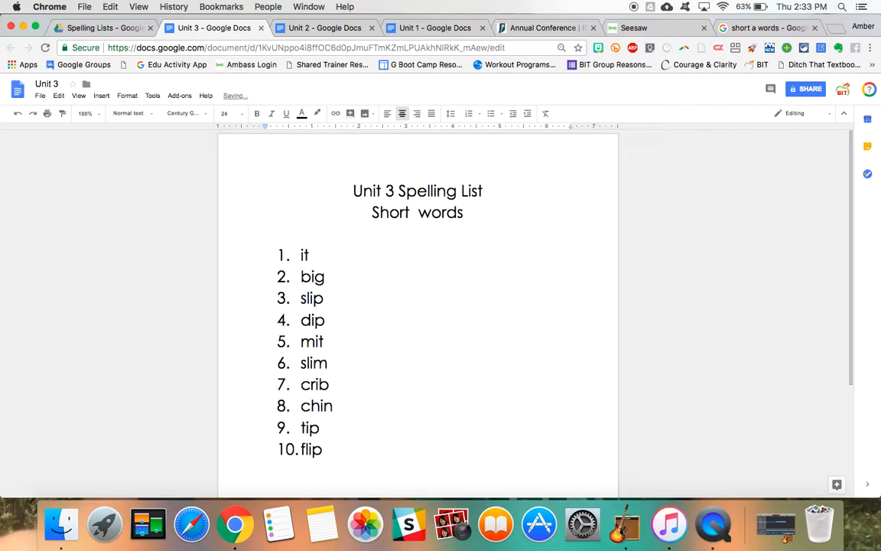
pyautogui.write('e')
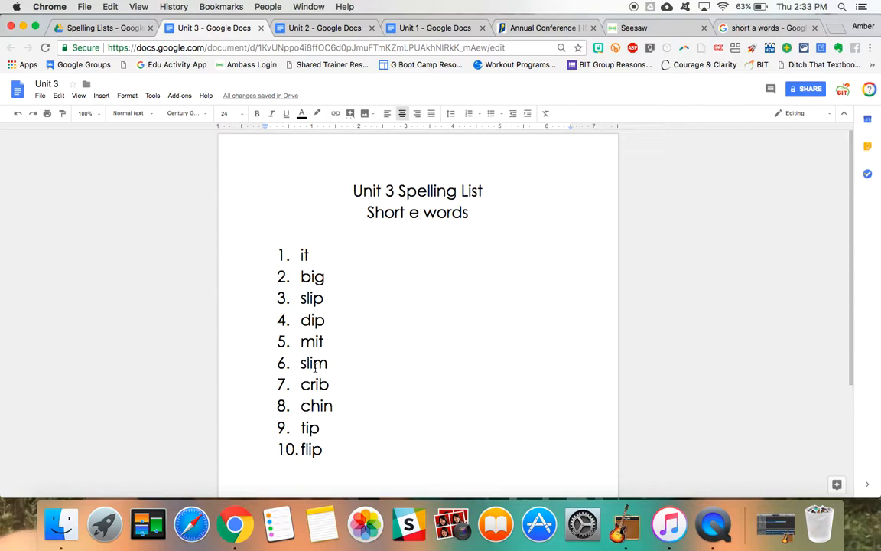
pyautogui.moveTo(583, 258)
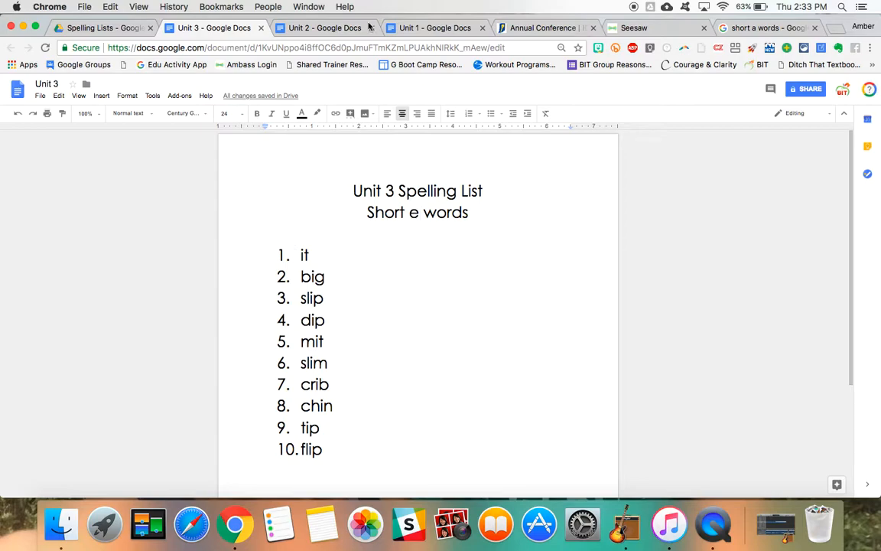
# - Return to the Seesaw tab and save the Unit 1 Spelling activity edit
pyautogui.click(633, 28)
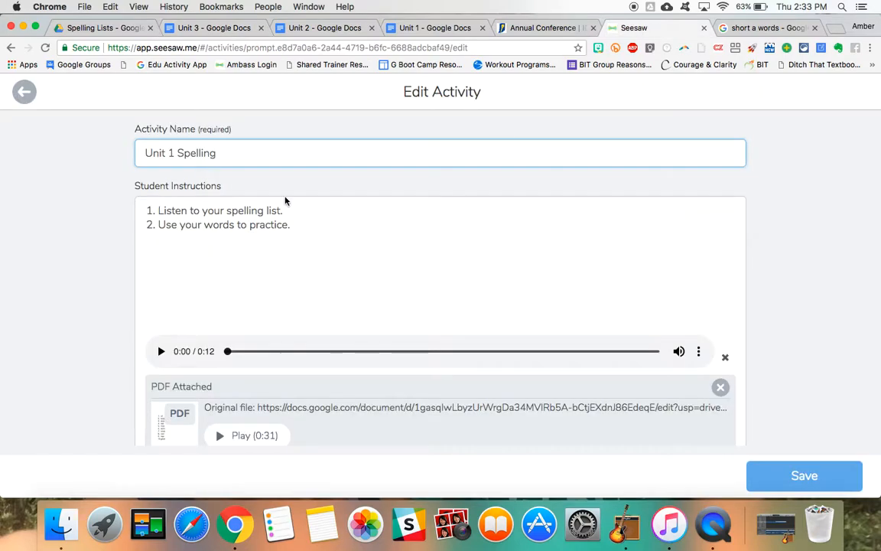
pyautogui.scroll(-3)
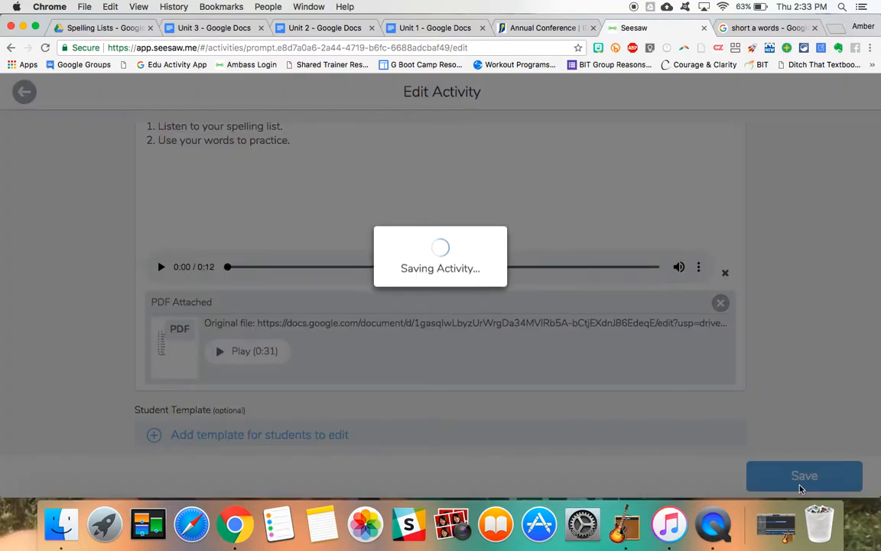
pyautogui.click(804, 475)
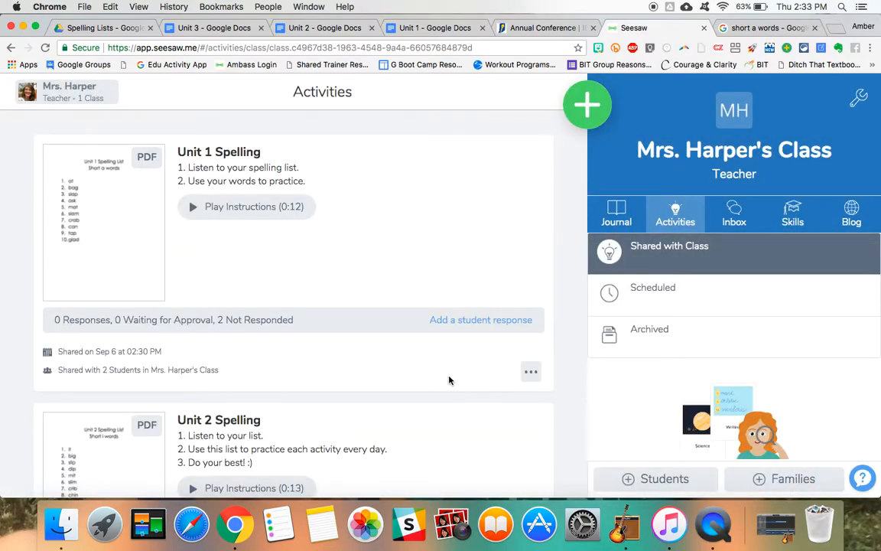
pyautogui.scroll(-3)
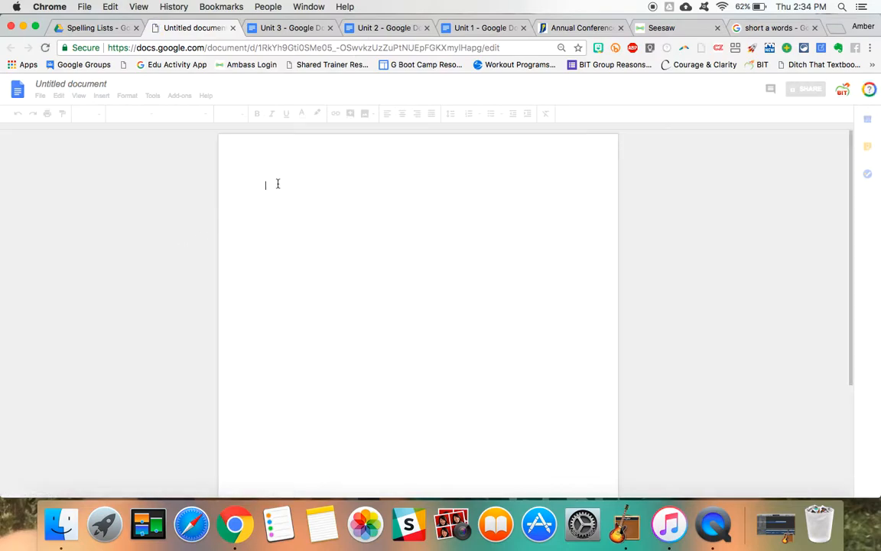
pyautogui.moveTo(293, 191)
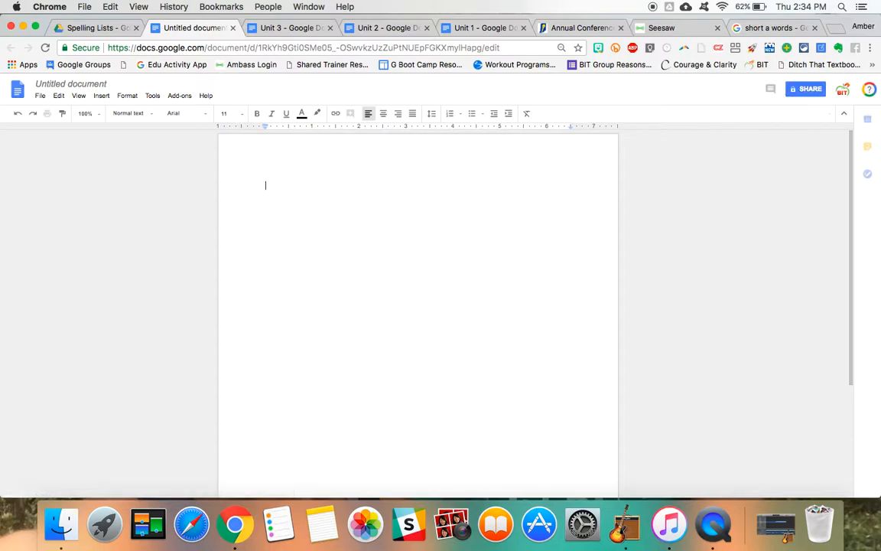
# - Type the 'Unit 1 Spelling Test' heading, then a numbered list with two underscore answer lines
pyautogui.write('Sp')
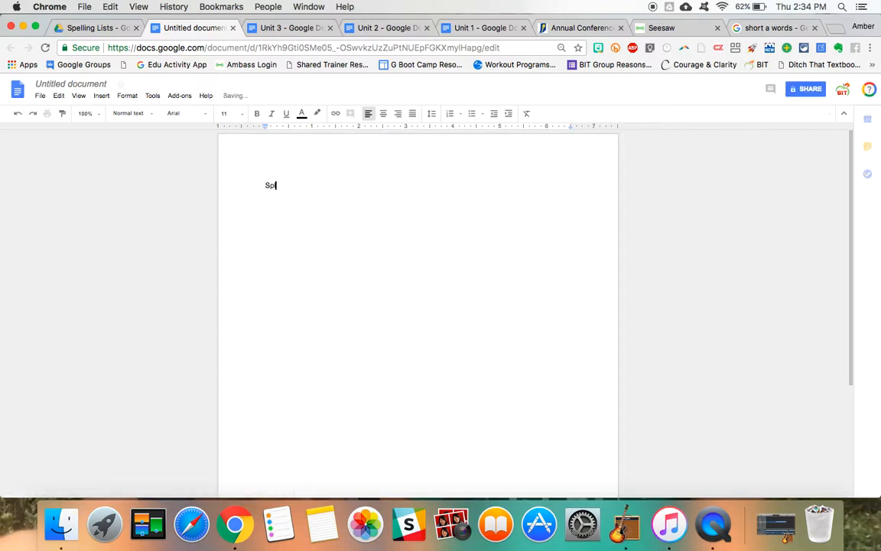
pyautogui.write('elling Test')
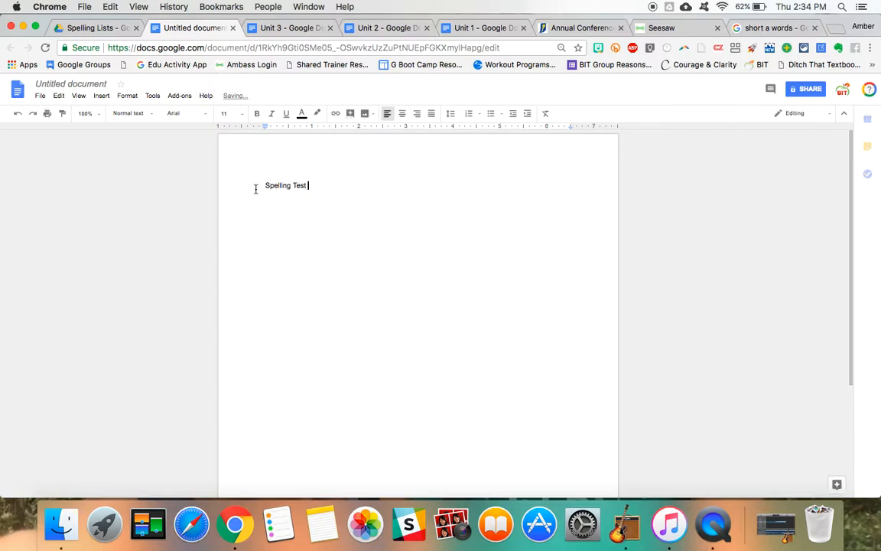
pyautogui.write('Unit 1')
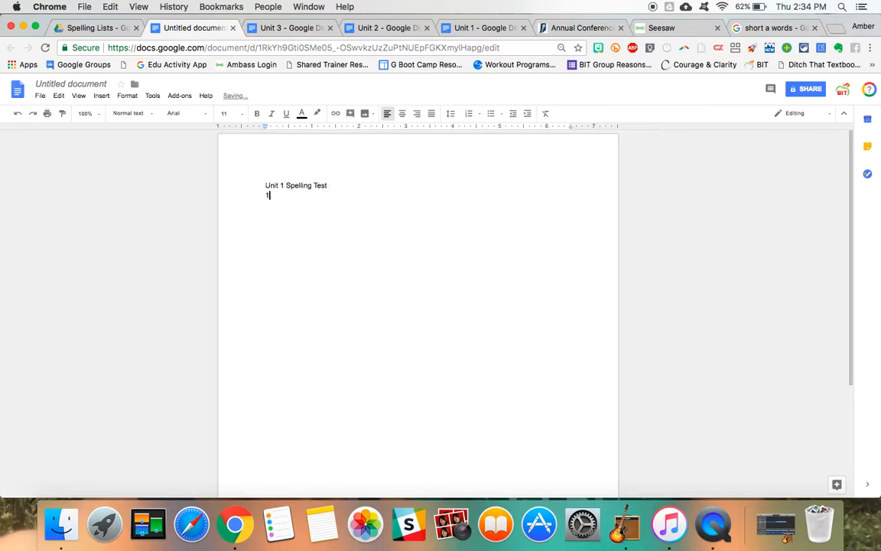
pyautogui.click(468, 113)
pyautogui.write('____________________')
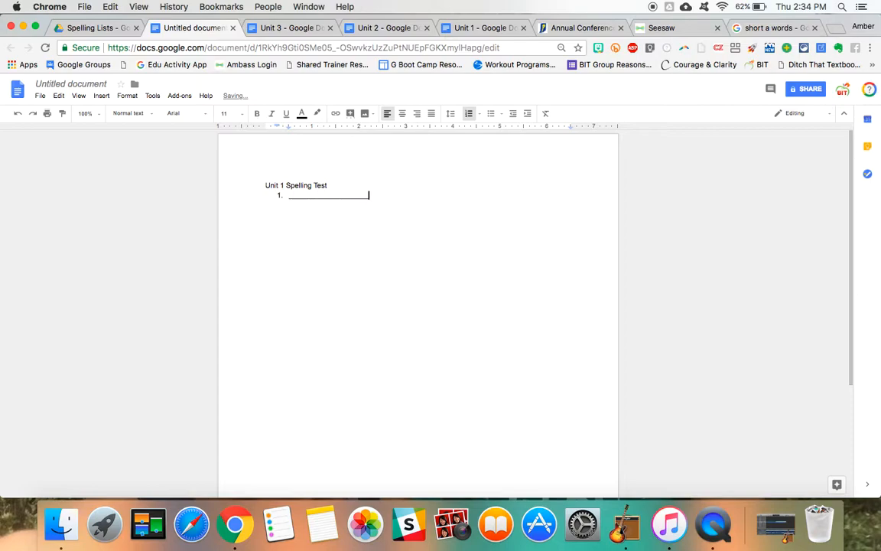
pyautogui.press('enter')
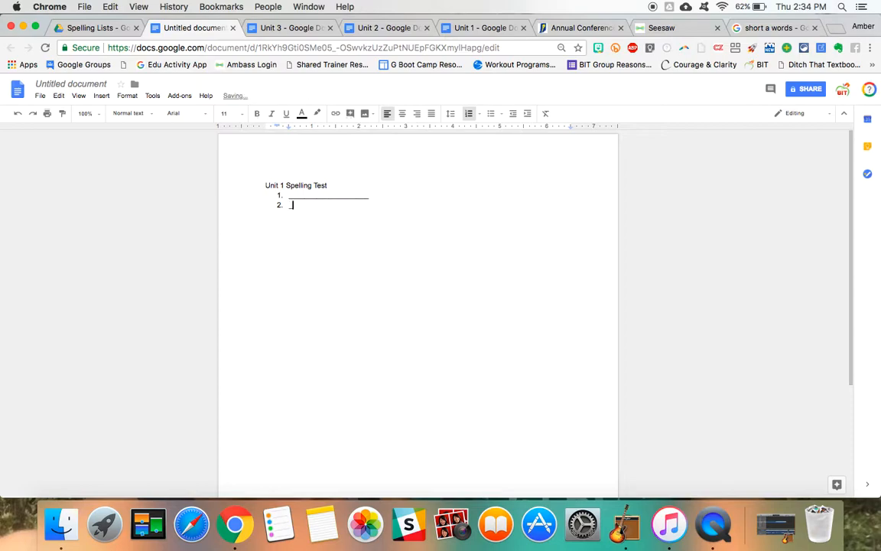
pyautogui.write('___________________')
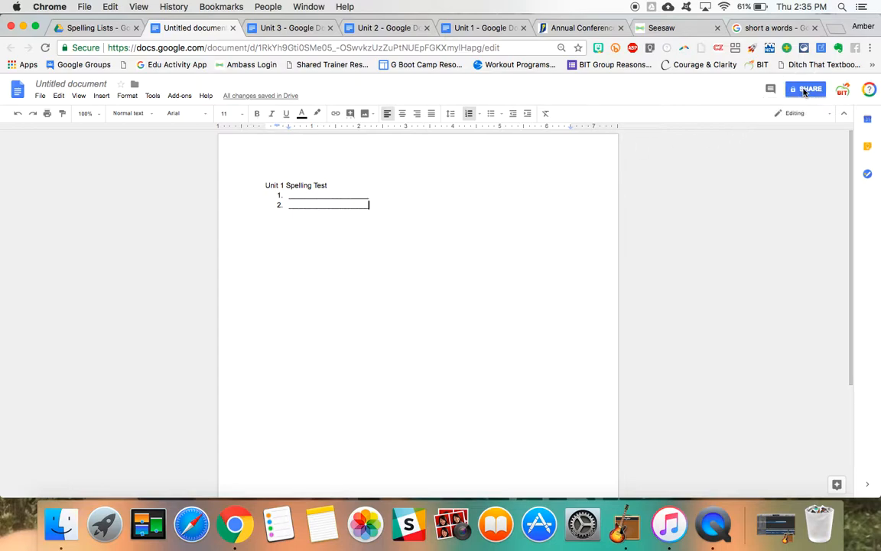
# - Save the doc as 'Unit 1 Spelling Test' and set access to anyone with the link
pyautogui.click(805, 89)
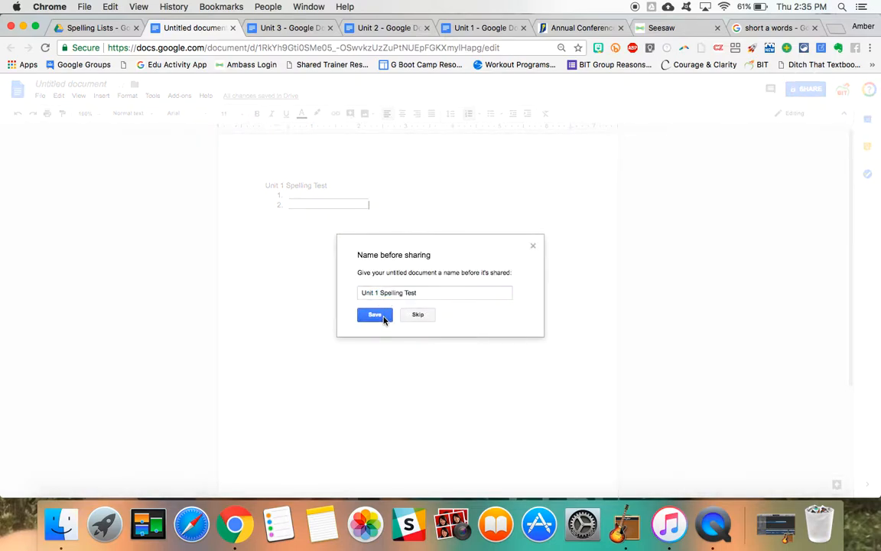
pyautogui.click(374, 314)
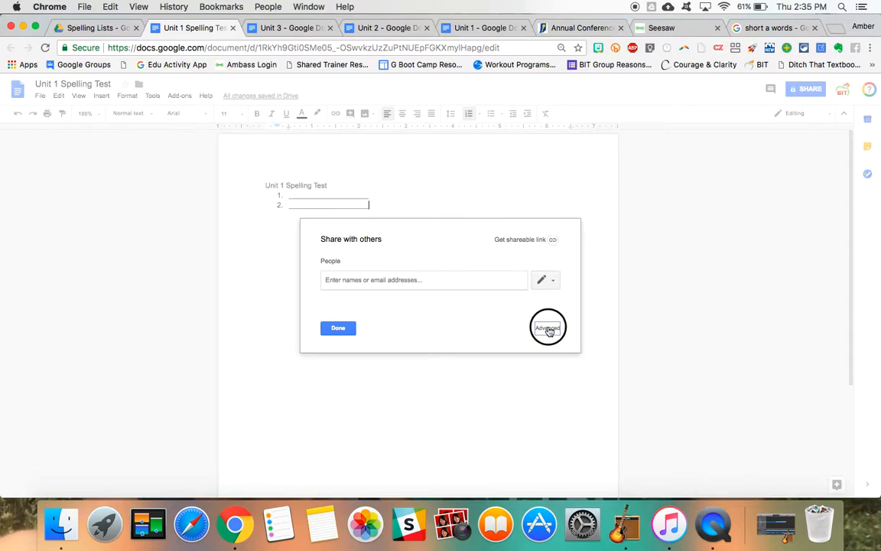
pyautogui.click(548, 327)
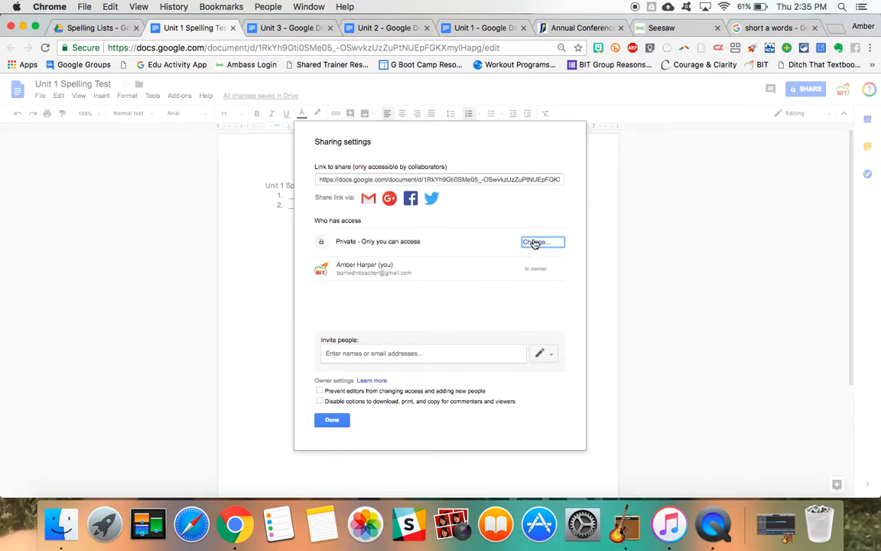
pyautogui.click(542, 242)
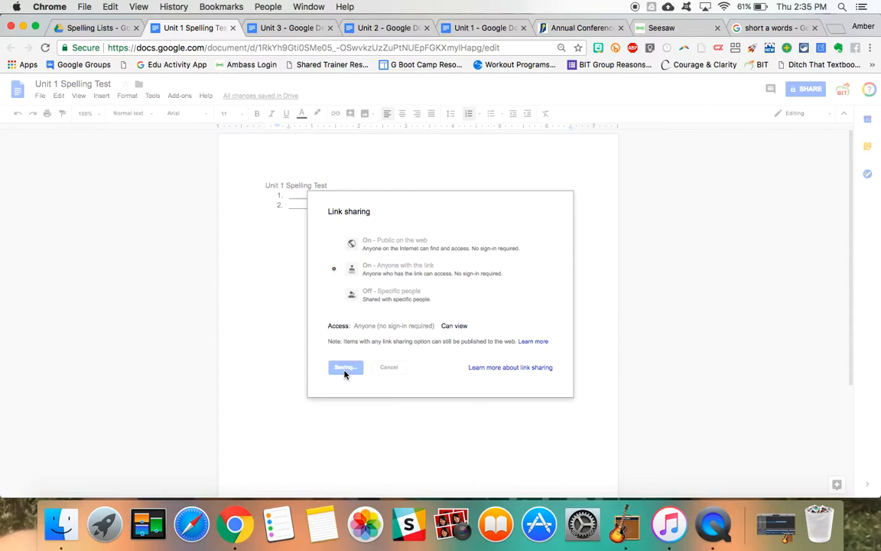
pyautogui.click(344, 368)
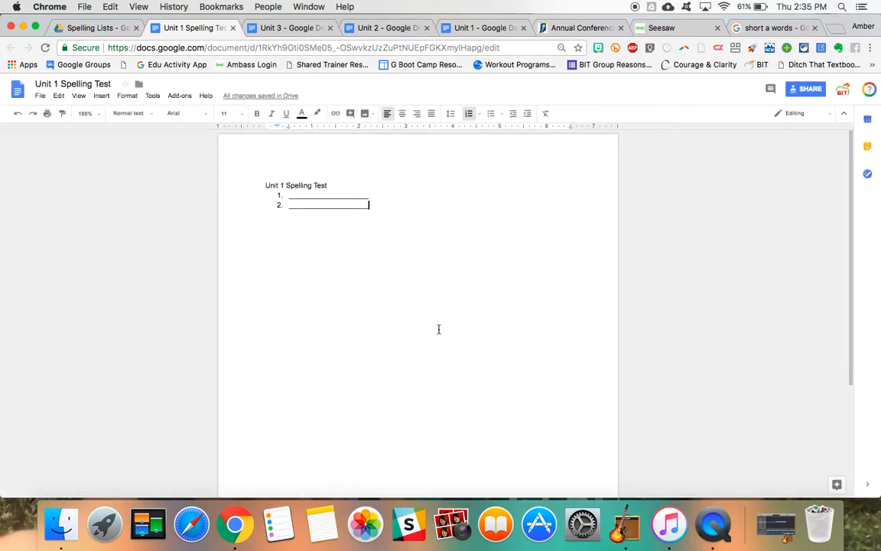
pyautogui.click(677, 27)
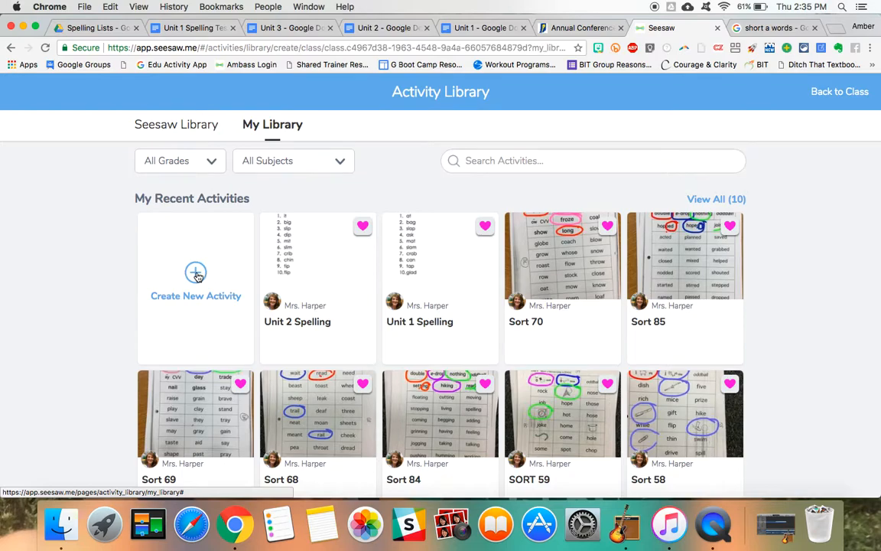
# - Create a new Seesaw activity named 'Unit 1 Spelling Test'
pyautogui.click(195, 283)
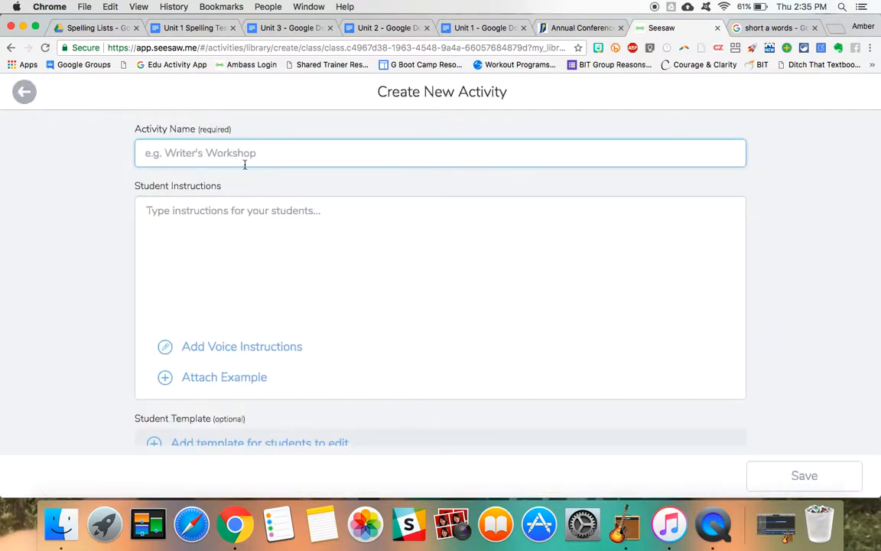
pyautogui.write('Unit 1')
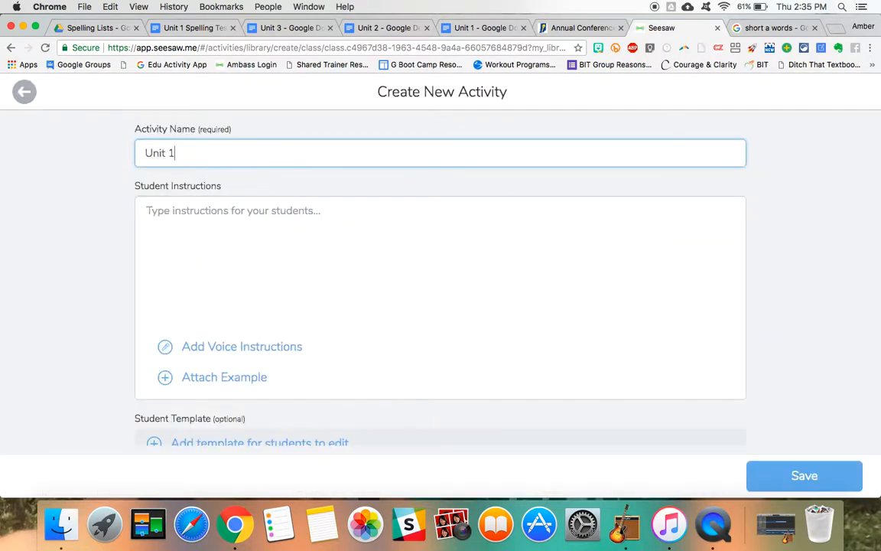
pyautogui.write('Spelling Test')
pyautogui.click(440, 264)
pyautogui.write('1.')
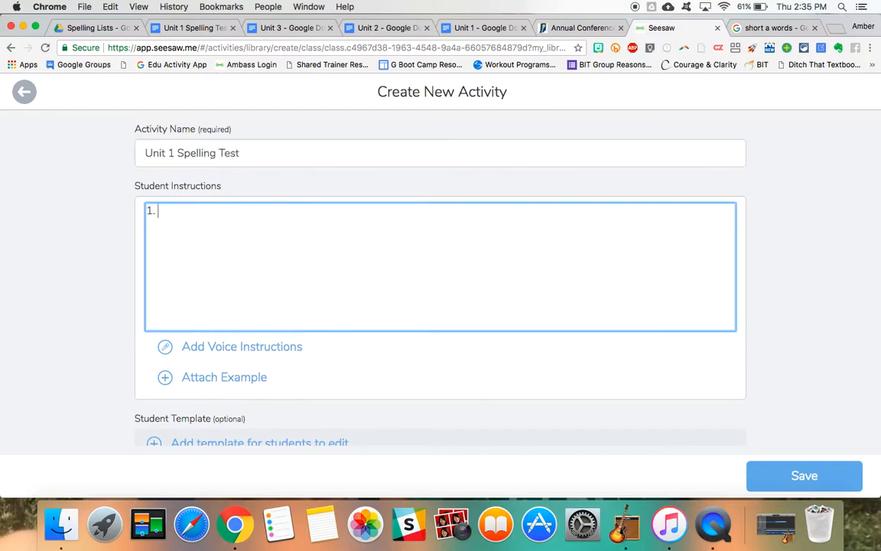
# - Attach the 'Unit 1 Spelling Test' Google Drive doc as the activity's example
pyautogui.click(224, 376)
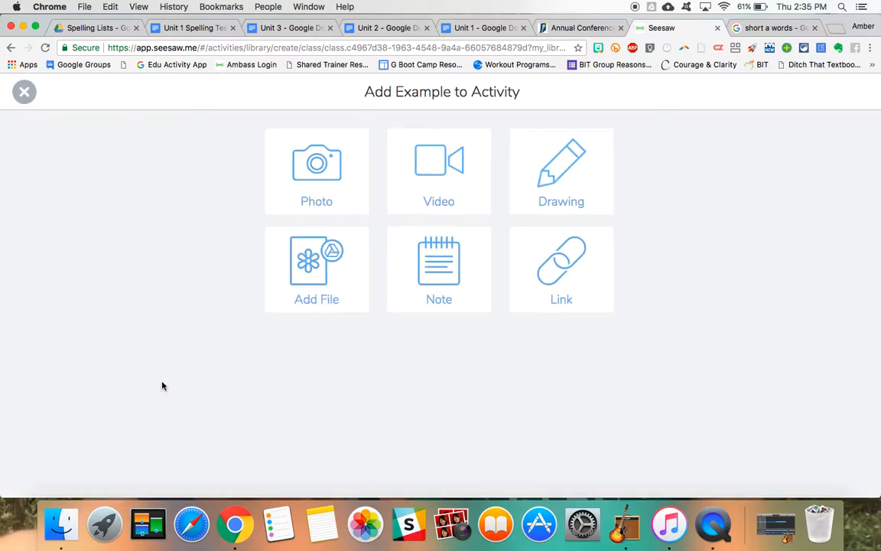
pyautogui.click(317, 270)
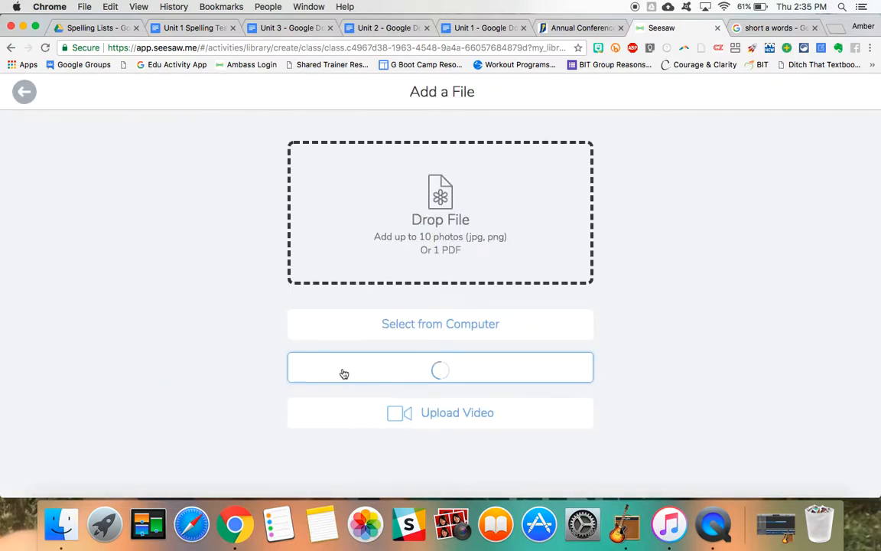
pyautogui.click(440, 368)
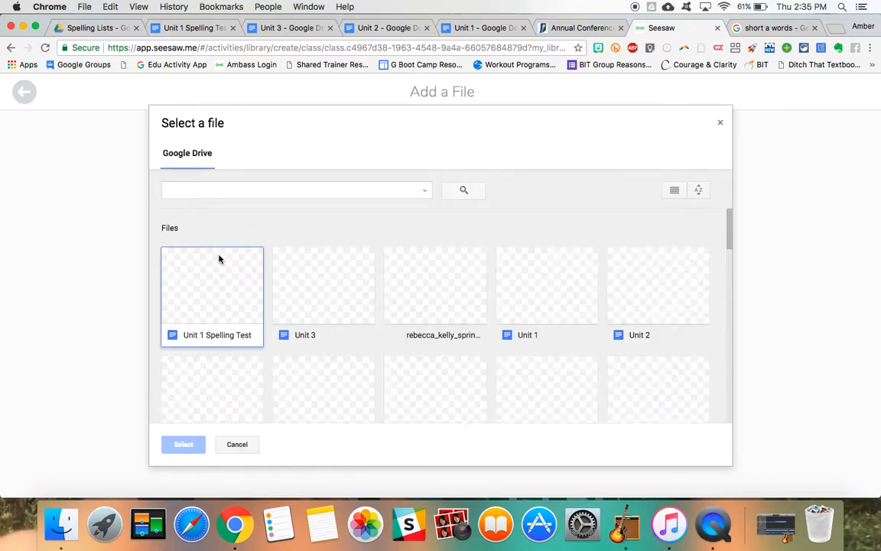
pyautogui.click(212, 287)
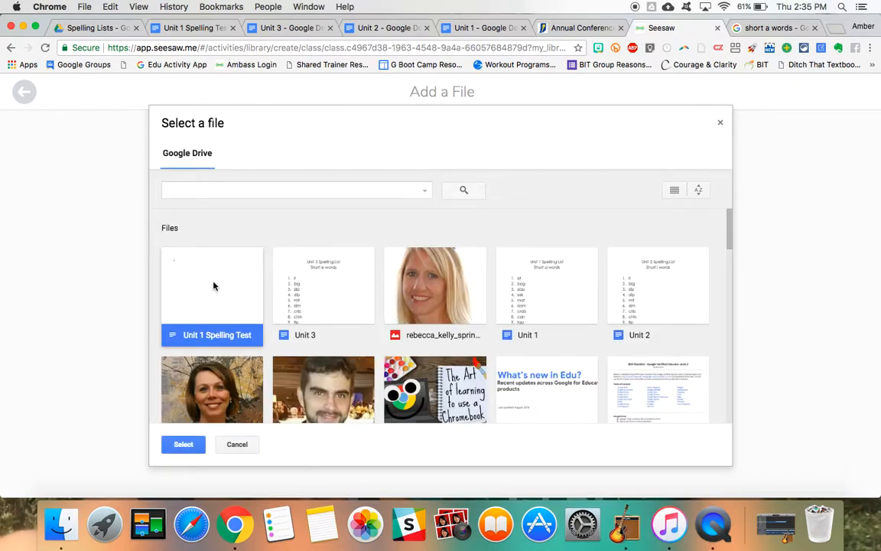
pyautogui.click(183, 444)
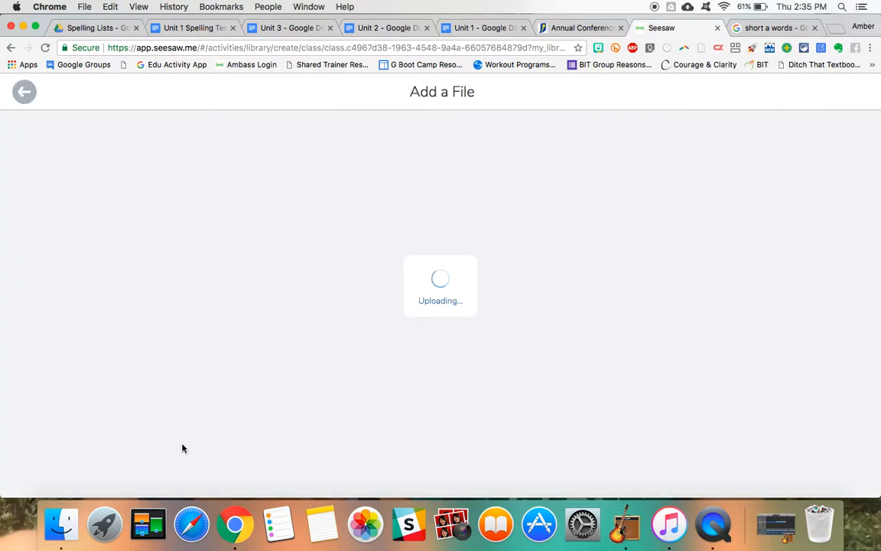
pyautogui.moveTo(269, 405)
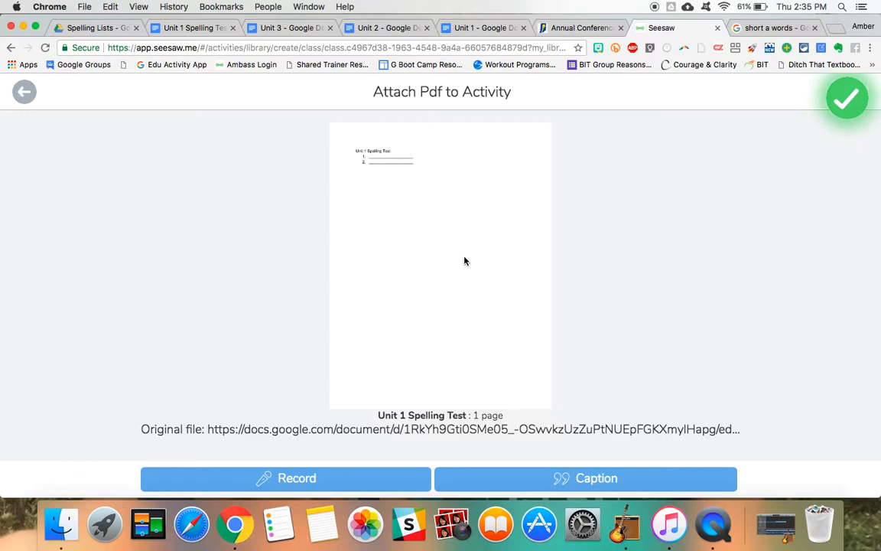
pyautogui.moveTo(468, 227)
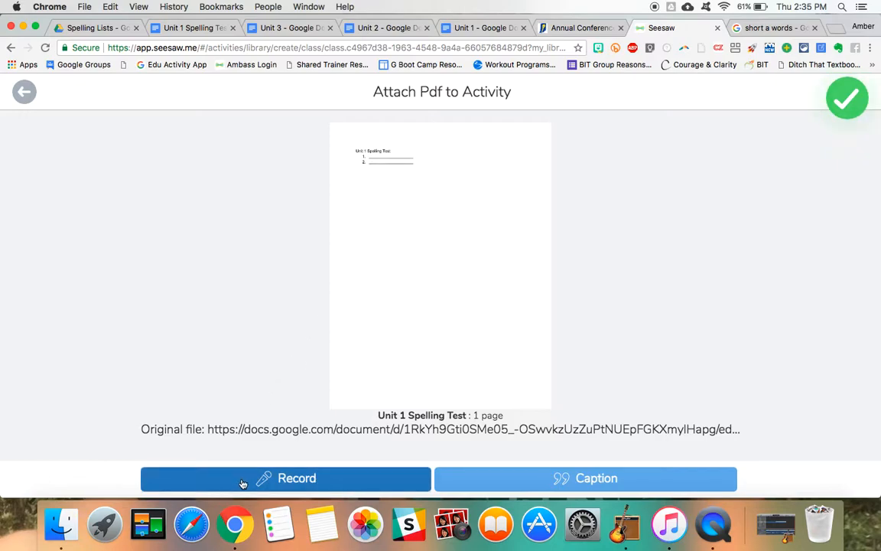
# - Record 19 seconds of spoken instructions over the spelling test PDF and attach it
pyautogui.click(285, 478)
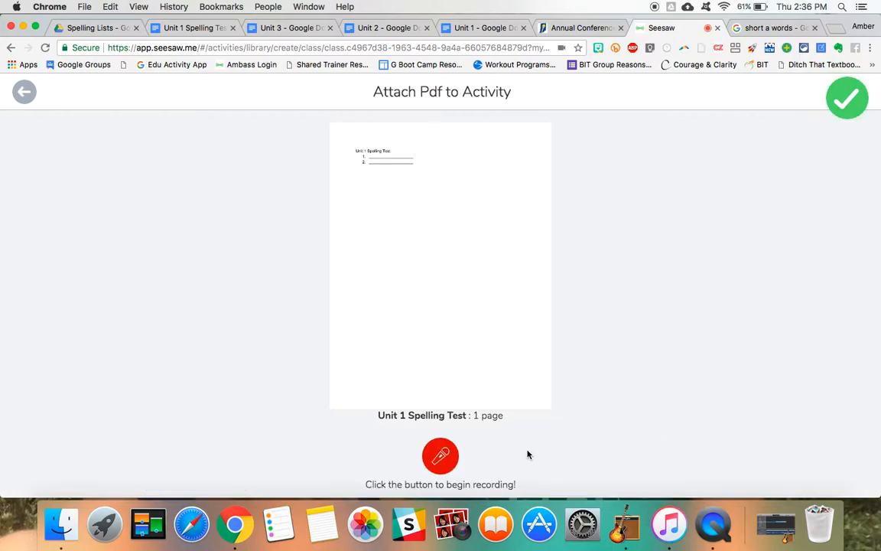
pyautogui.click(440, 456)
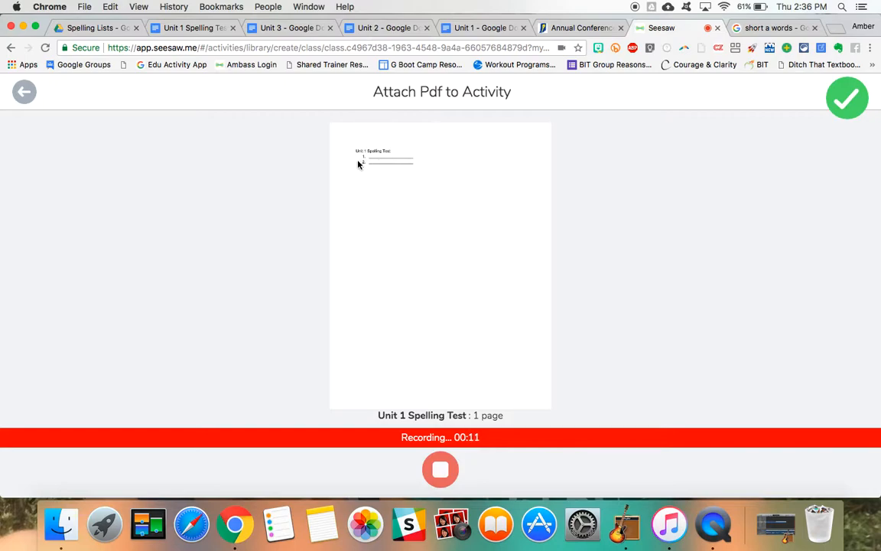
pyautogui.moveTo(398, 250)
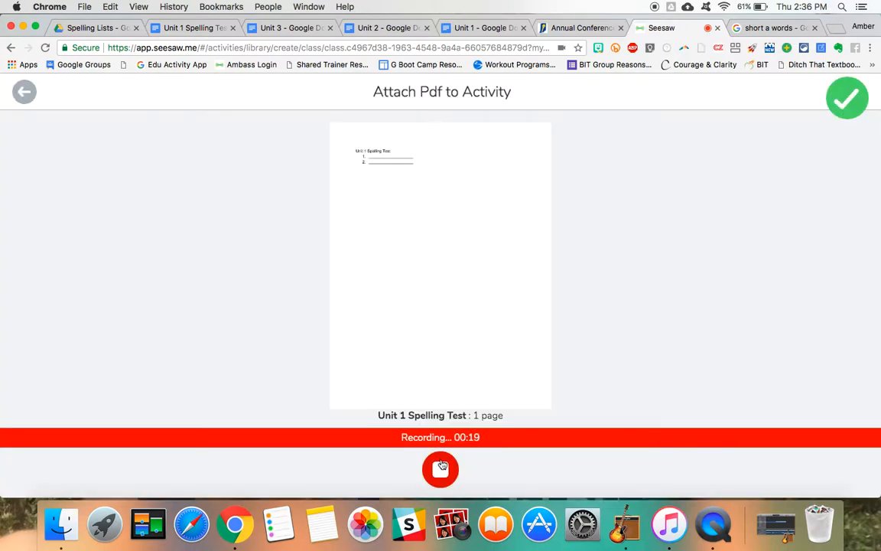
pyautogui.click(847, 98)
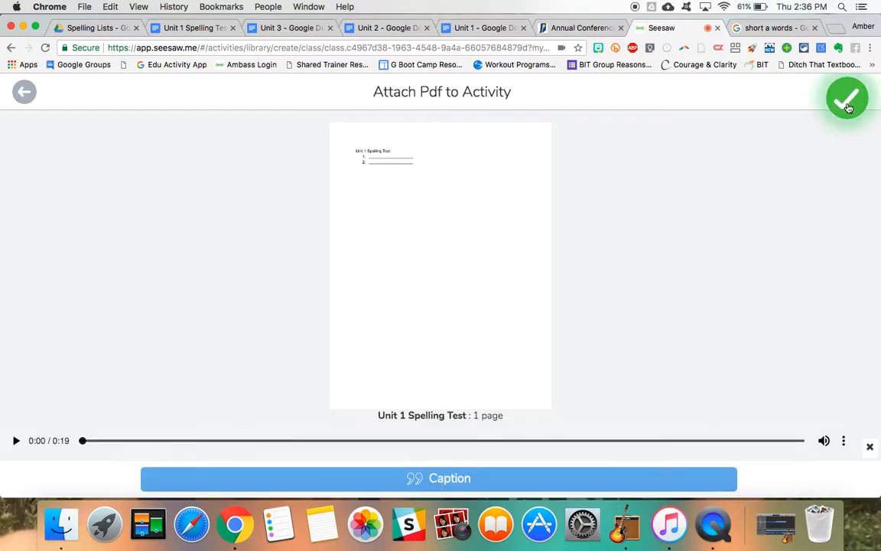
pyautogui.click(846, 98)
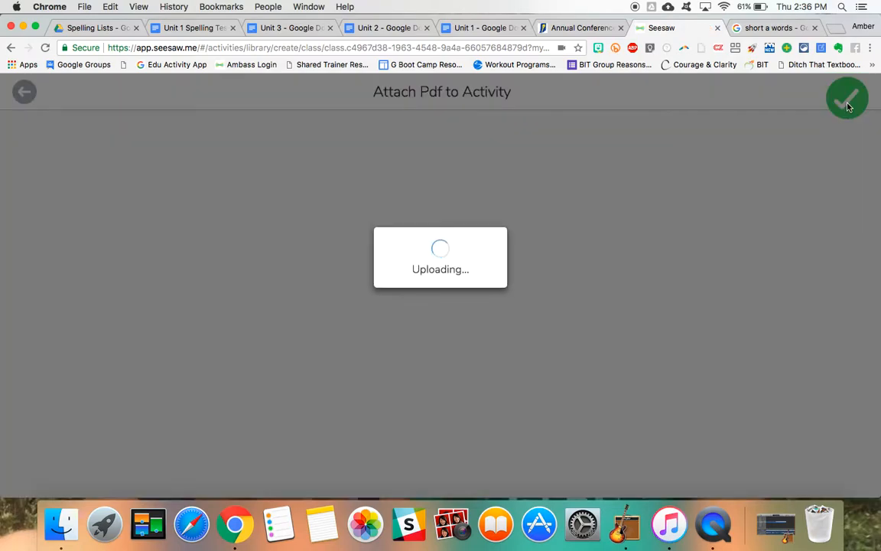
pyautogui.click(847, 98)
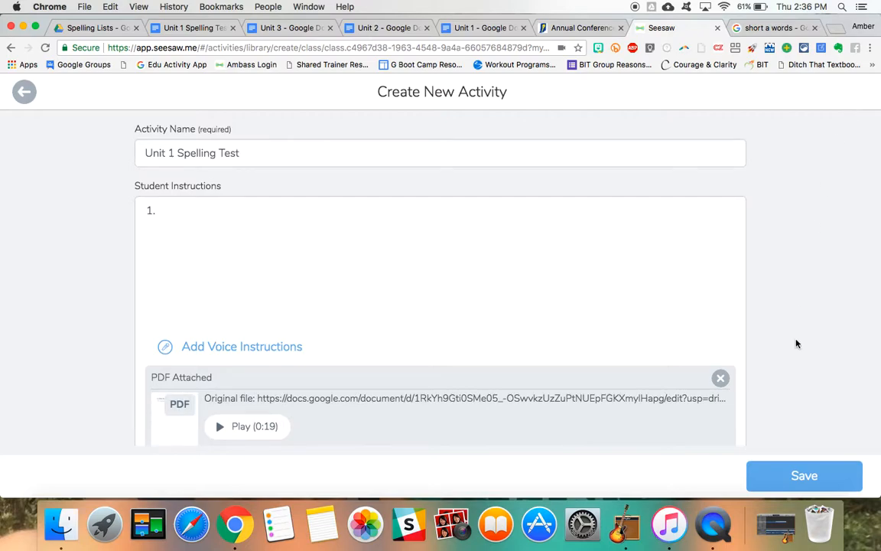
pyautogui.moveTo(798, 413)
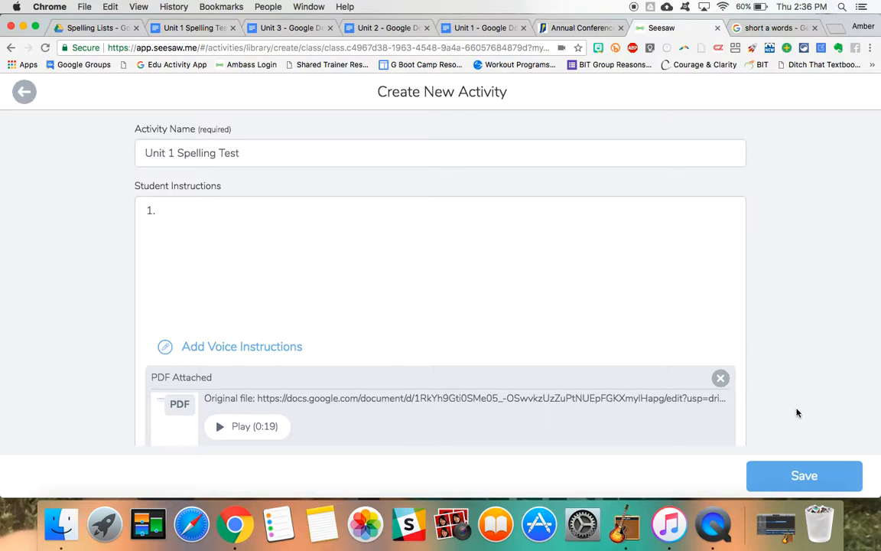
pyautogui.moveTo(807, 220)
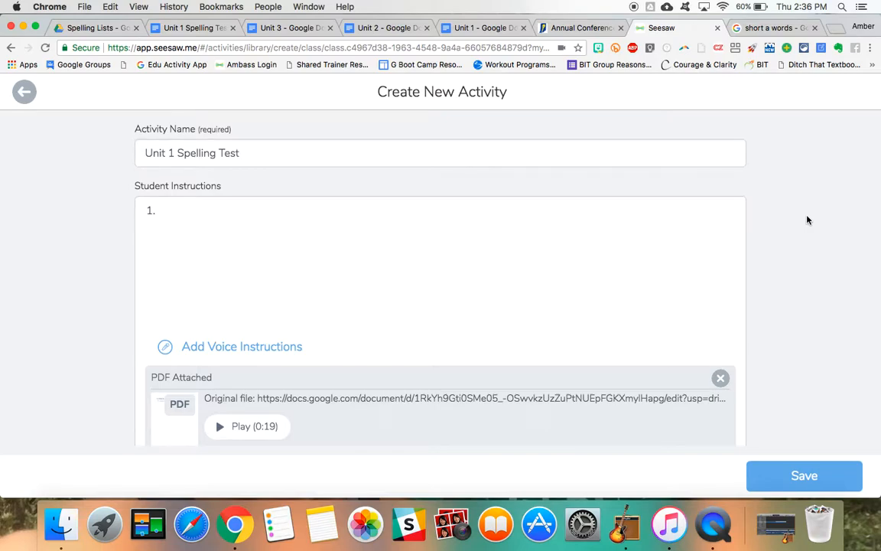
pyautogui.moveTo(625, 63)
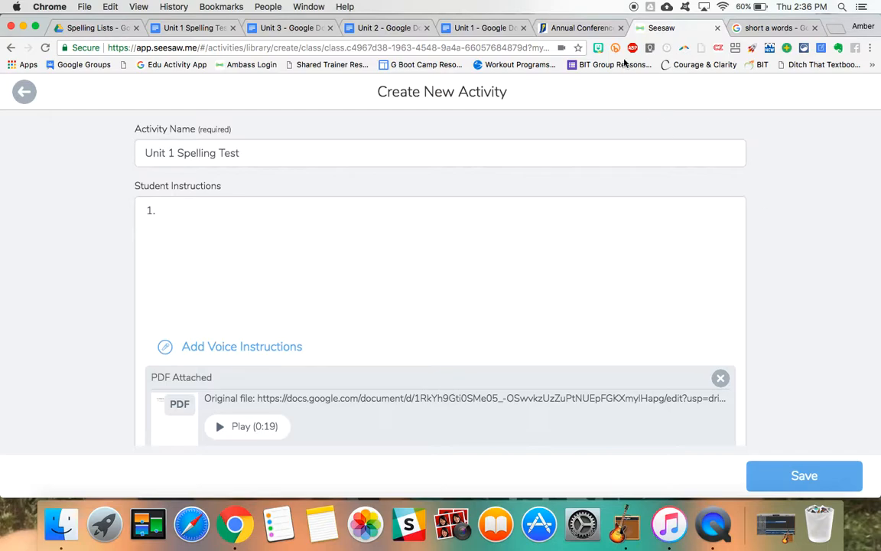